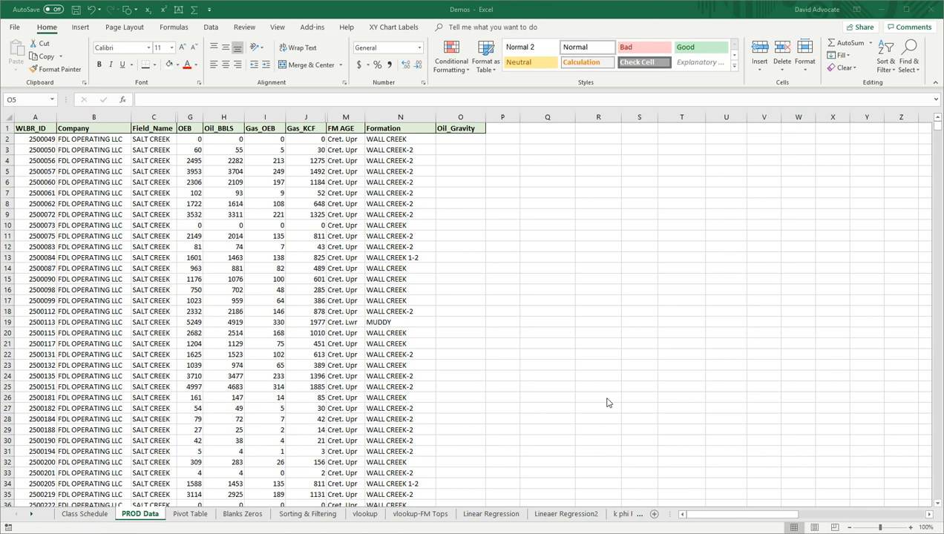
{"action": "mouse_move", "coordinate": [502, 374]}
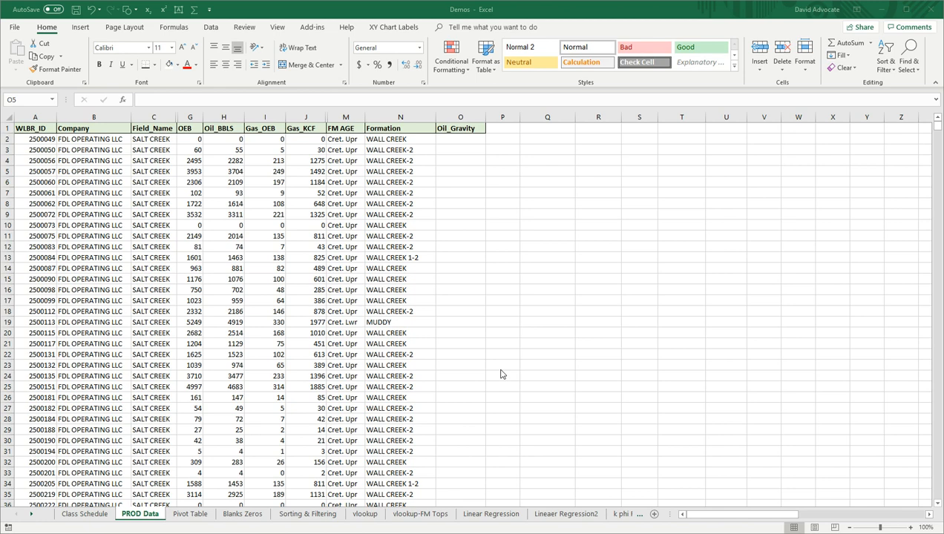
{"action": "mouse_move", "coordinate": [70, 164]}
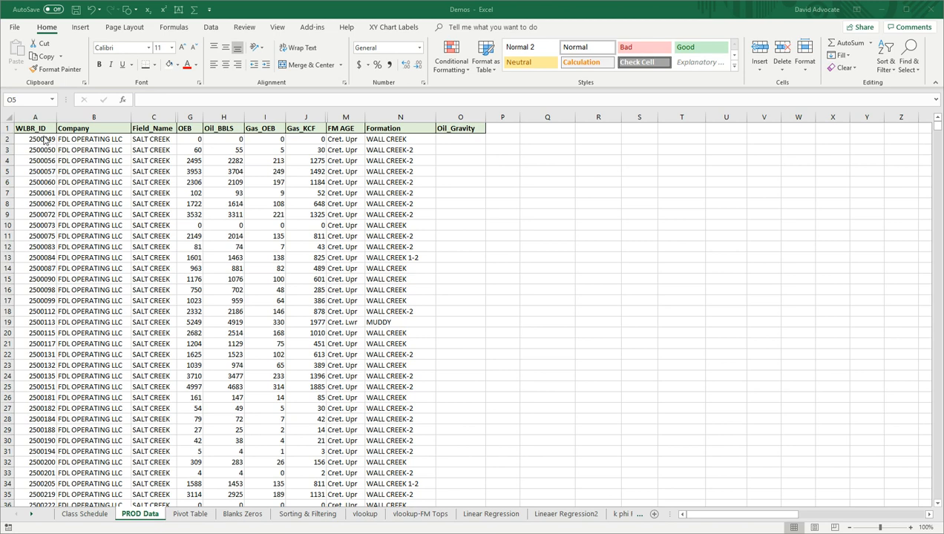
{"action": "mouse_move", "coordinate": [84, 155]}
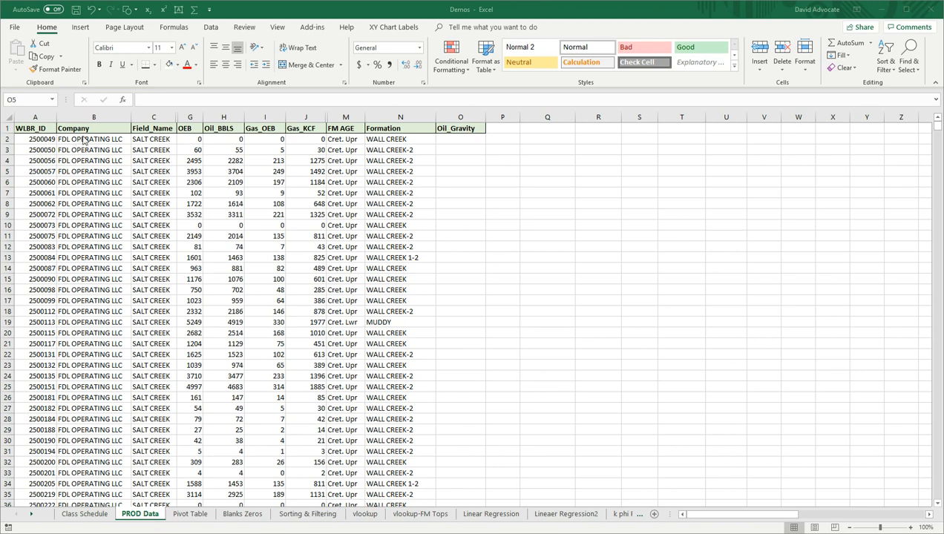
{"action": "mouse_move", "coordinate": [154, 139]}
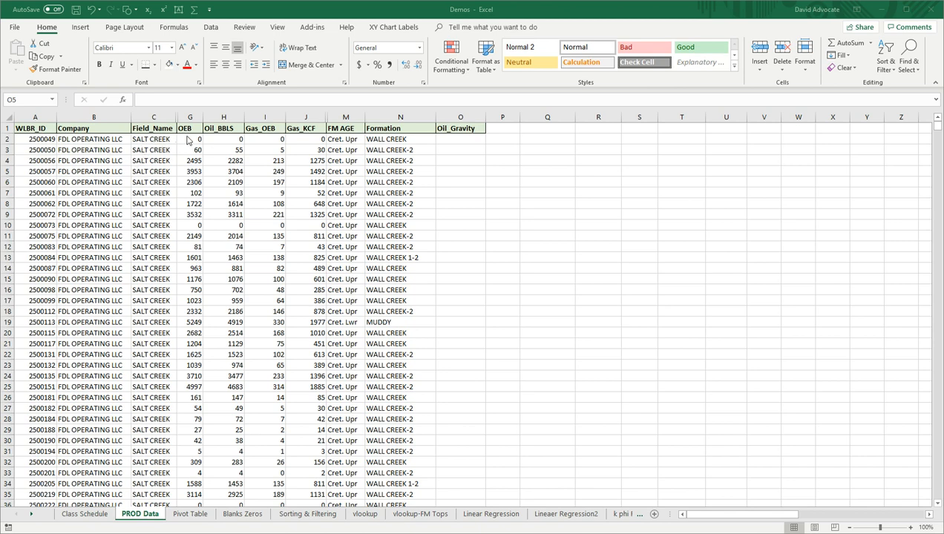
{"action": "mouse_move", "coordinate": [211, 143]}
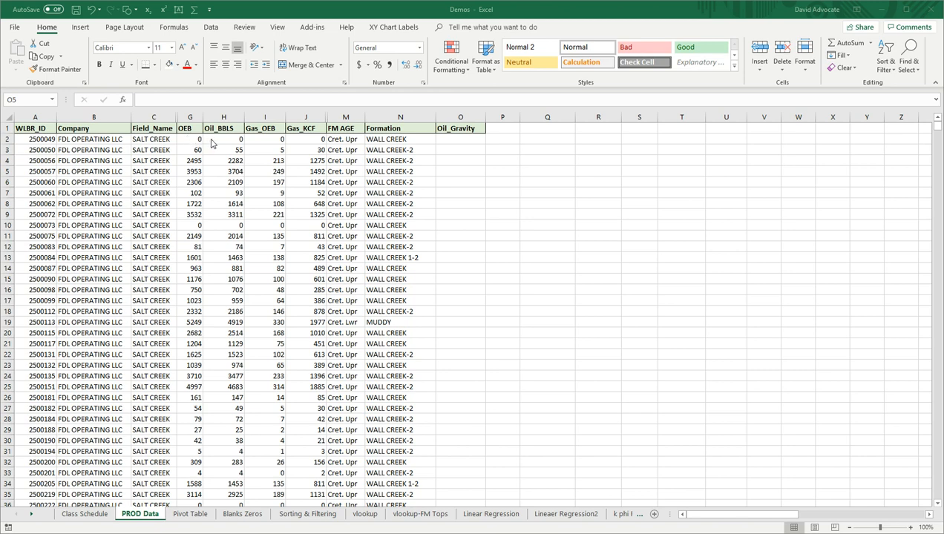
{"action": "mouse_move", "coordinate": [233, 139]}
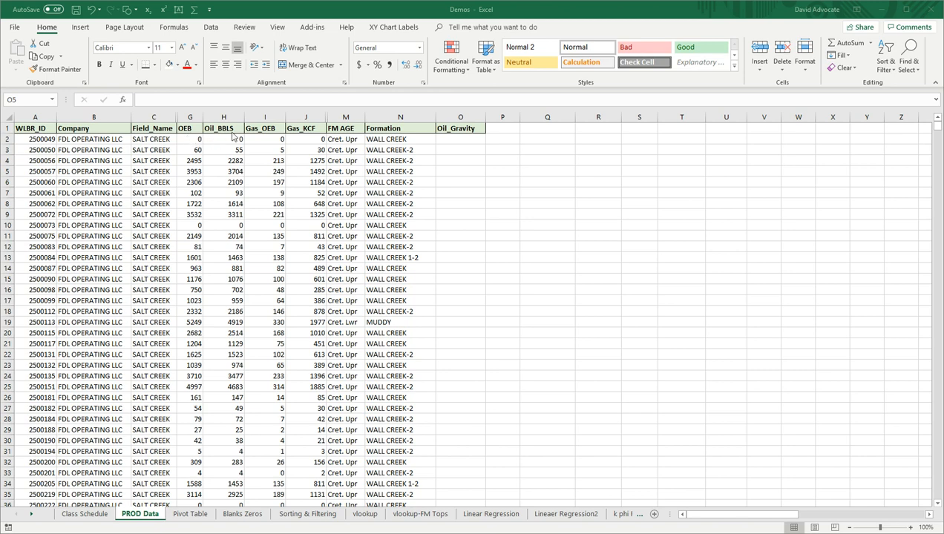
{"action": "mouse_move", "coordinate": [271, 140]}
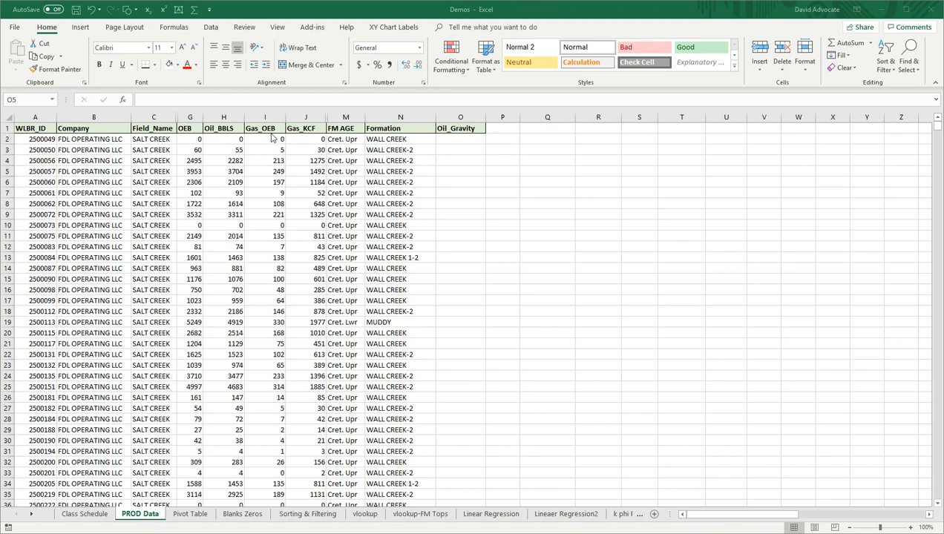
{"action": "mouse_move", "coordinate": [299, 135]}
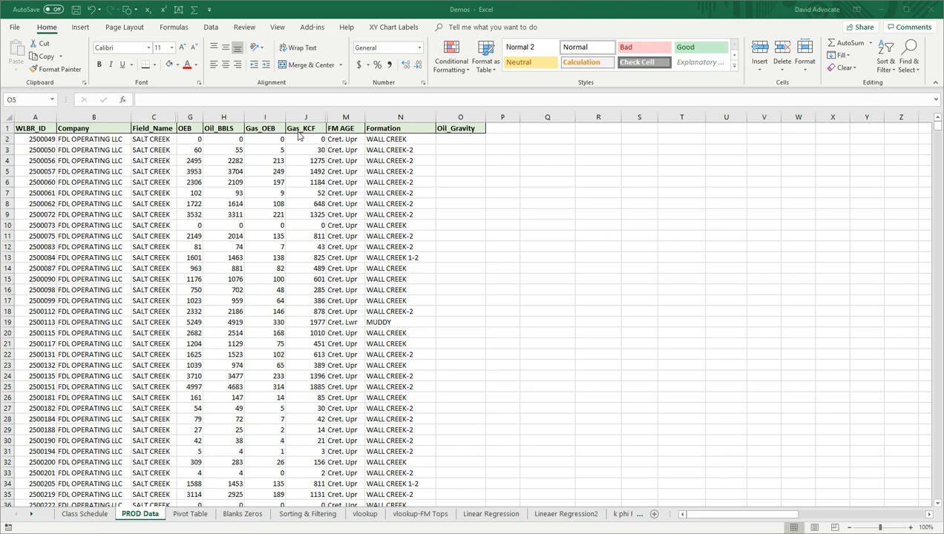
{"action": "mouse_move", "coordinate": [351, 139]}
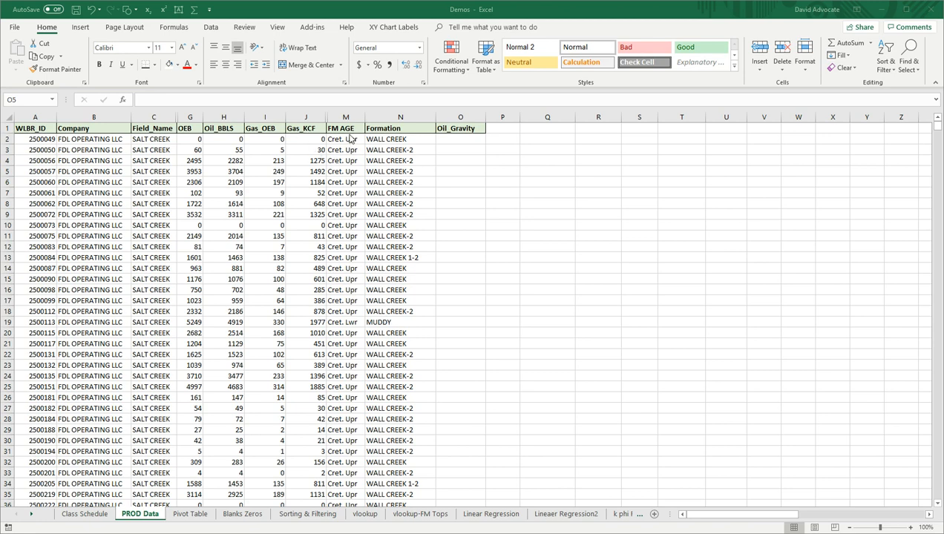
{"action": "mouse_move", "coordinate": [386, 139]}
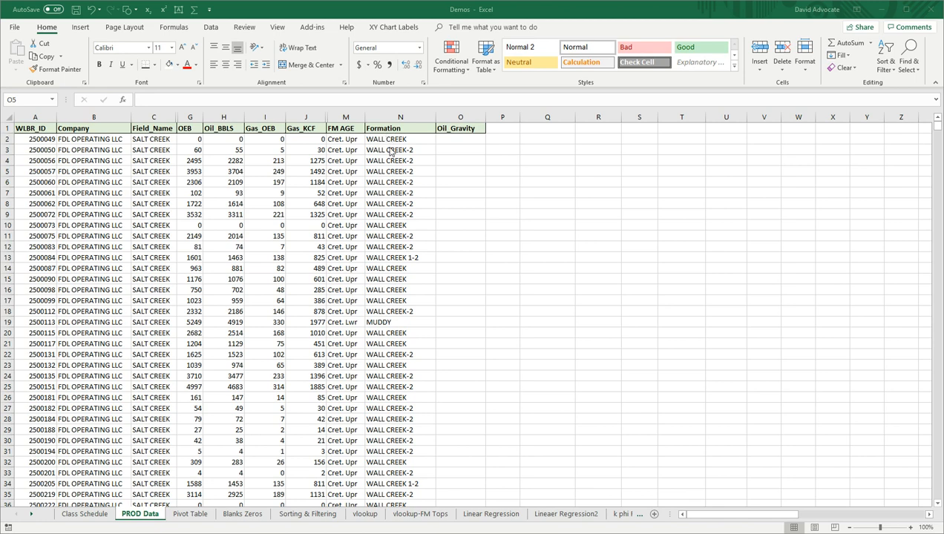
{"action": "mouse_move", "coordinate": [465, 155]}
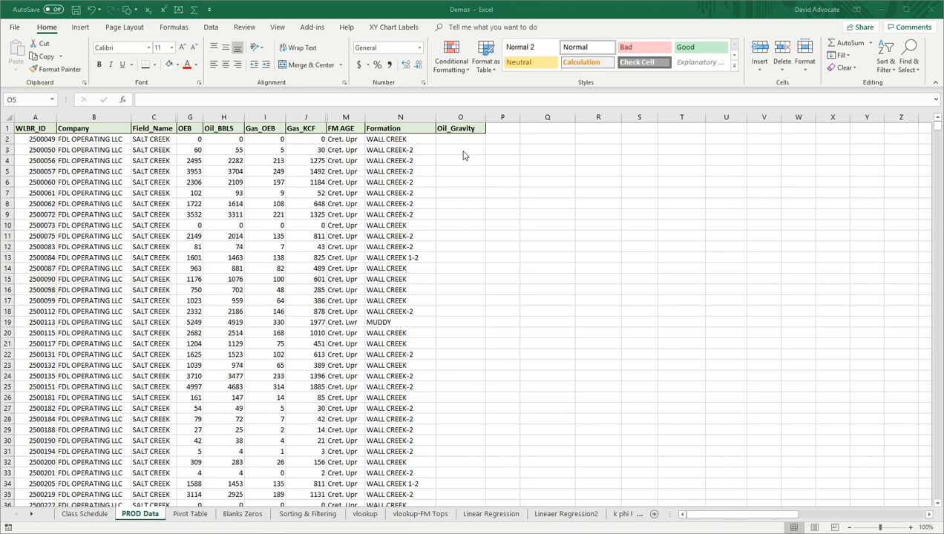
{"action": "mouse_move", "coordinate": [466, 170]}
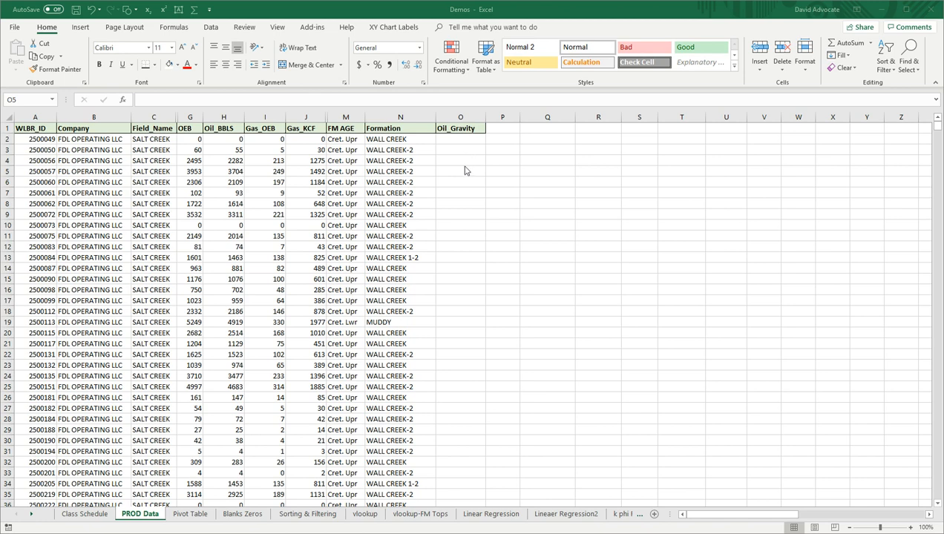
- Insert a PivotTable from the PROD Data range ($A$1:$O$2312) on a new worksheet
{"action": "scroll", "scroll_direction": "down", "scroll_amount": 3}
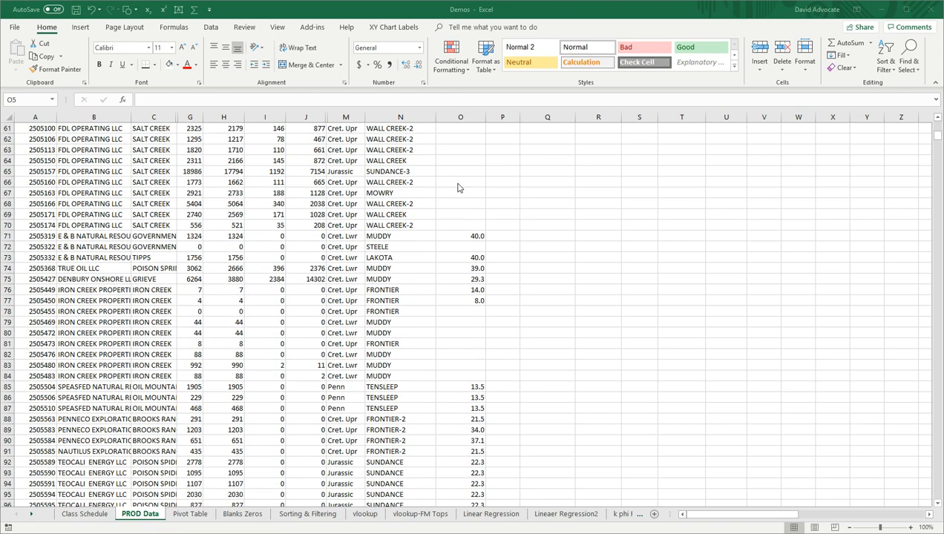
{"action": "mouse_move", "coordinate": [904, 514]}
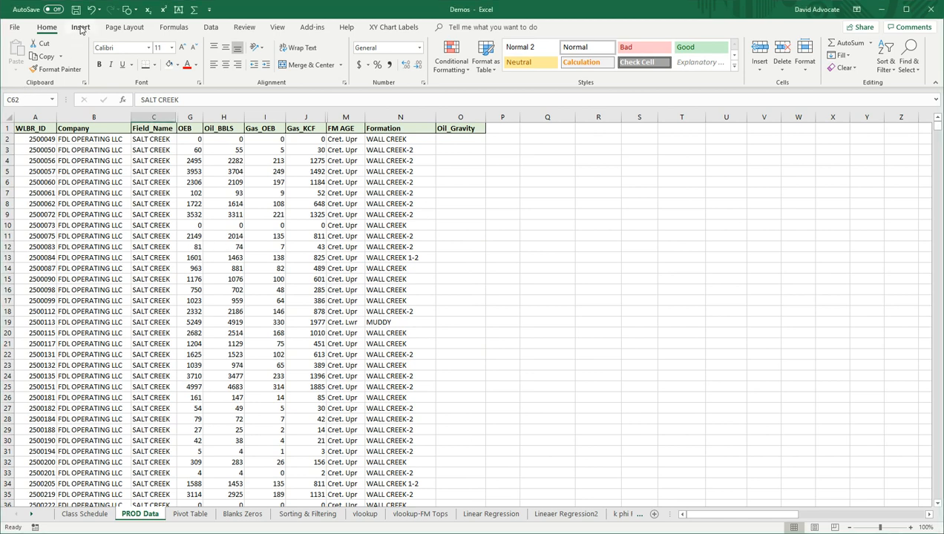
{"action": "left_click", "coordinate": [77, 27]}
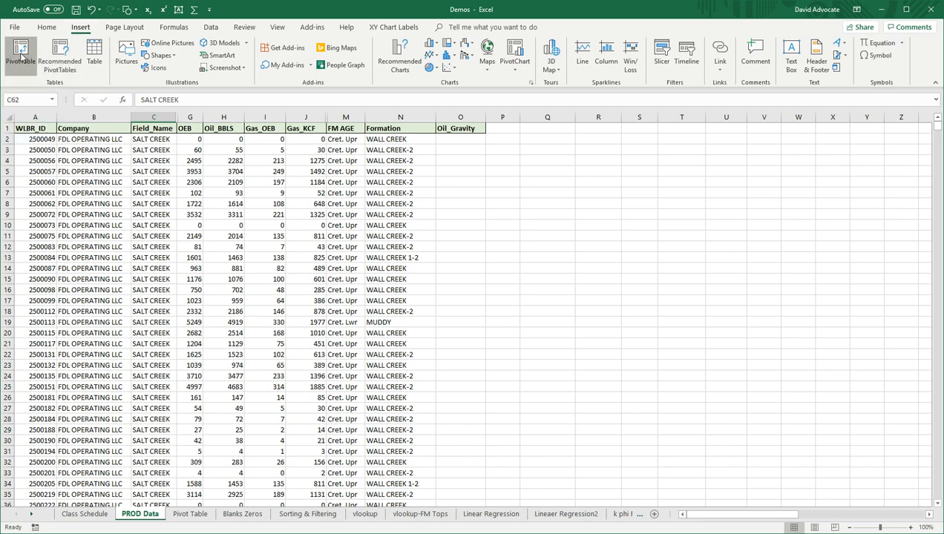
{"action": "left_click", "coordinate": [18, 52]}
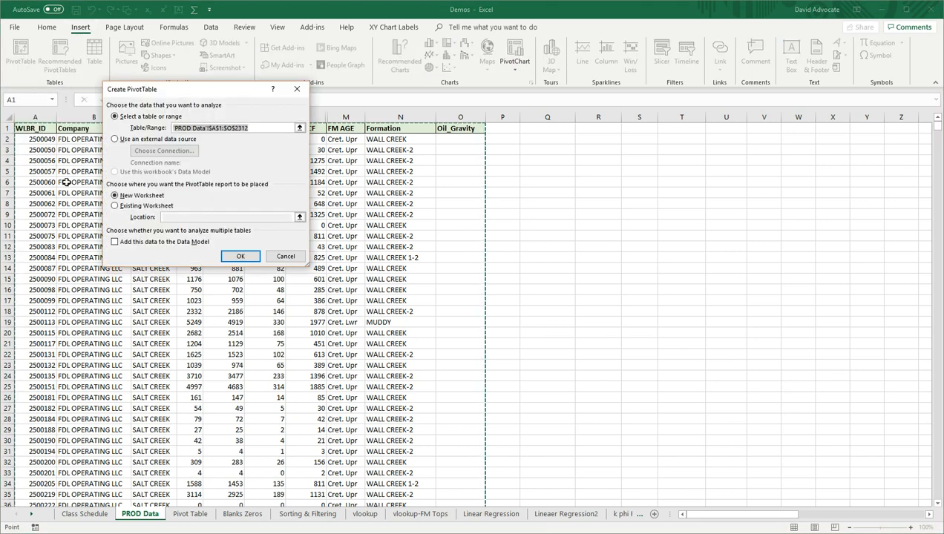
{"action": "mouse_move", "coordinate": [111, 367]}
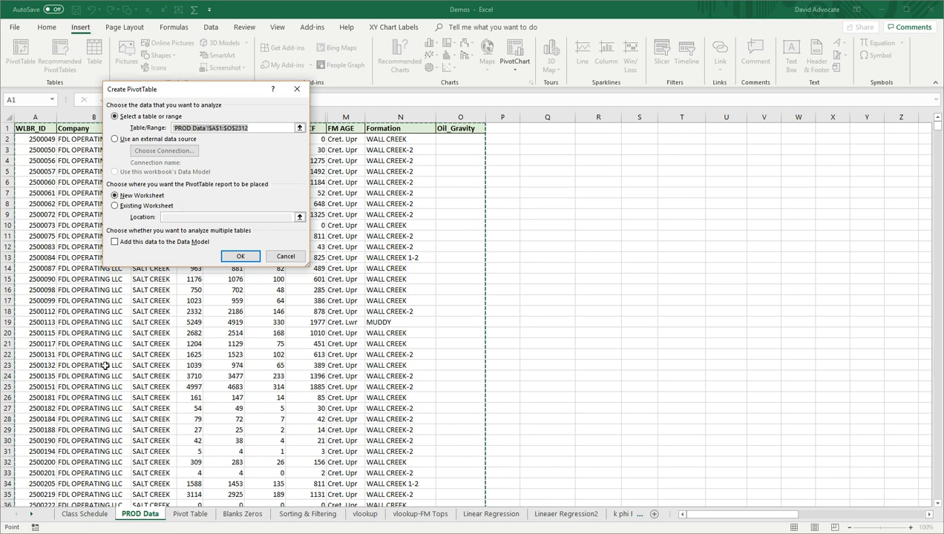
{"action": "left_click", "coordinate": [263, 128]}
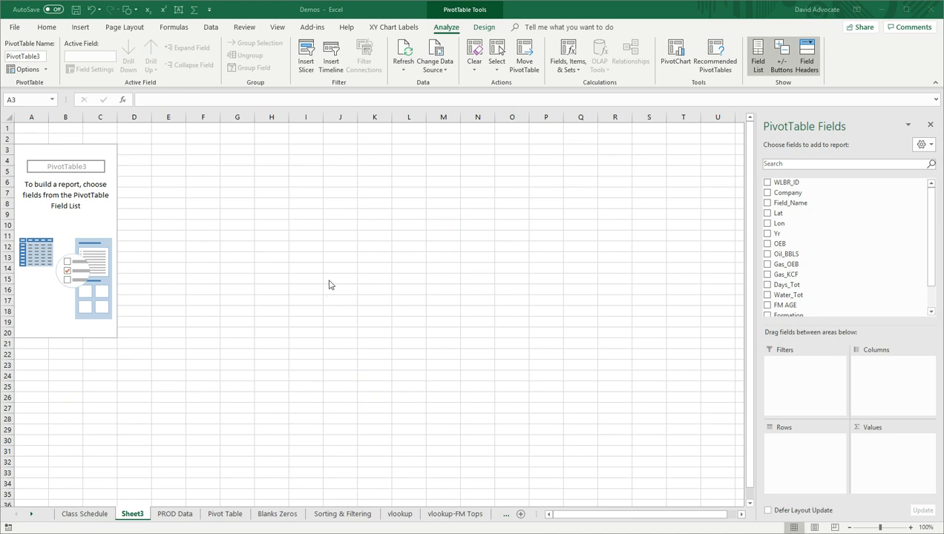
{"action": "mouse_move", "coordinate": [73, 224]}
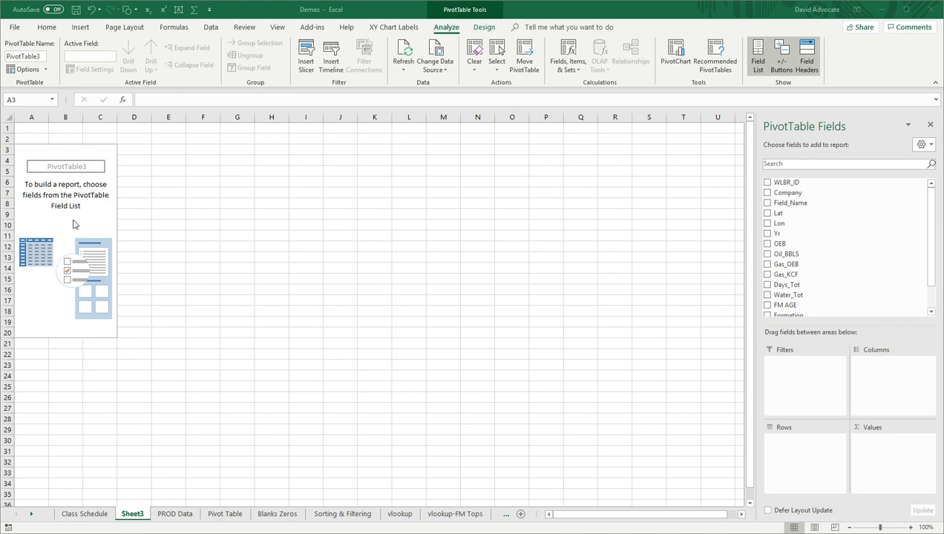
{"action": "mouse_move", "coordinate": [540, 149]}
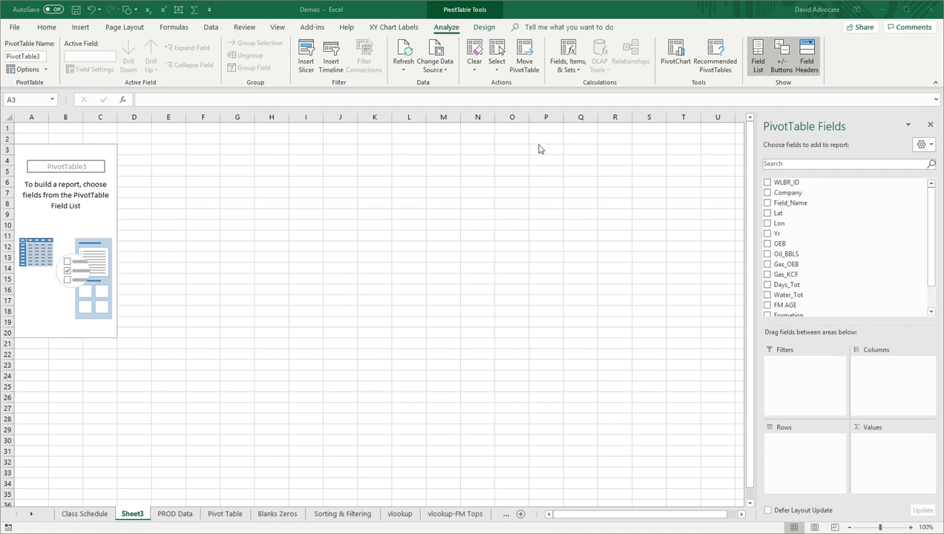
{"action": "mouse_move", "coordinate": [844, 131]}
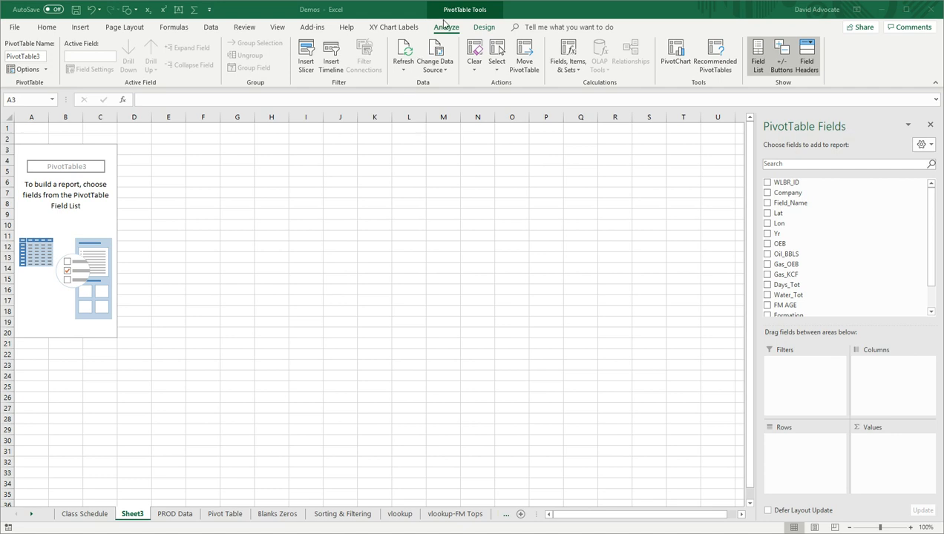
{"action": "mouse_move", "coordinate": [451, 33]}
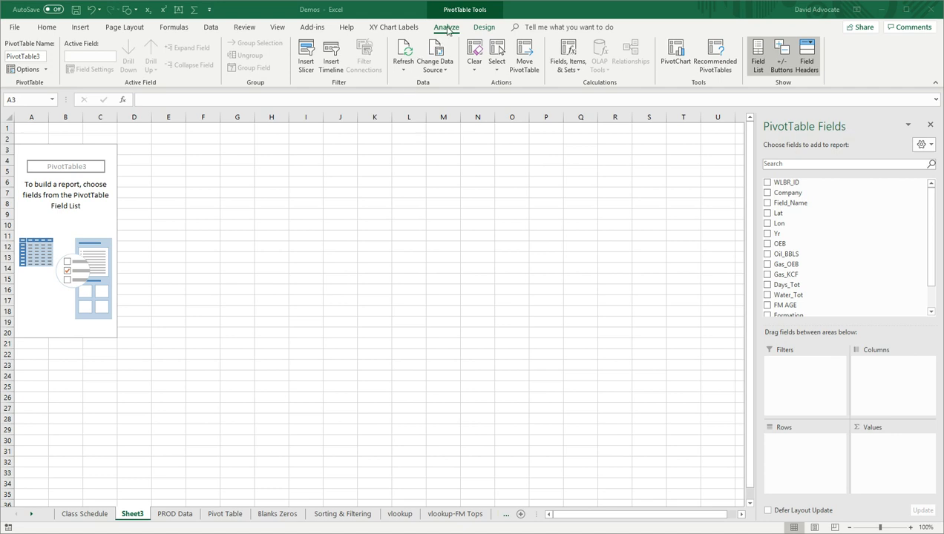
{"action": "mouse_move", "coordinate": [485, 28]}
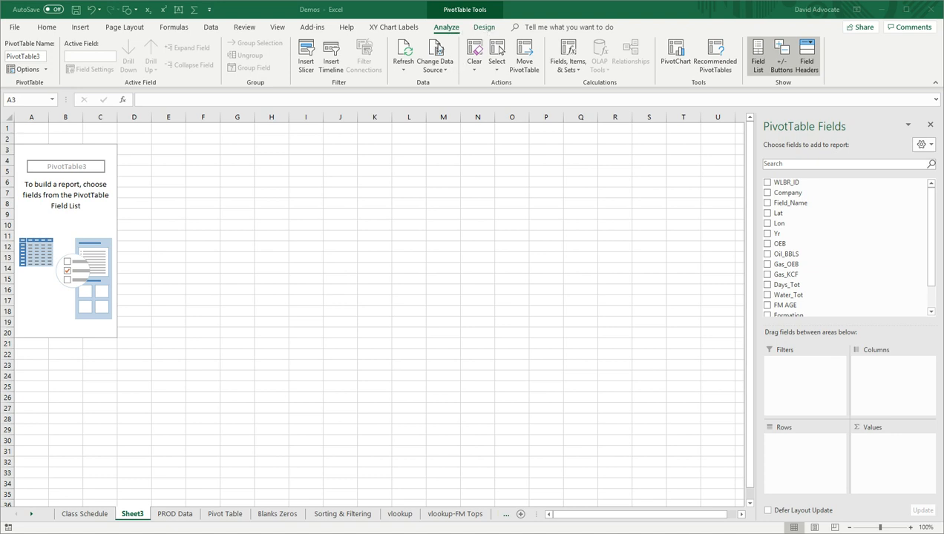
{"action": "mouse_move", "coordinate": [453, 37]}
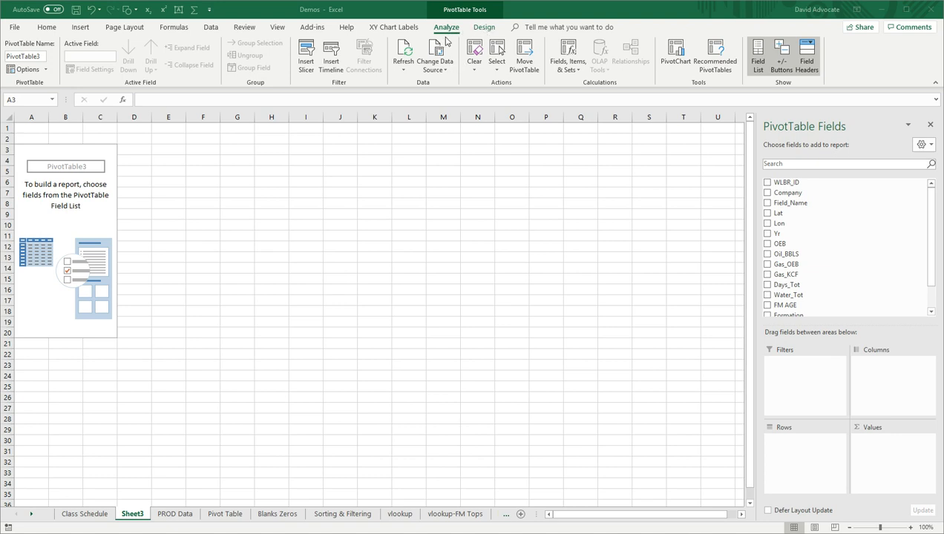
{"action": "mouse_move", "coordinate": [32, 97]}
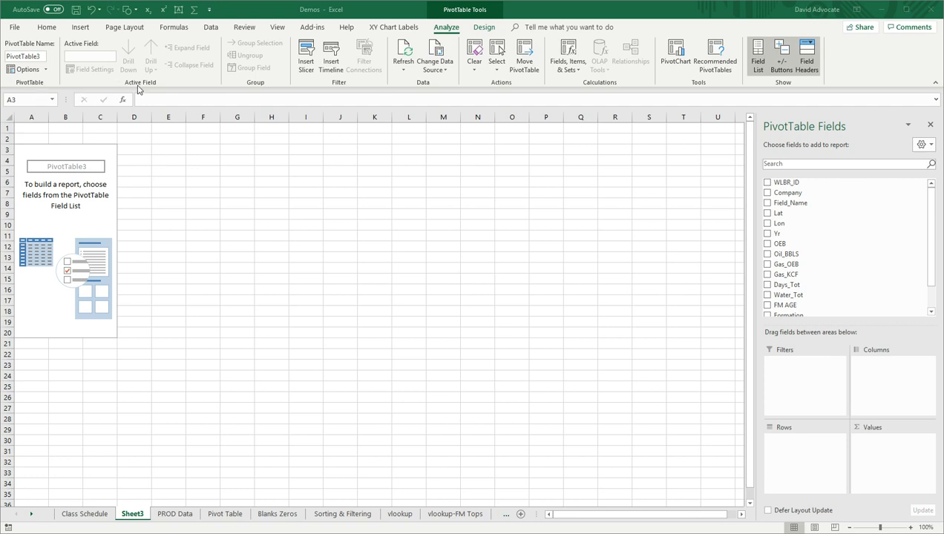
{"action": "mouse_move", "coordinate": [332, 83]}
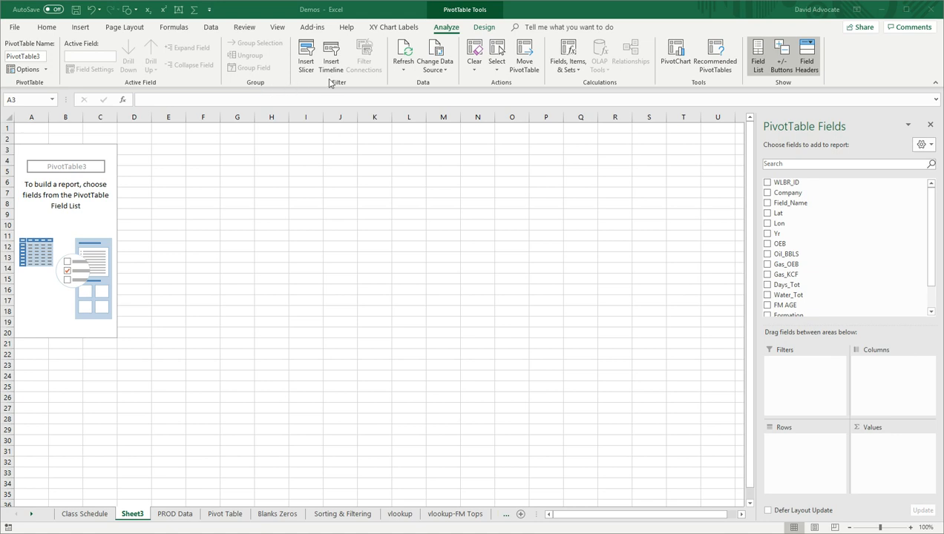
{"action": "mouse_move", "coordinate": [501, 82]}
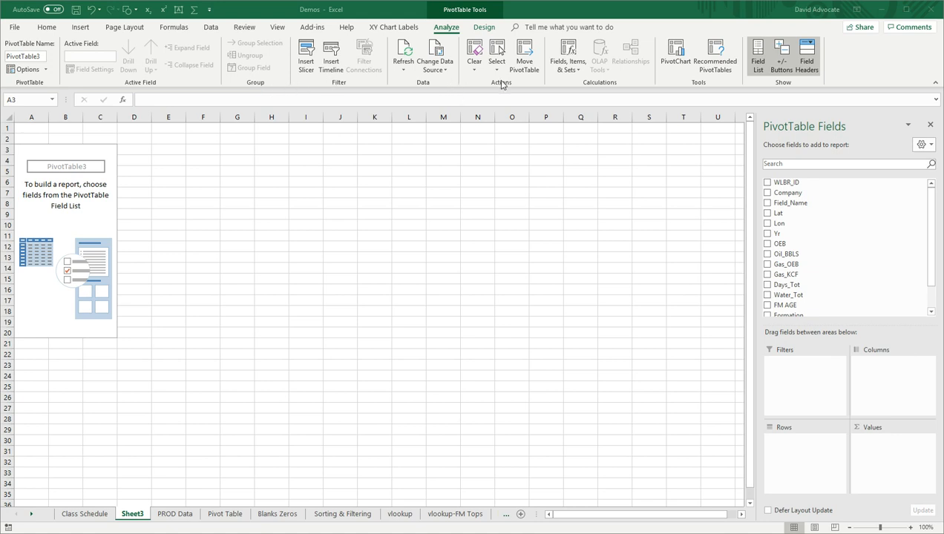
{"action": "mouse_move", "coordinate": [662, 88]}
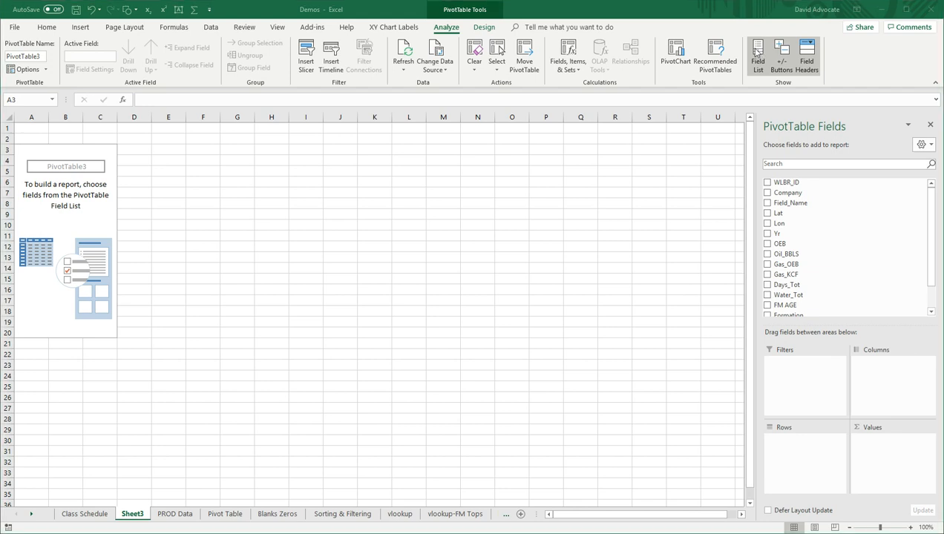
{"action": "left_click", "coordinate": [31, 158]}
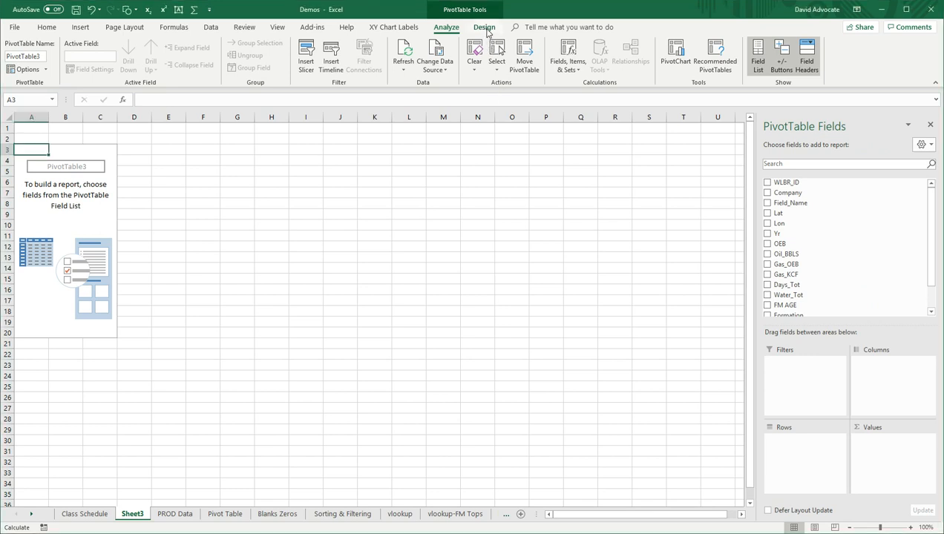
- Show the PivotTable Tools Design tab and its style gallery for empty PivotTable3
{"action": "left_click", "coordinate": [485, 28]}
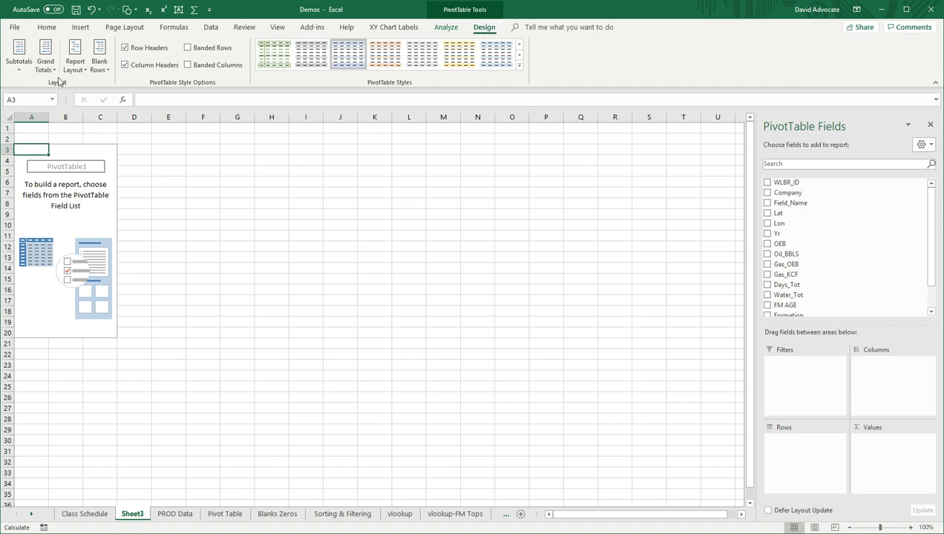
{"action": "mouse_move", "coordinate": [221, 95]}
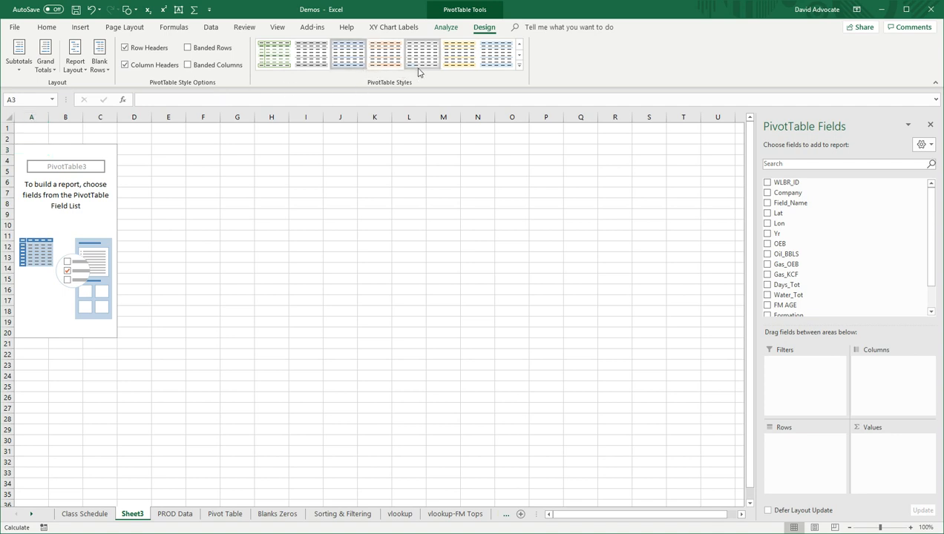
{"action": "mouse_move", "coordinate": [419, 63]}
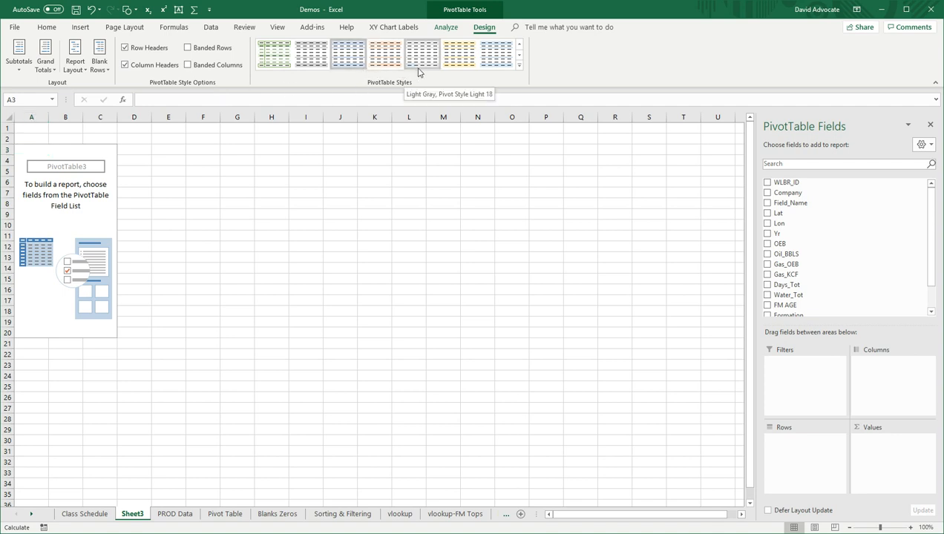
{"action": "left_click", "coordinate": [62, 27]}
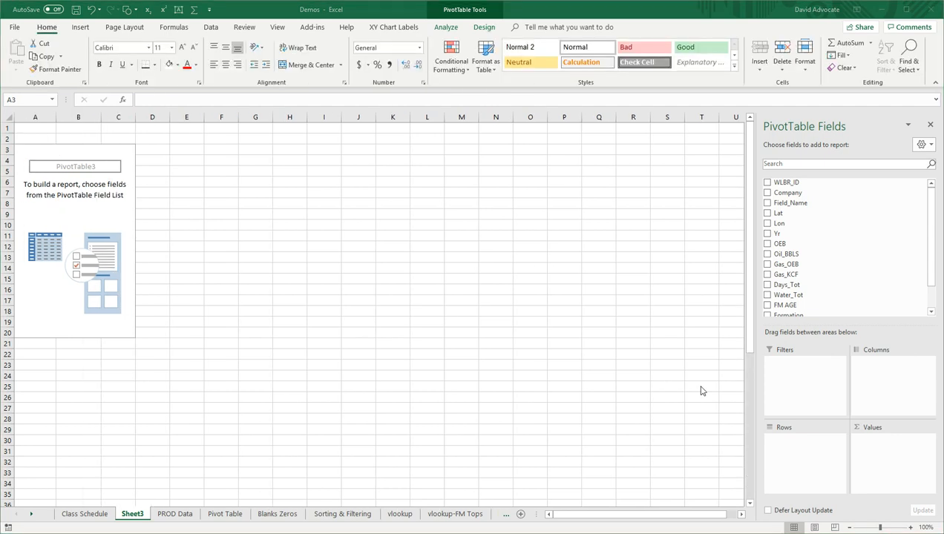
{"action": "mouse_move", "coordinate": [672, 365]}
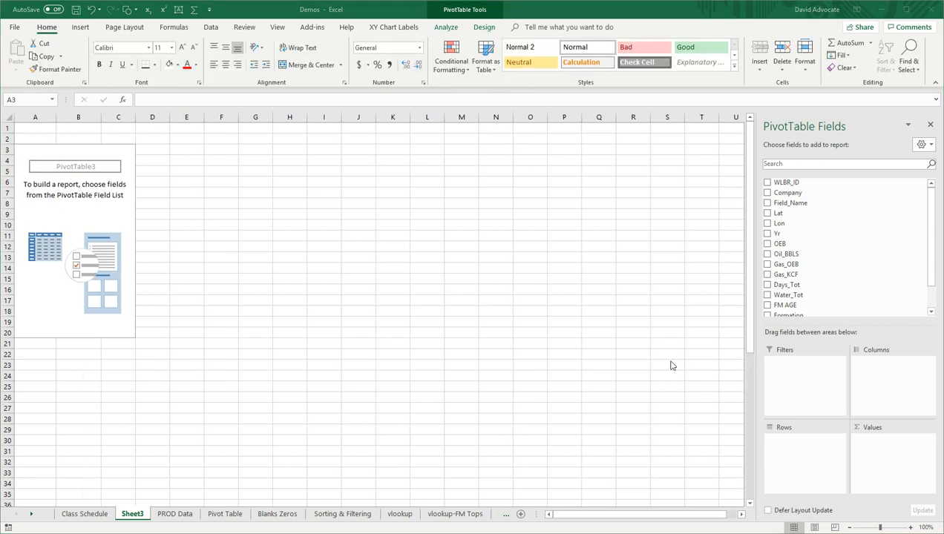
{"action": "mouse_move", "coordinate": [819, 145]}
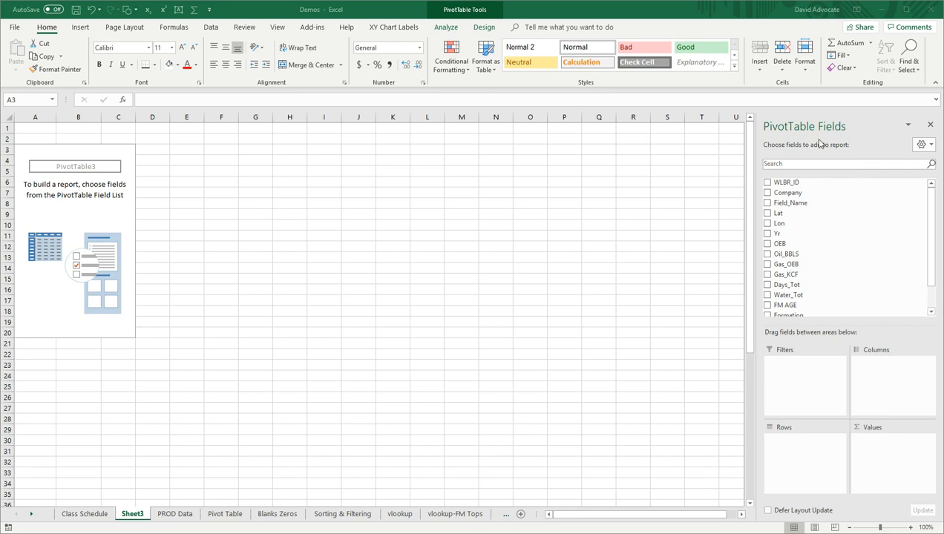
{"action": "mouse_move", "coordinate": [813, 141]}
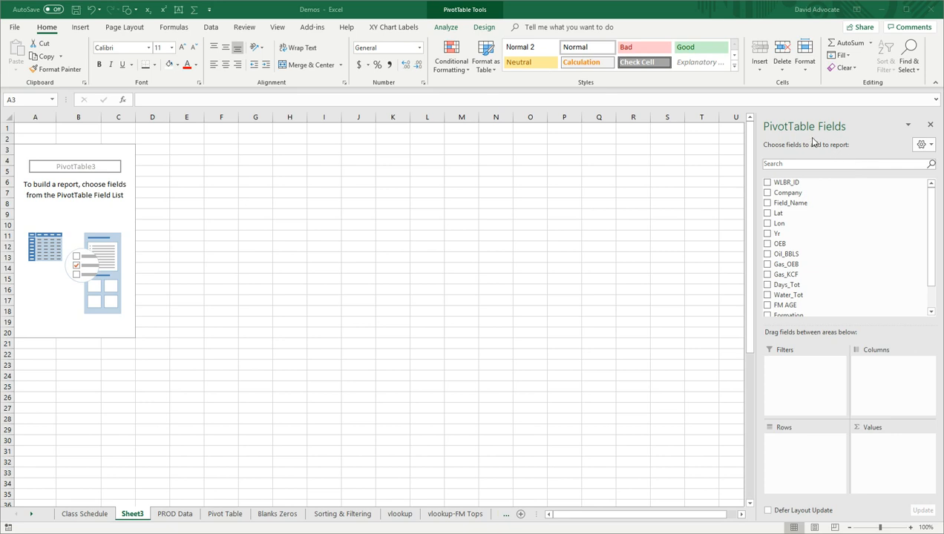
{"action": "mouse_move", "coordinate": [810, 276]}
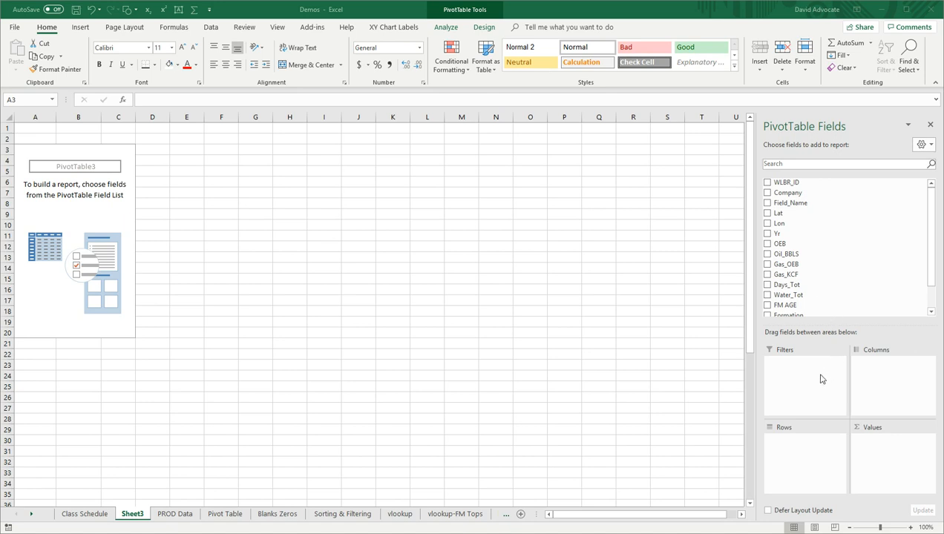
{"action": "mouse_move", "coordinate": [812, 456]}
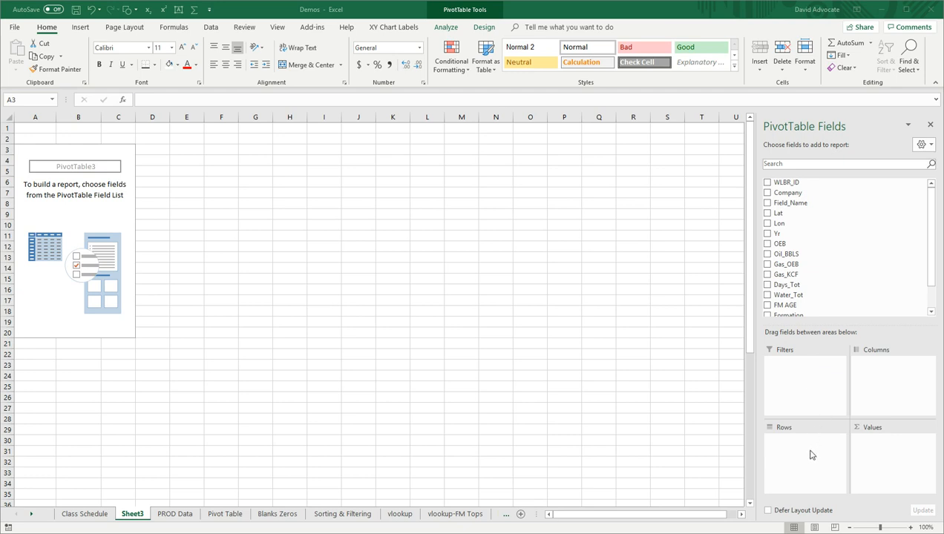
{"action": "mouse_move", "coordinate": [889, 460]}
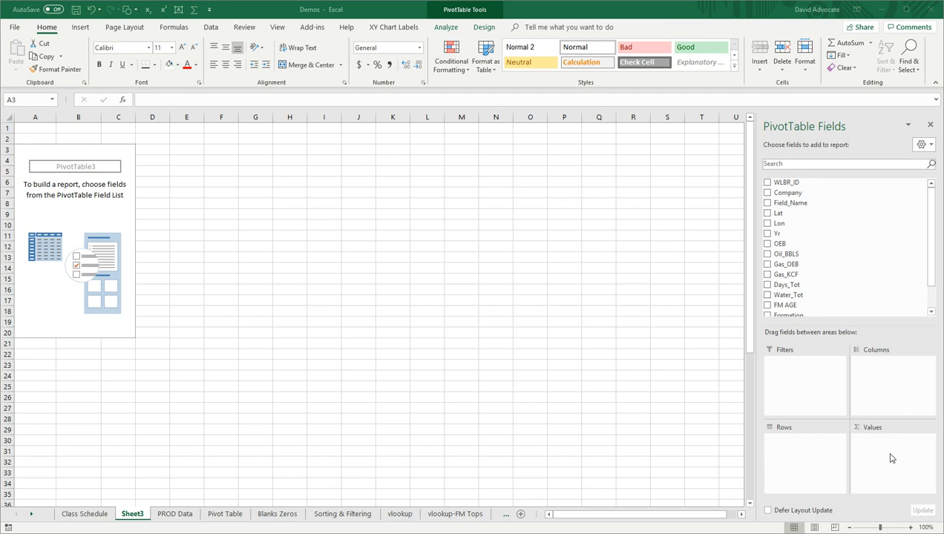
{"action": "mouse_move", "coordinate": [877, 460]}
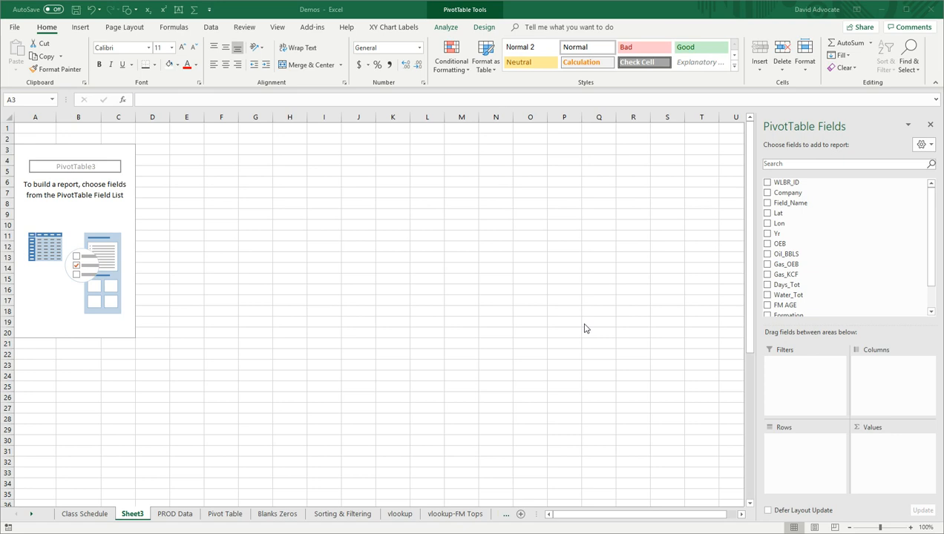
{"action": "mouse_move", "coordinate": [591, 333]}
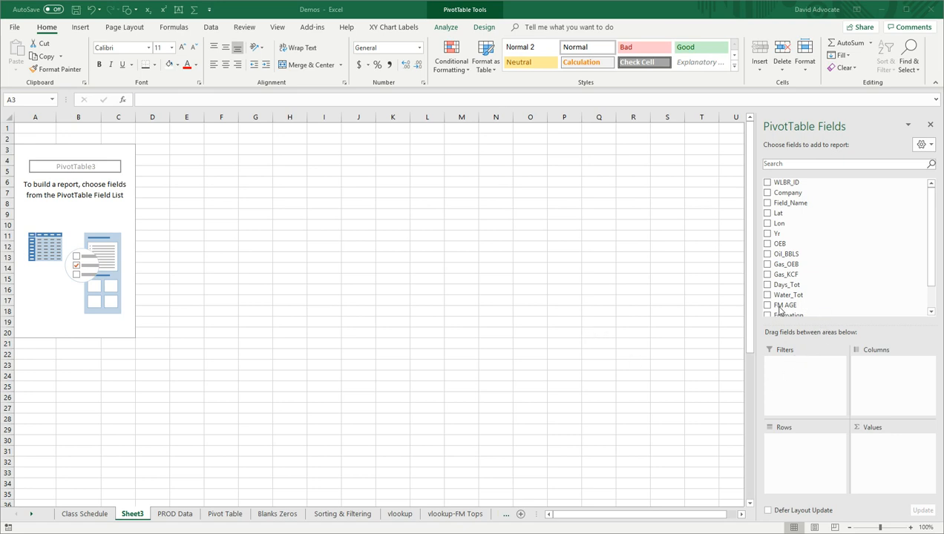
{"action": "mouse_move", "coordinate": [782, 305]}
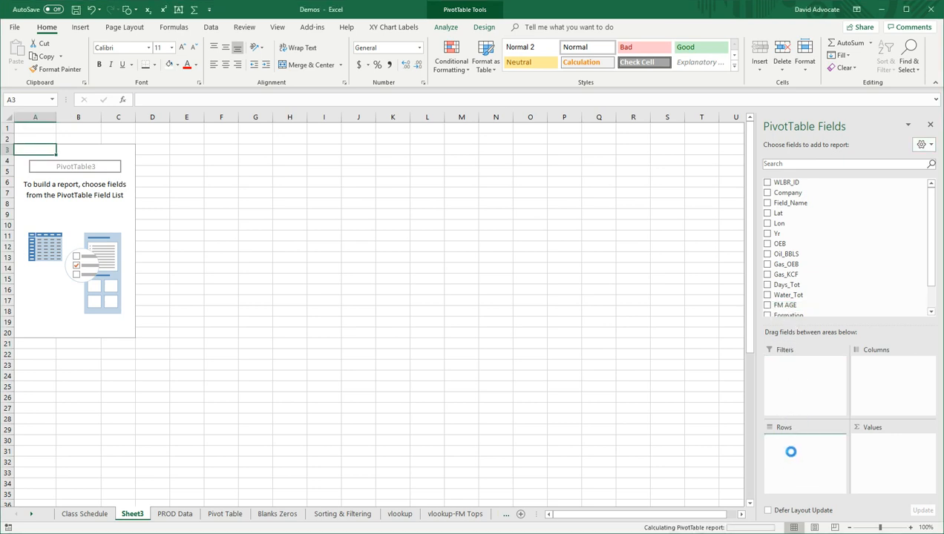
- Place FM AGE in Rows and rename the Row Labels header to 'FM AGE'
{"action": "left_click", "coordinate": [768, 305]}
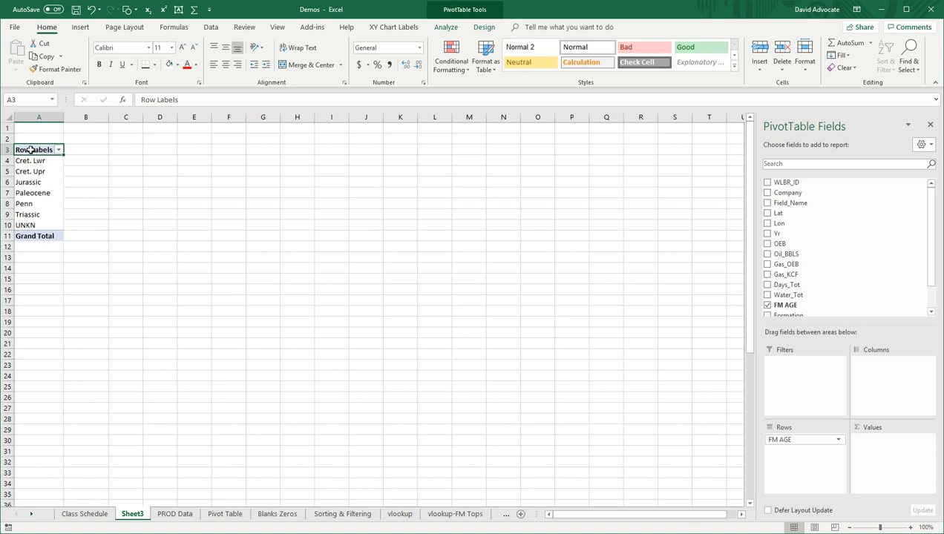
{"action": "double_click", "coordinate": [35, 149]}
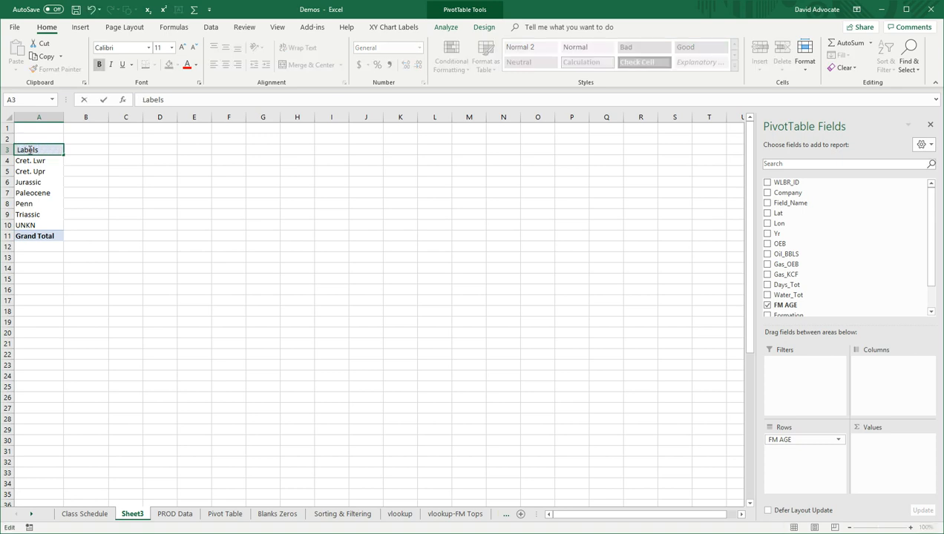
{"action": "key", "text": "Delete"}
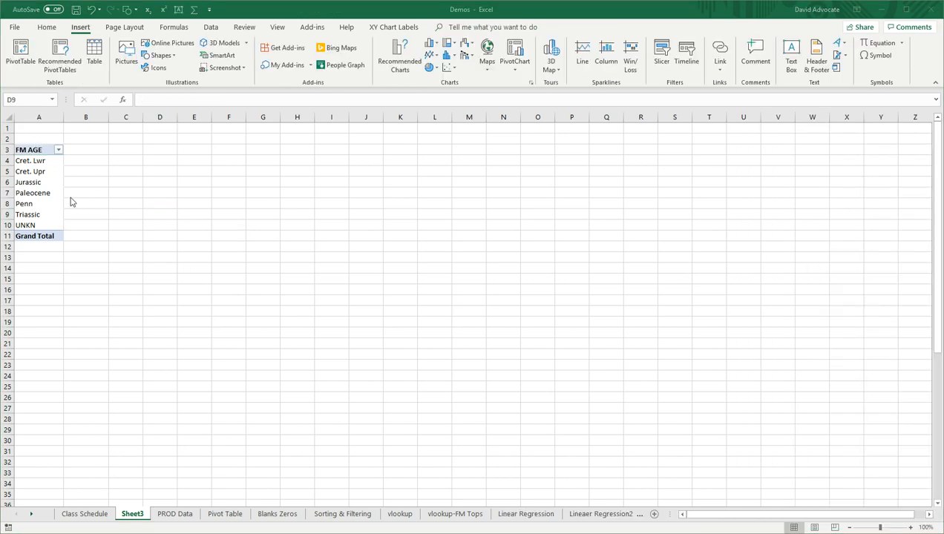
{"action": "mouse_move", "coordinate": [89, 187]}
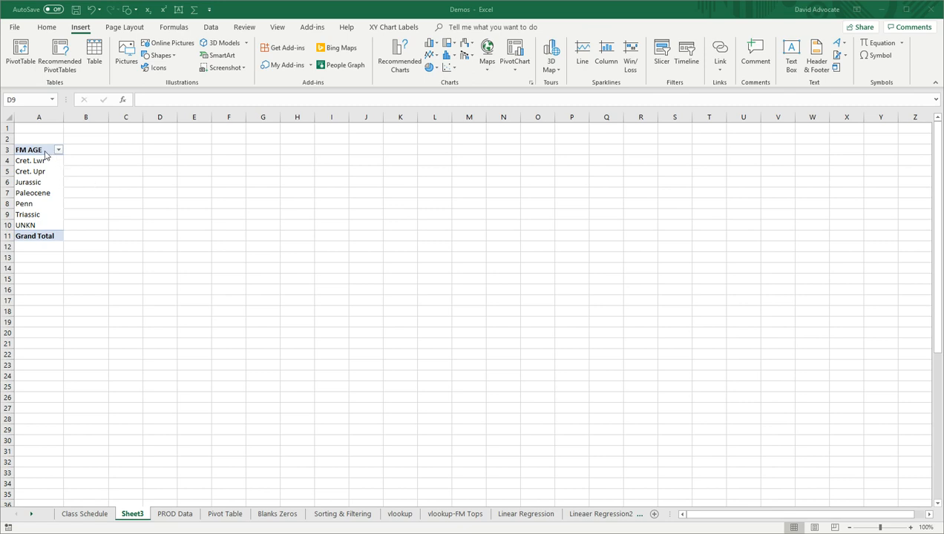
- Deselect and reselect the pivot table so the PivotTable Fields pane reappears
{"action": "left_click", "coordinate": [160, 214]}
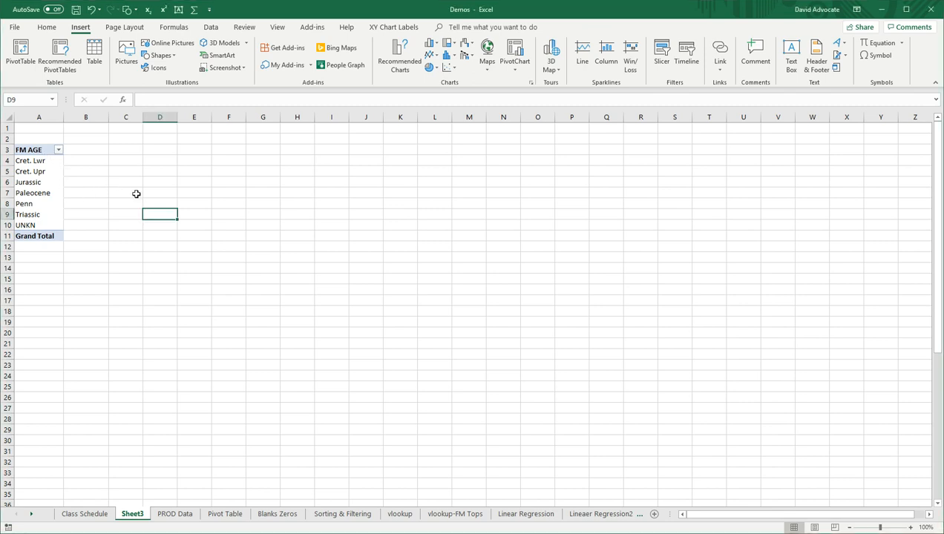
{"action": "mouse_move", "coordinate": [139, 189]}
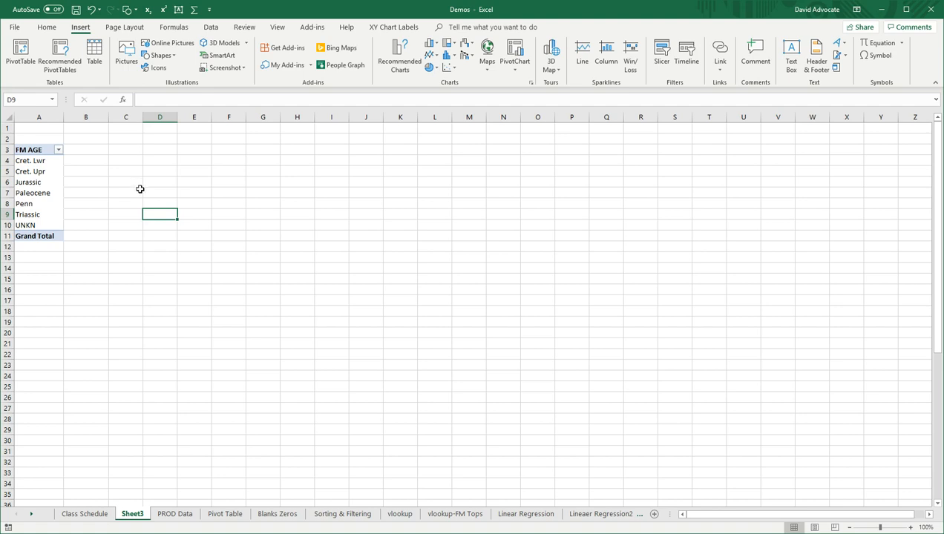
{"action": "mouse_move", "coordinate": [396, 56]}
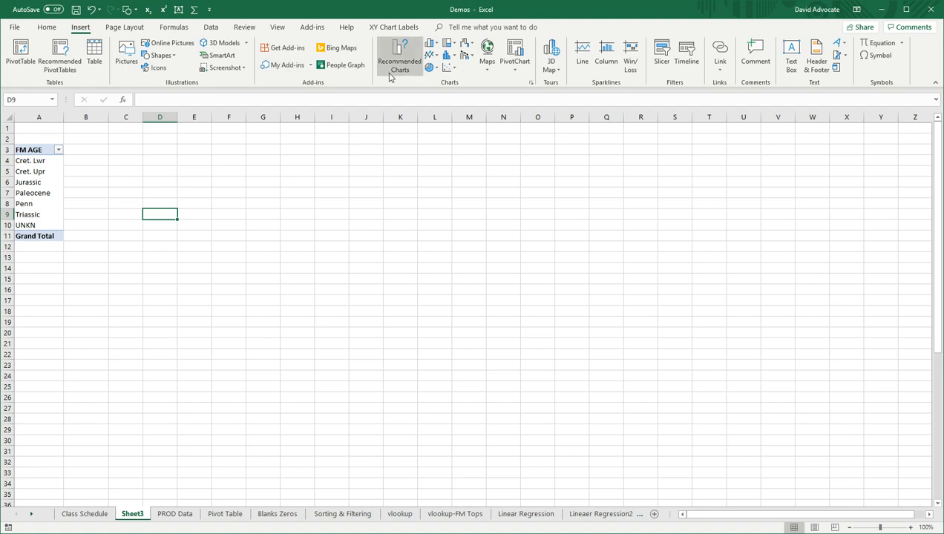
{"action": "mouse_move", "coordinate": [873, 157]}
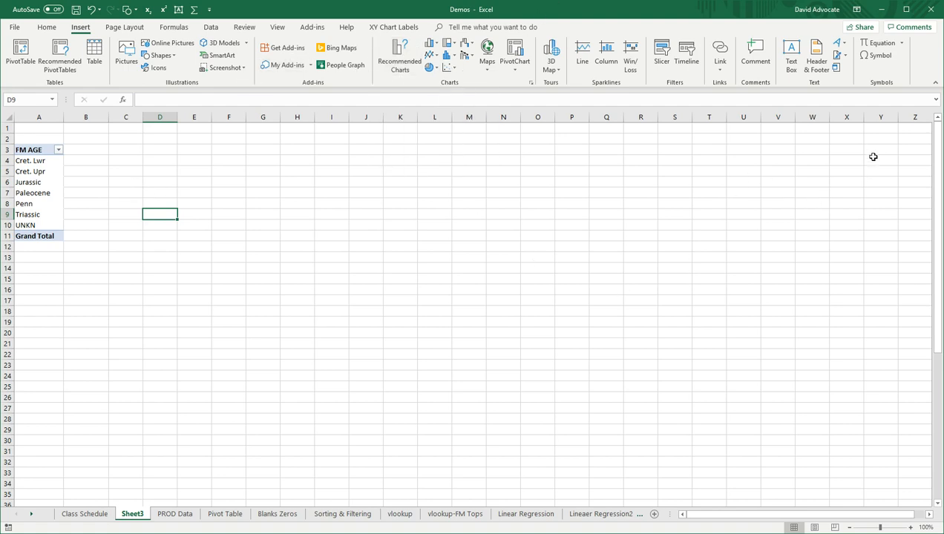
{"action": "mouse_move", "coordinate": [319, 373]}
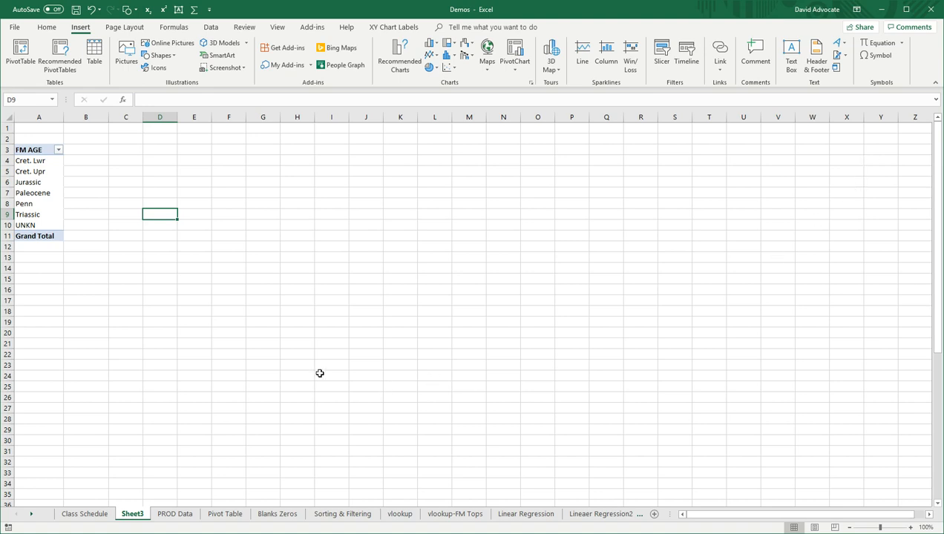
{"action": "mouse_move", "coordinate": [31, 173]}
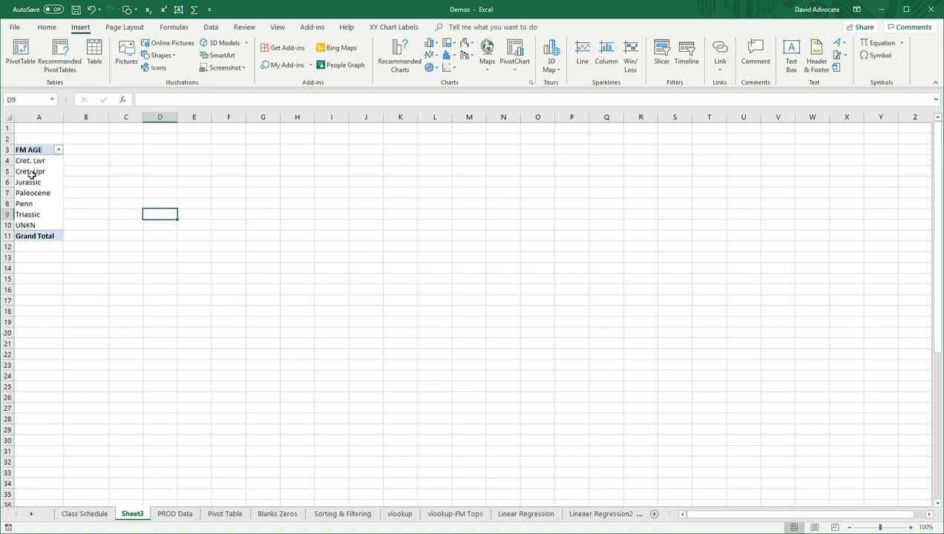
{"action": "left_click", "coordinate": [30, 171]}
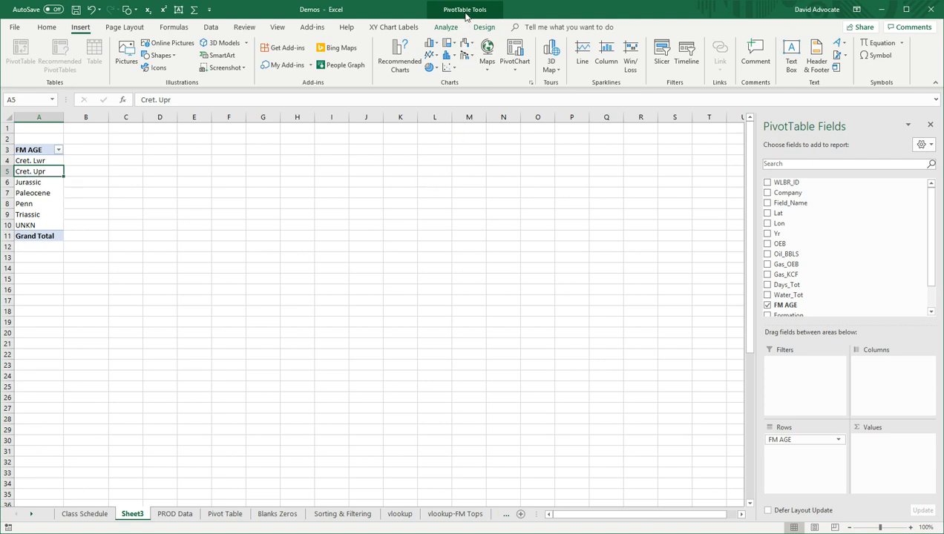
{"action": "mouse_move", "coordinate": [811, 183]}
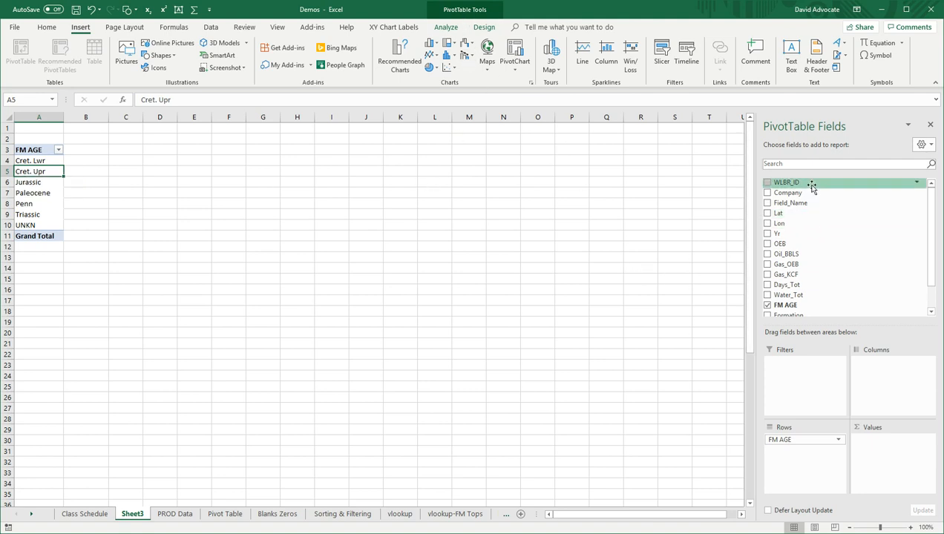
{"action": "mouse_move", "coordinate": [836, 253]}
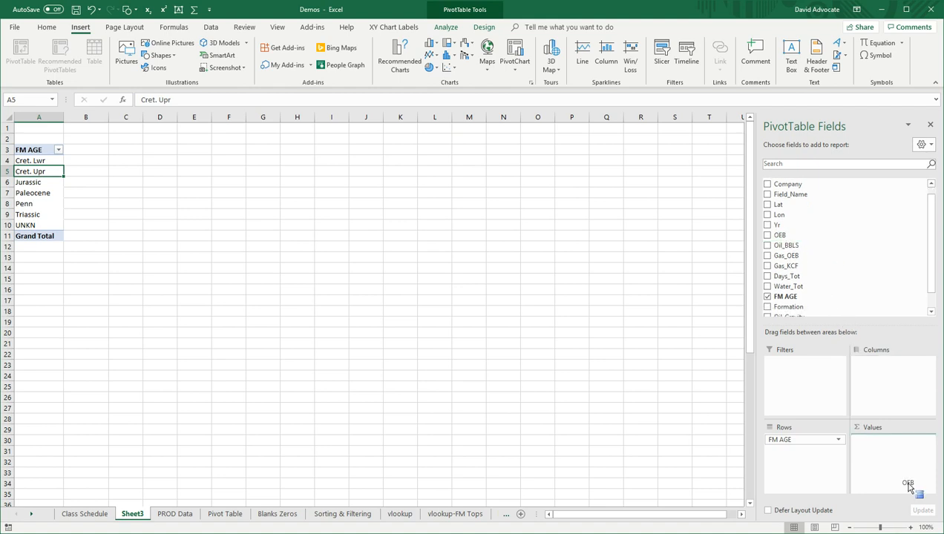
- Add OEB to Values as Sum of OEB, grand total 13962391.5
{"action": "left_click", "coordinate": [768, 234]}
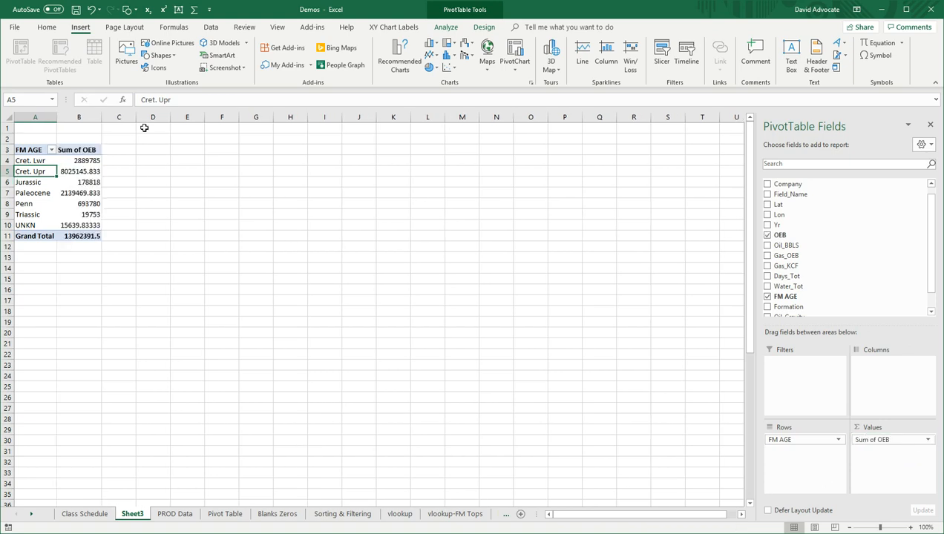
{"action": "left_click", "coordinate": [78, 182]}
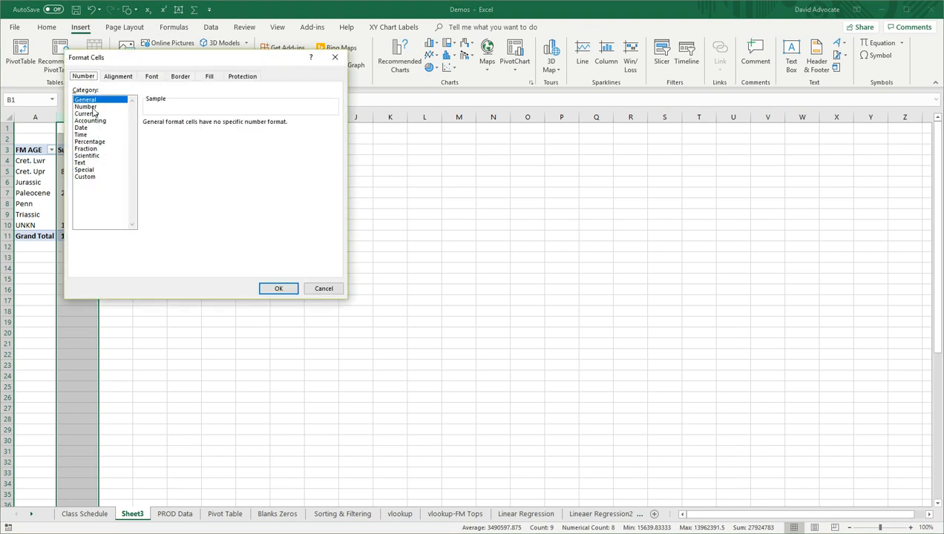
- Format Sum of OEB as Number with 0 decimal places and a 1000 separator
{"action": "left_click", "coordinate": [87, 106]}
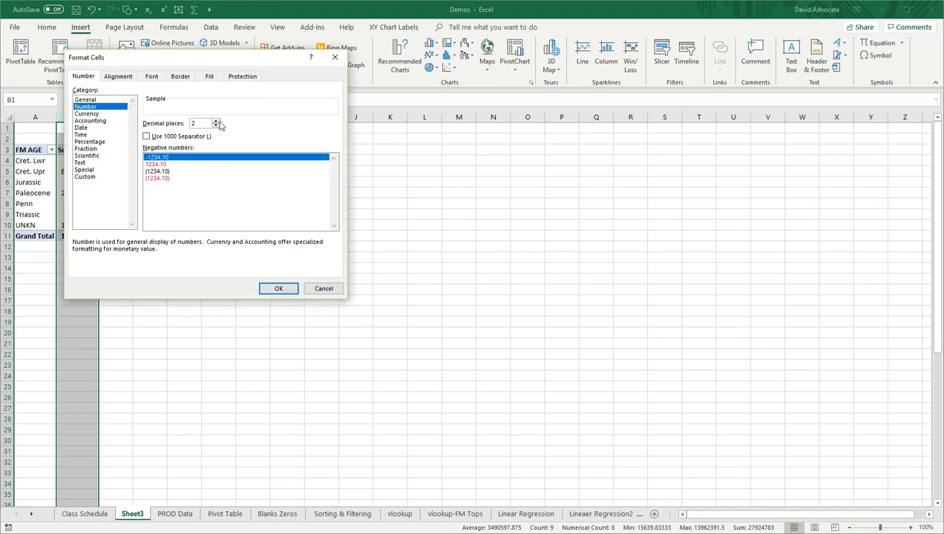
{"action": "left_click", "coordinate": [216, 127]}
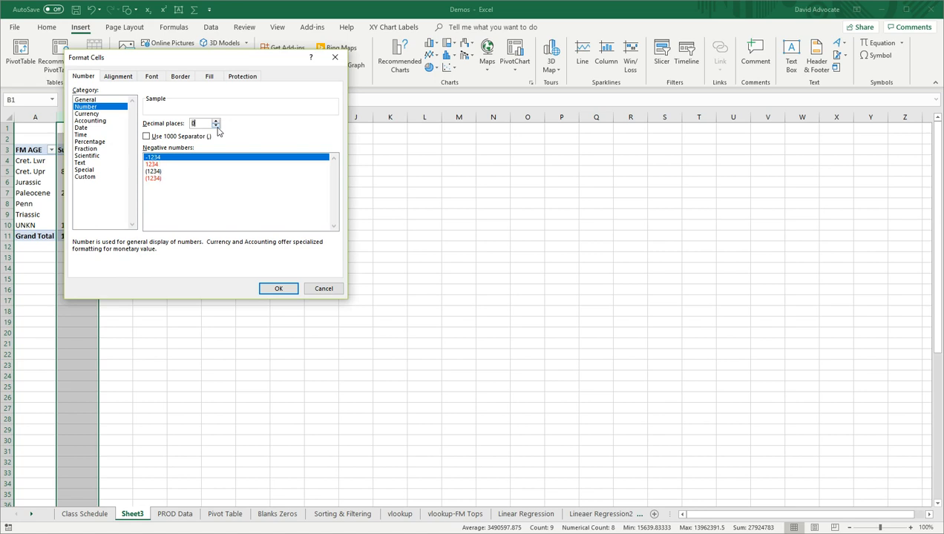
{"action": "left_click", "coordinate": [145, 136]}
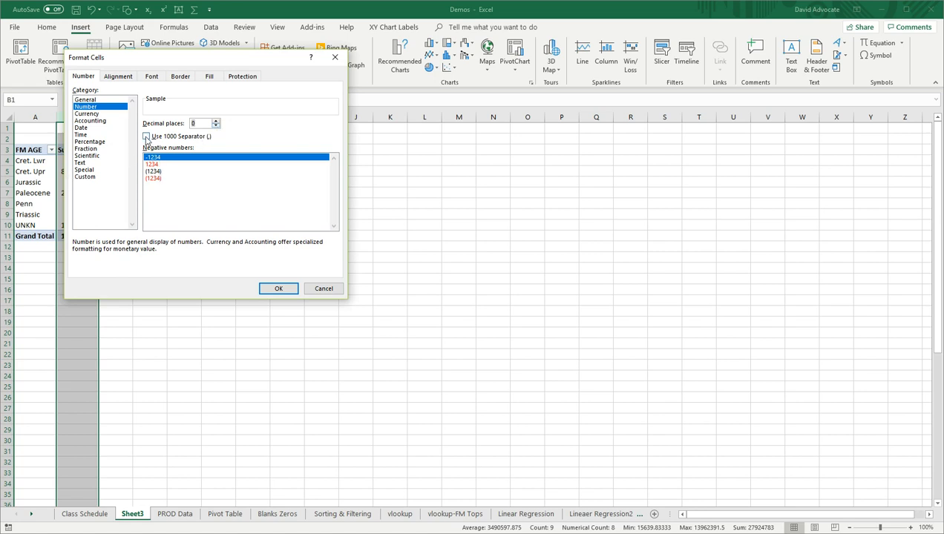
{"action": "left_click", "coordinate": [146, 136]}
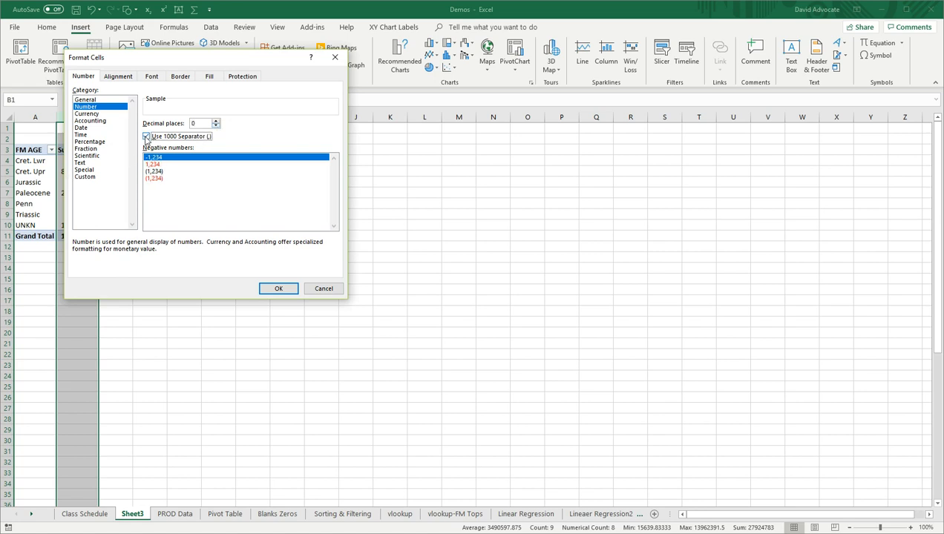
{"action": "left_click", "coordinate": [146, 135]}
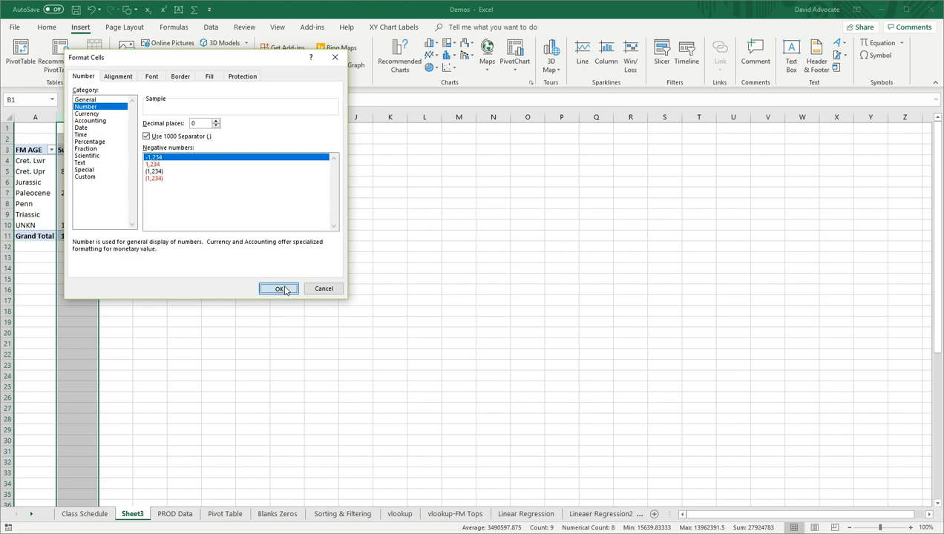
{"action": "left_click", "coordinate": [278, 288]}
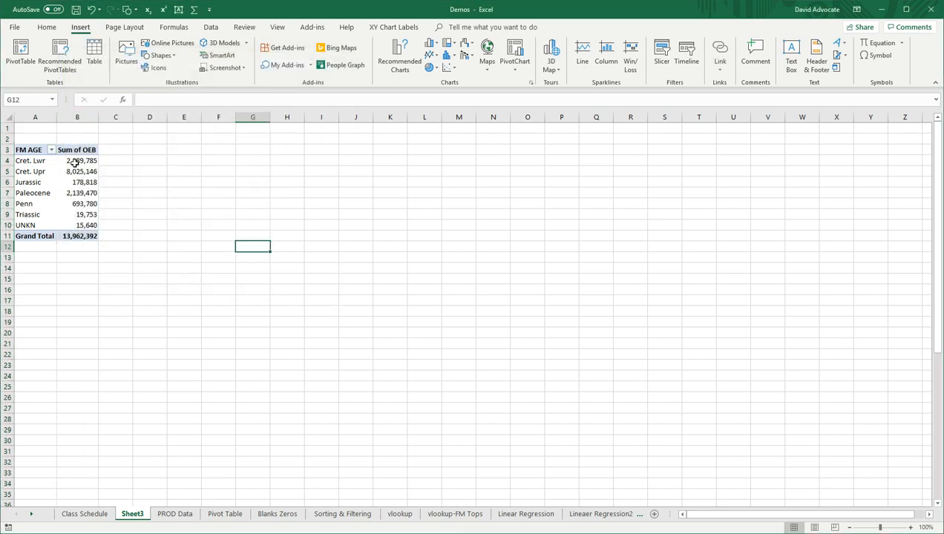
{"action": "left_click", "coordinate": [78, 160]}
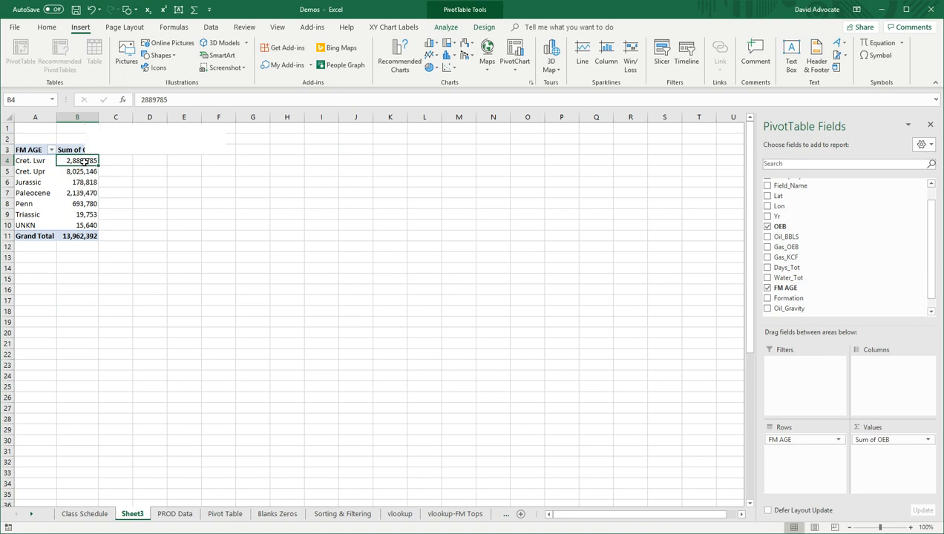
- Bring up the context-menu sort options on a Sum of OEB value
{"action": "right_click", "coordinate": [74, 161]}
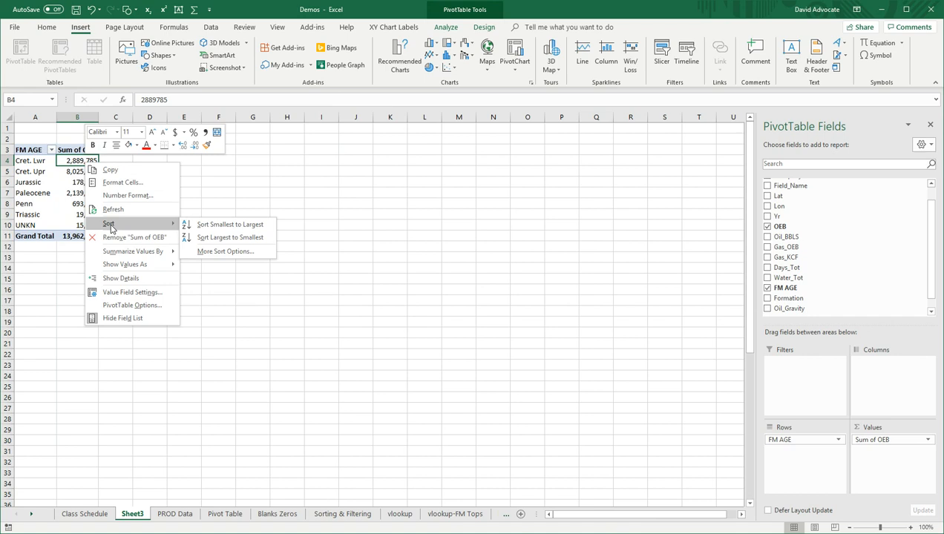
{"action": "mouse_move", "coordinate": [230, 224]}
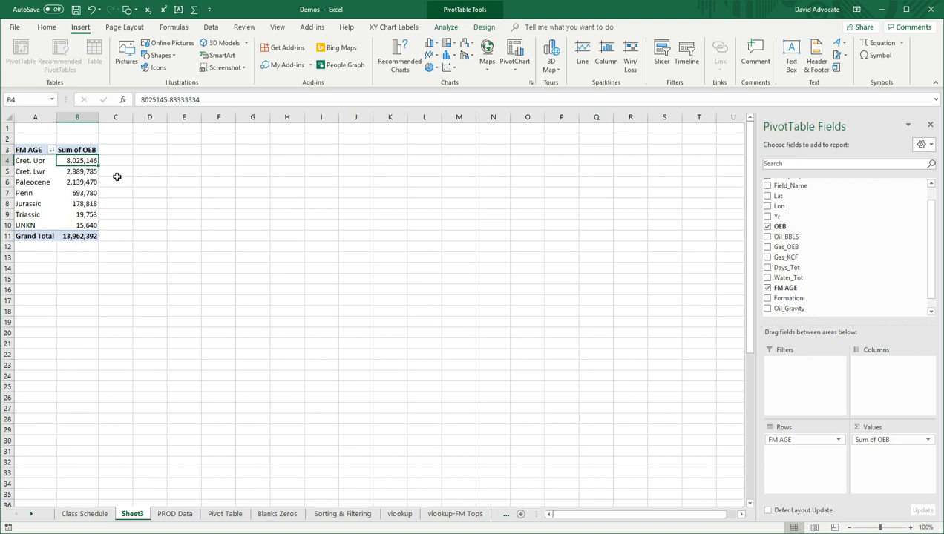
{"action": "mouse_move", "coordinate": [118, 195]}
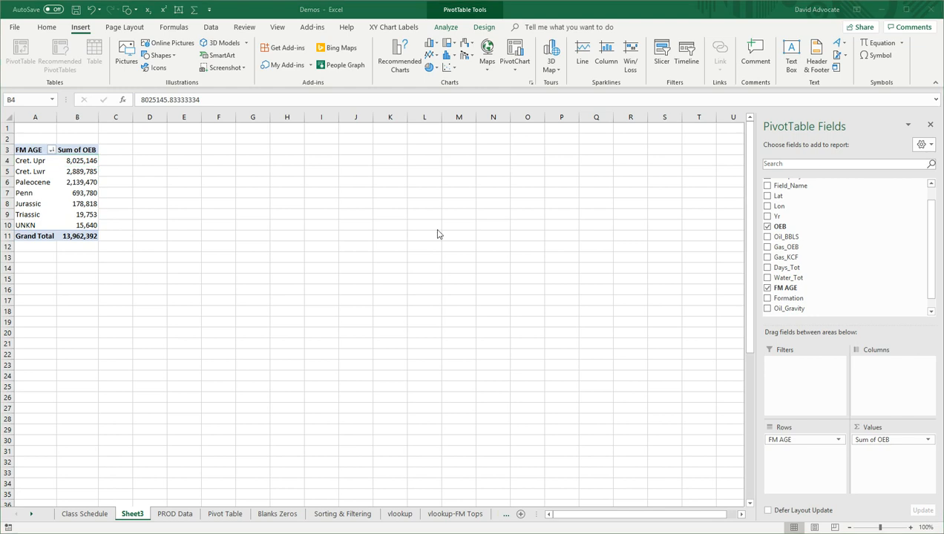
{"action": "mouse_move", "coordinate": [107, 154]}
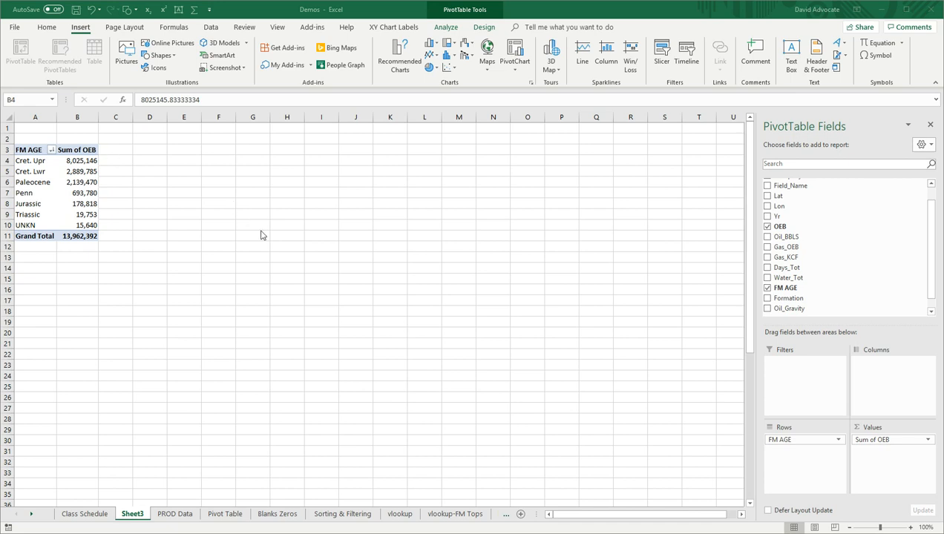
{"action": "mouse_move", "coordinate": [771, 253]}
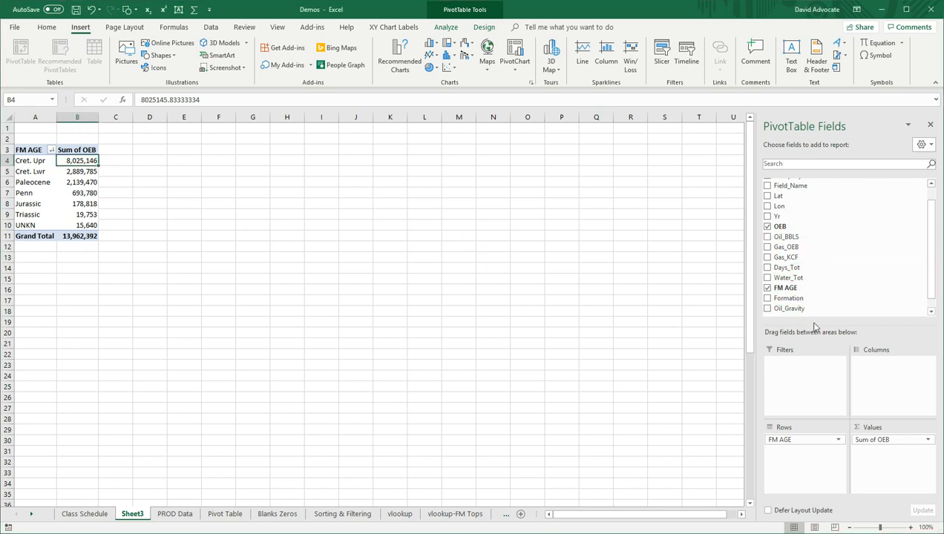
{"action": "mouse_move", "coordinate": [875, 336]}
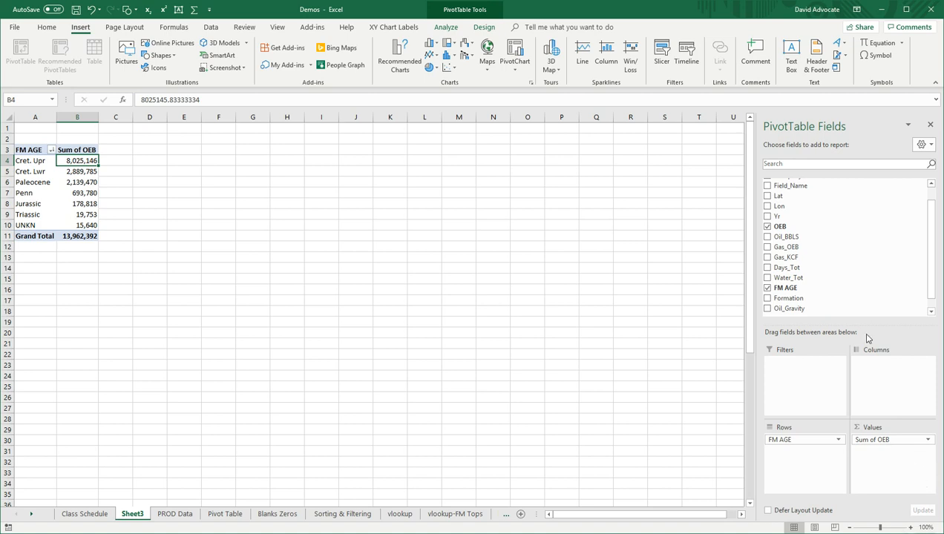
- Add Oil_BBLS and Gas_OEB to the Values area beside Sum of OEB
{"action": "left_click_drag", "start_coordinate": [785, 236], "coordinate": [868, 334]}
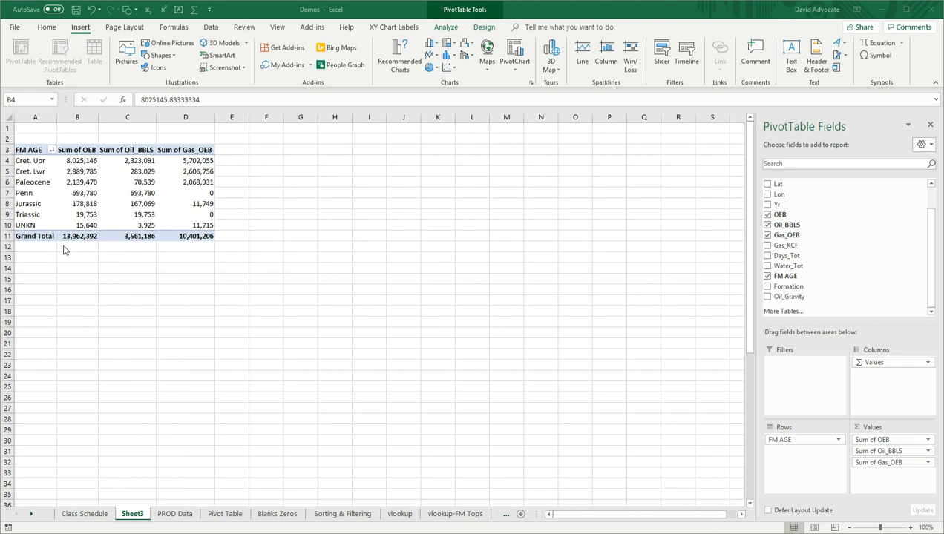
{"action": "mouse_move", "coordinate": [75, 245]}
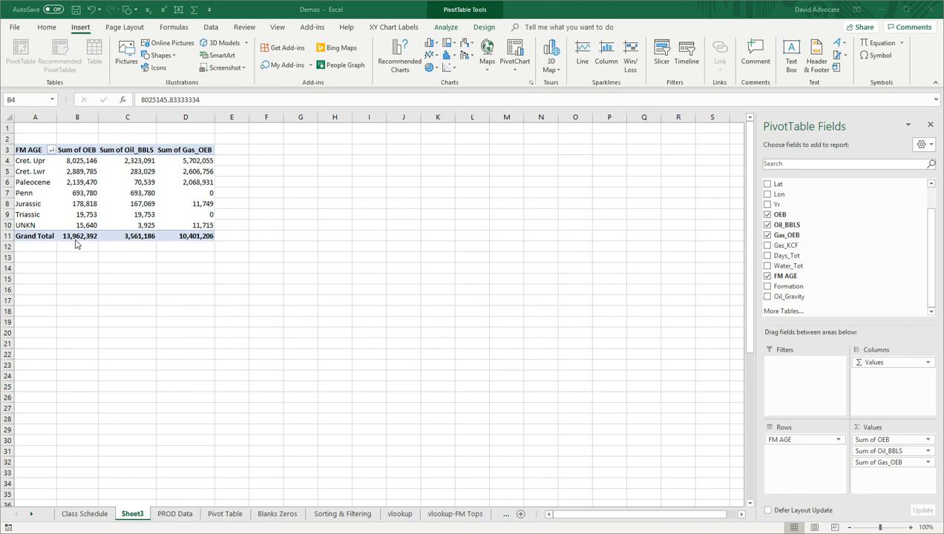
{"action": "mouse_move", "coordinate": [132, 259]}
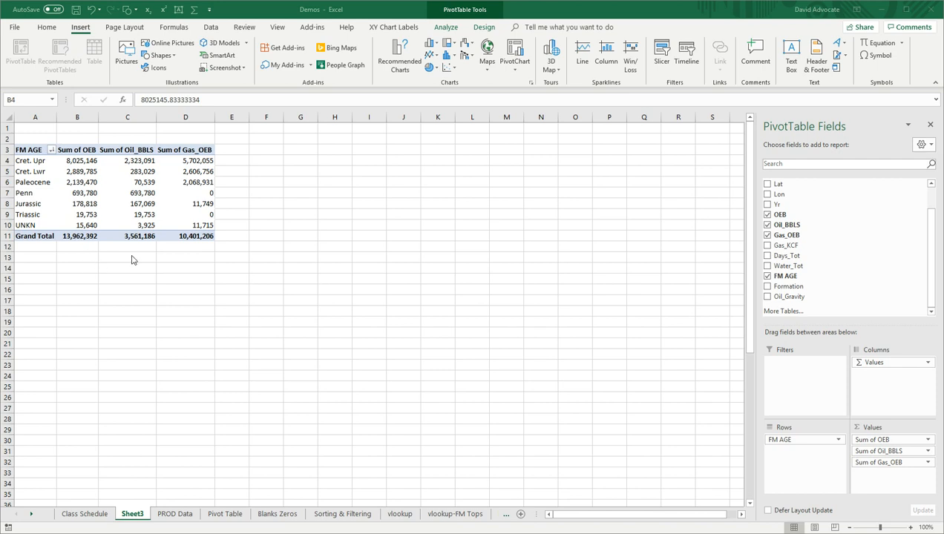
{"action": "mouse_move", "coordinate": [137, 242]}
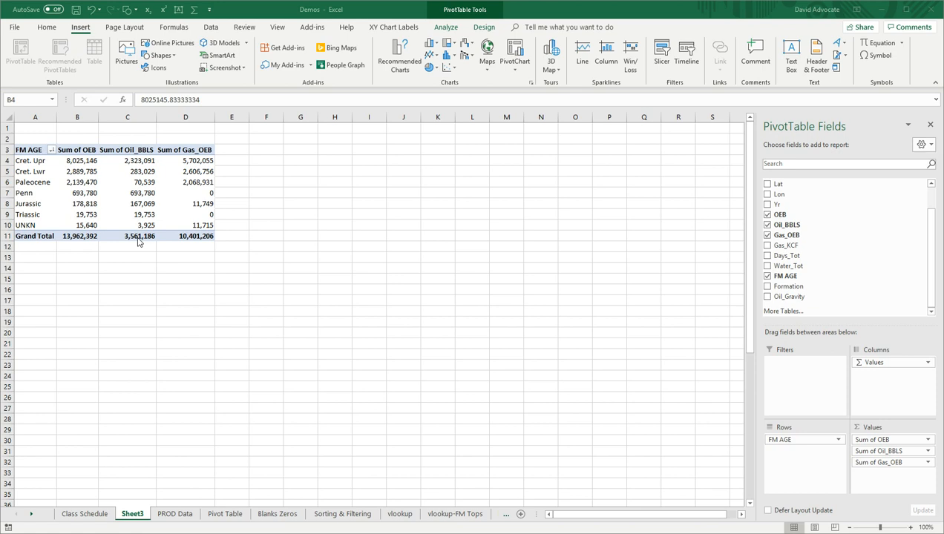
{"action": "mouse_move", "coordinate": [113, 244]}
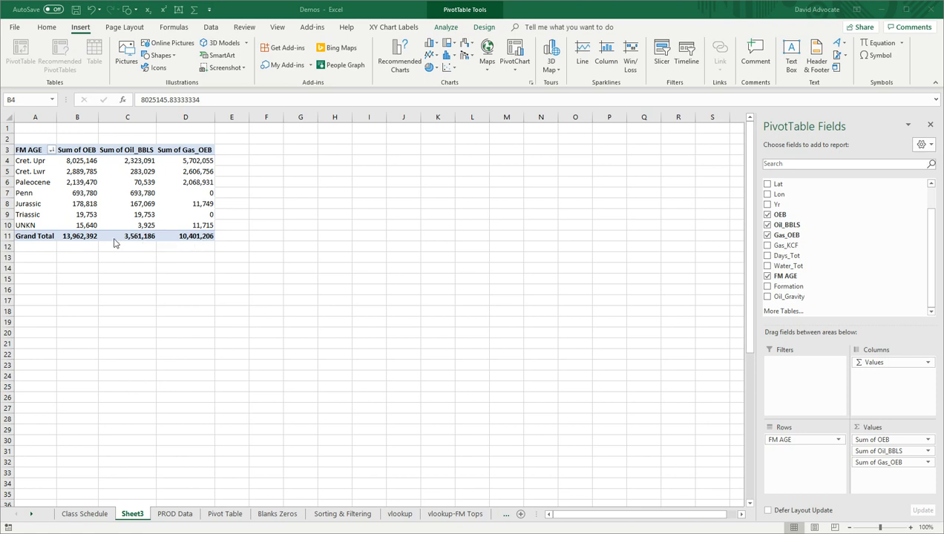
{"action": "mouse_move", "coordinate": [145, 242]}
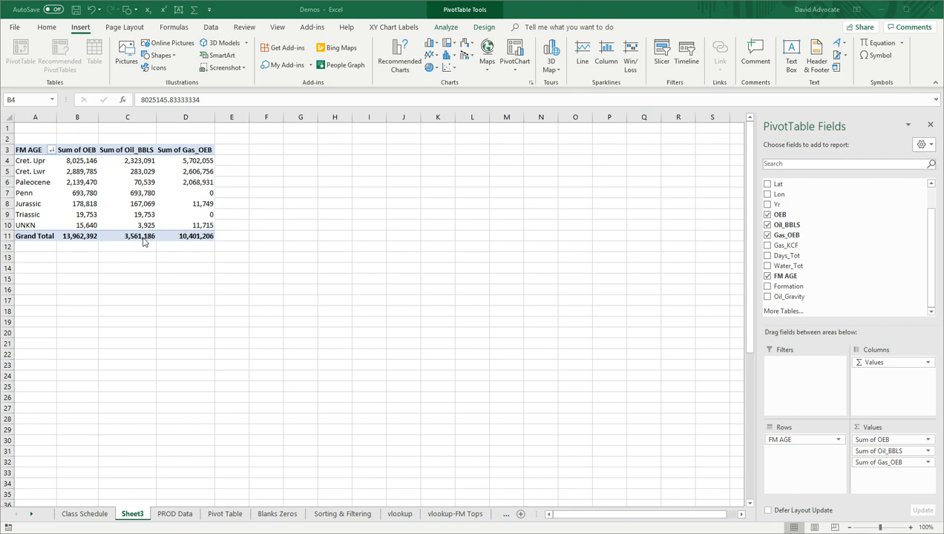
{"action": "mouse_move", "coordinate": [178, 229]}
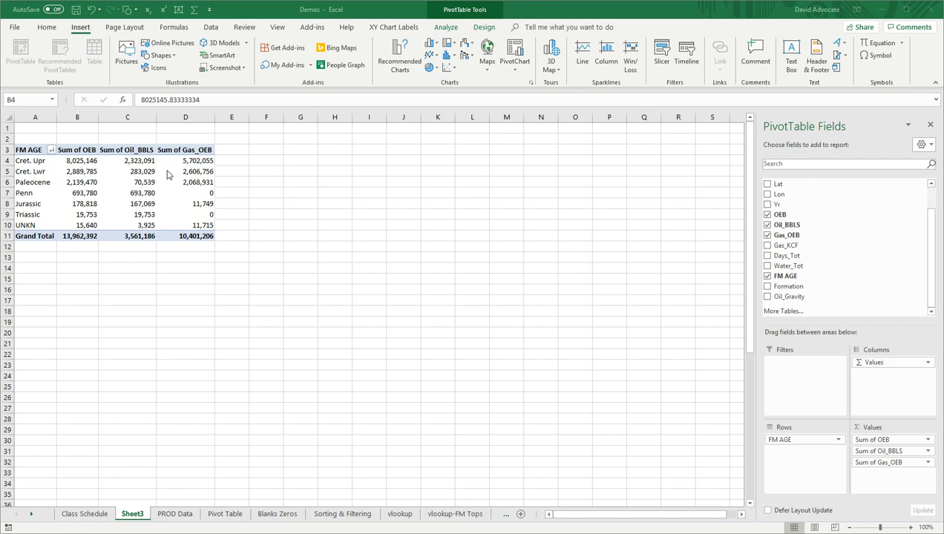
{"action": "mouse_move", "coordinate": [178, 207]}
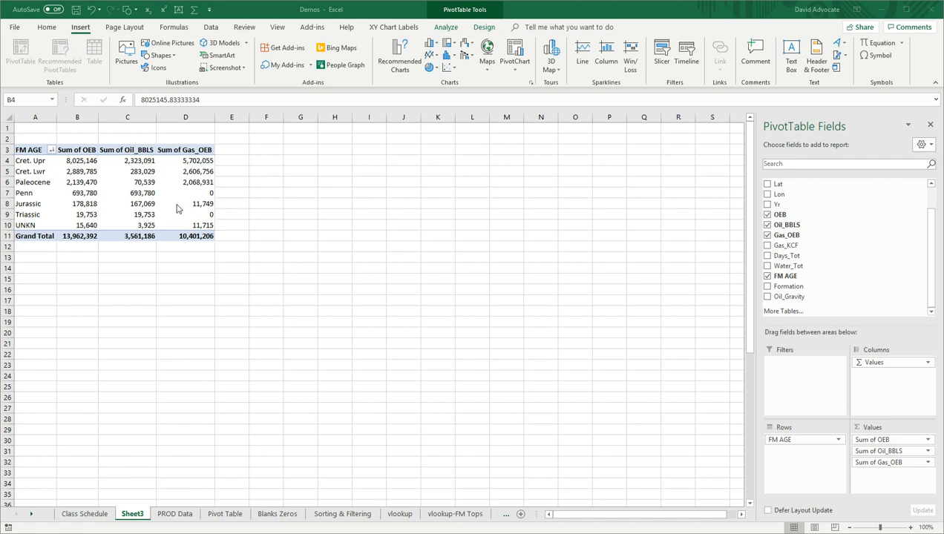
{"action": "mouse_move", "coordinate": [184, 202]}
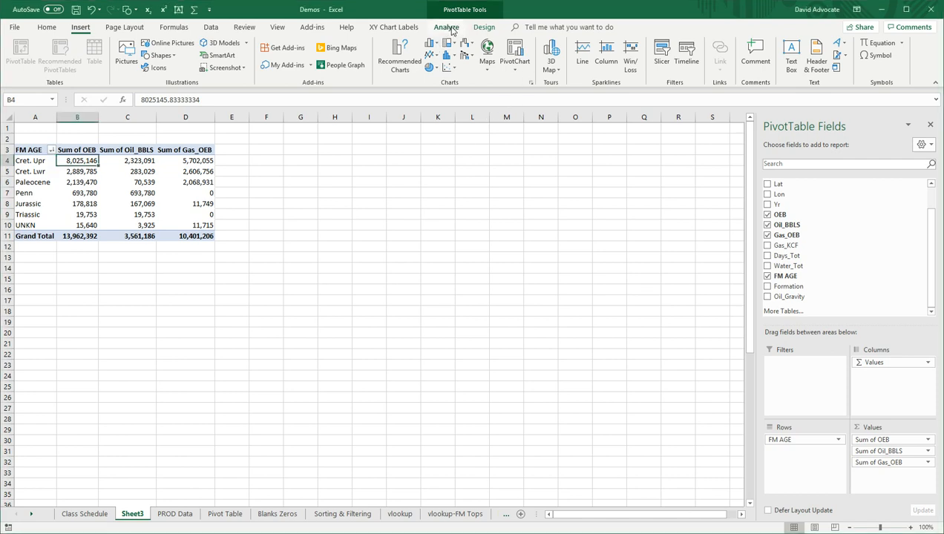
{"action": "mouse_move", "coordinate": [403, 201]}
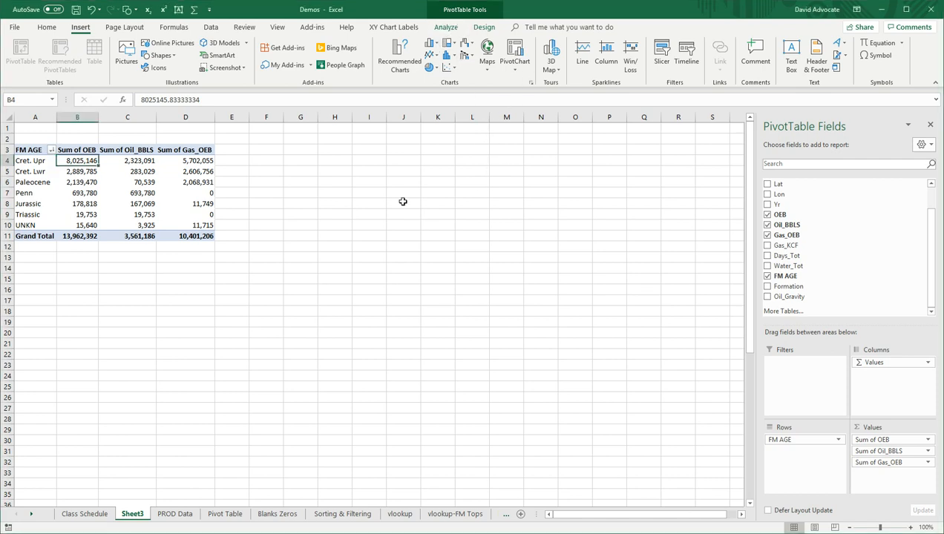
- Start a Combo PivotChart from the pivot table via Analyze > PivotChart
{"action": "left_click", "coordinate": [127, 181]}
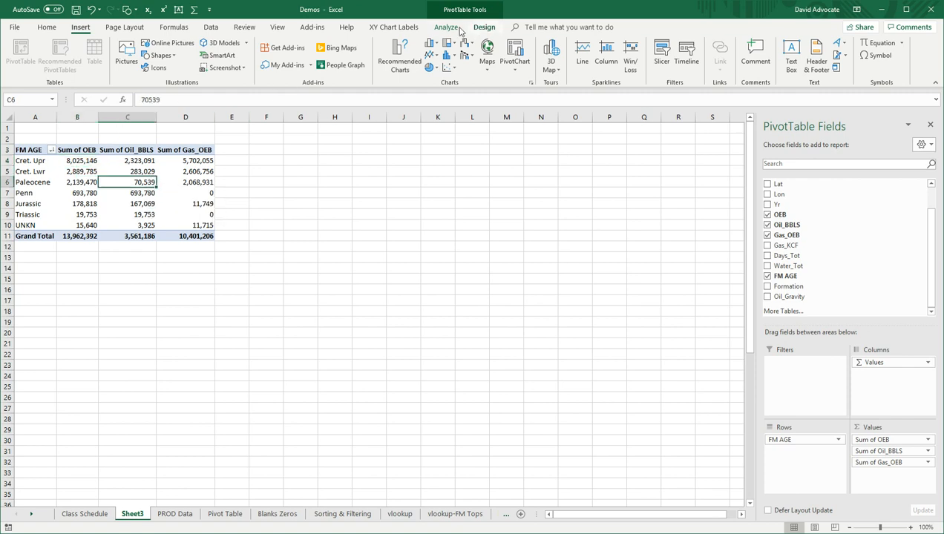
{"action": "left_click", "coordinate": [446, 28]}
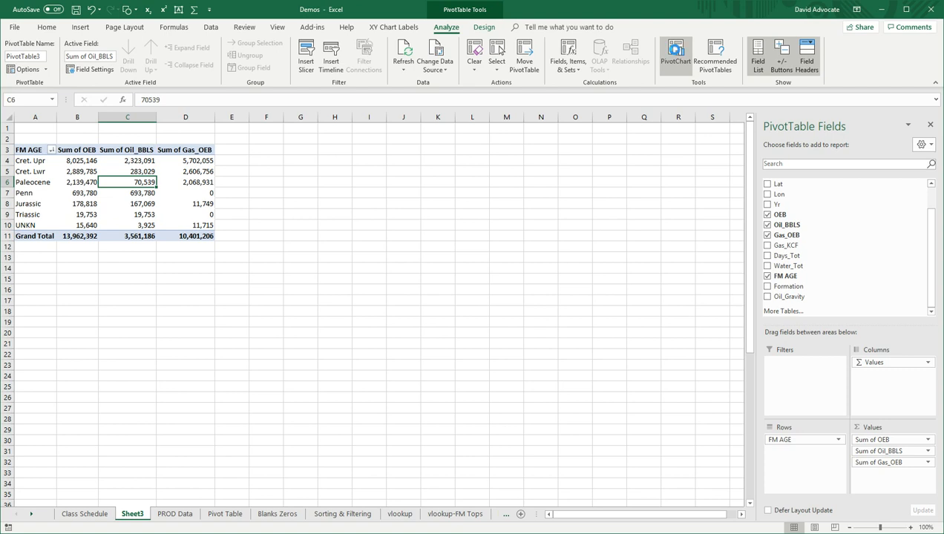
{"action": "left_click", "coordinate": [675, 51]}
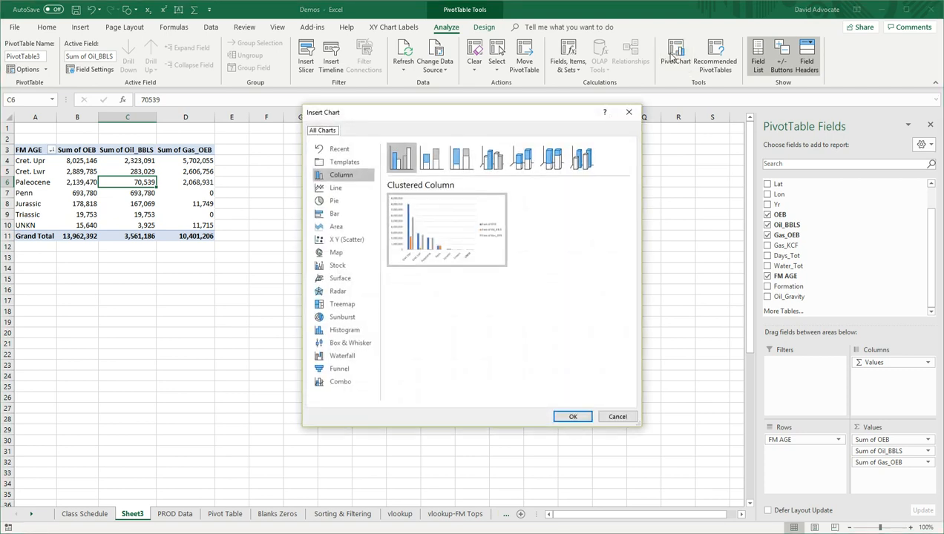
{"action": "mouse_move", "coordinate": [379, 215]}
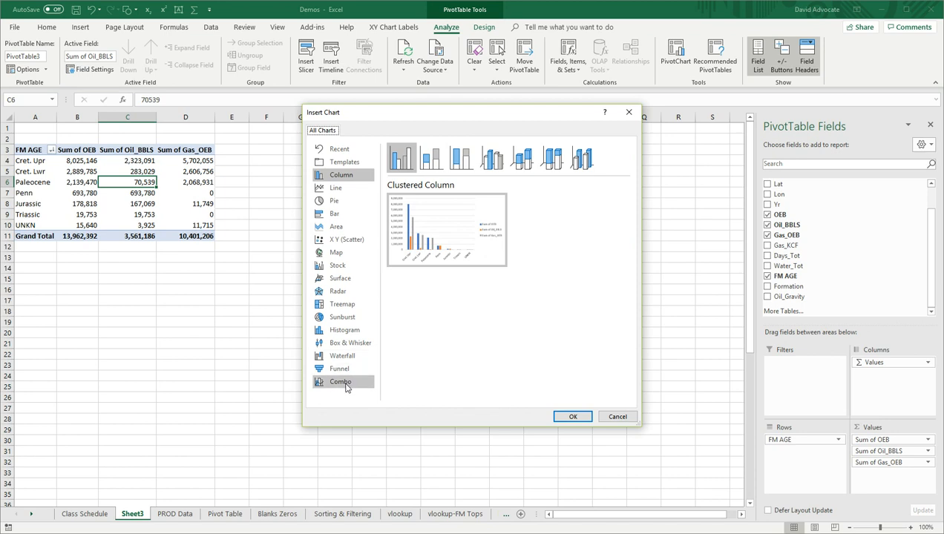
{"action": "left_click", "coordinate": [340, 382]}
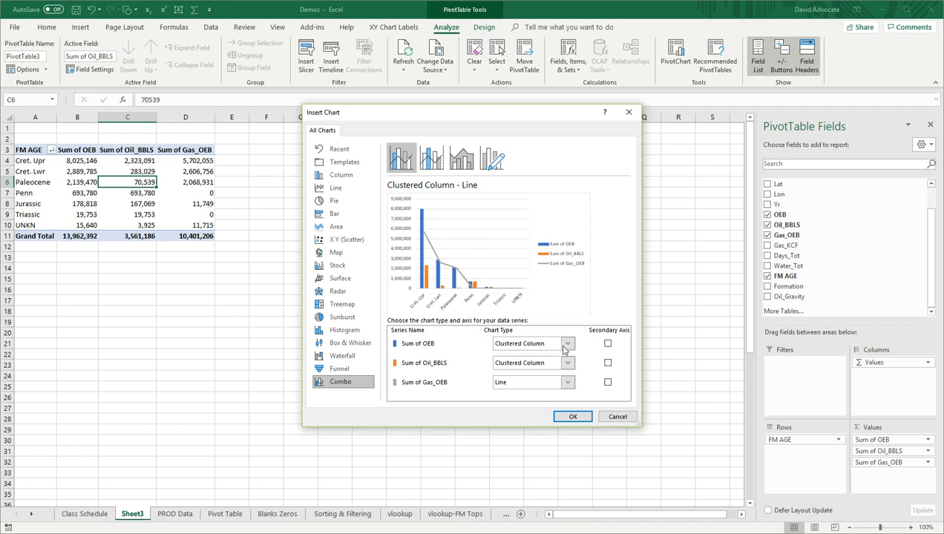
- Set Sum of OEB as Line; Oil_BBLS and Gas_OEB as Stacked Column
{"action": "left_click", "coordinate": [568, 343]}
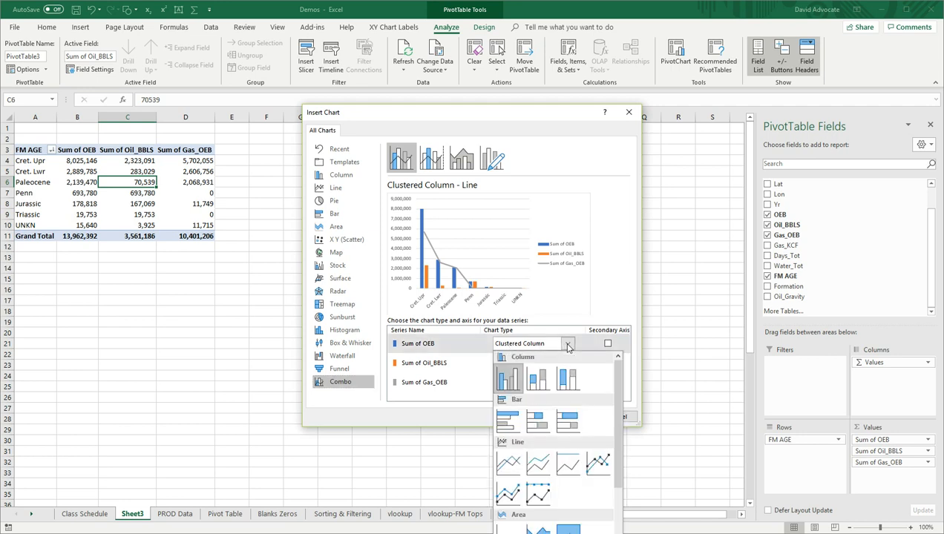
{"action": "left_click", "coordinate": [506, 462]}
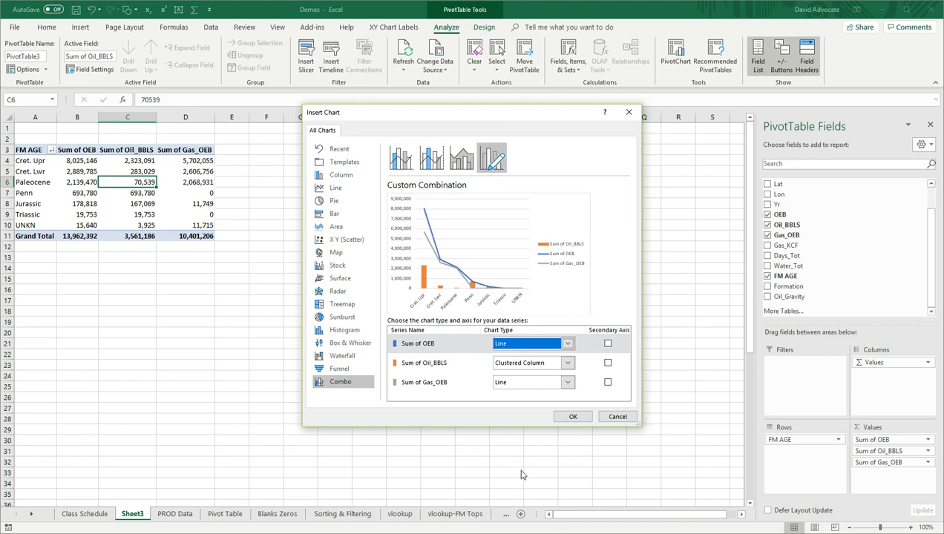
{"action": "mouse_move", "coordinate": [566, 362]}
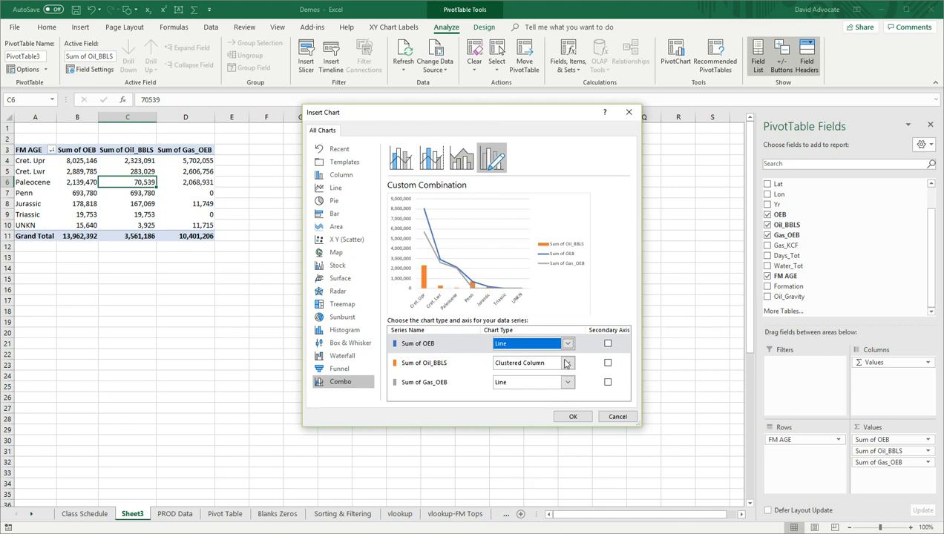
{"action": "left_click", "coordinate": [568, 343]}
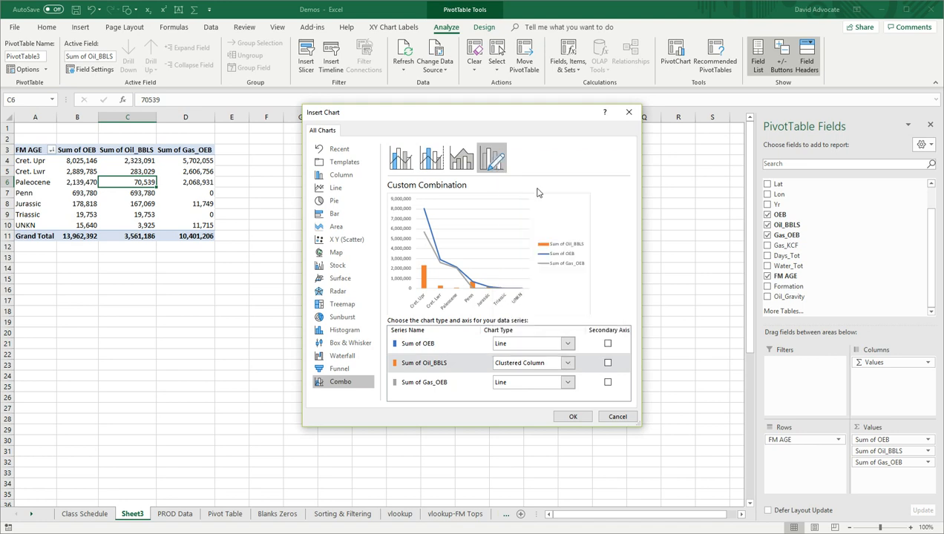
{"action": "left_click", "coordinate": [565, 363]}
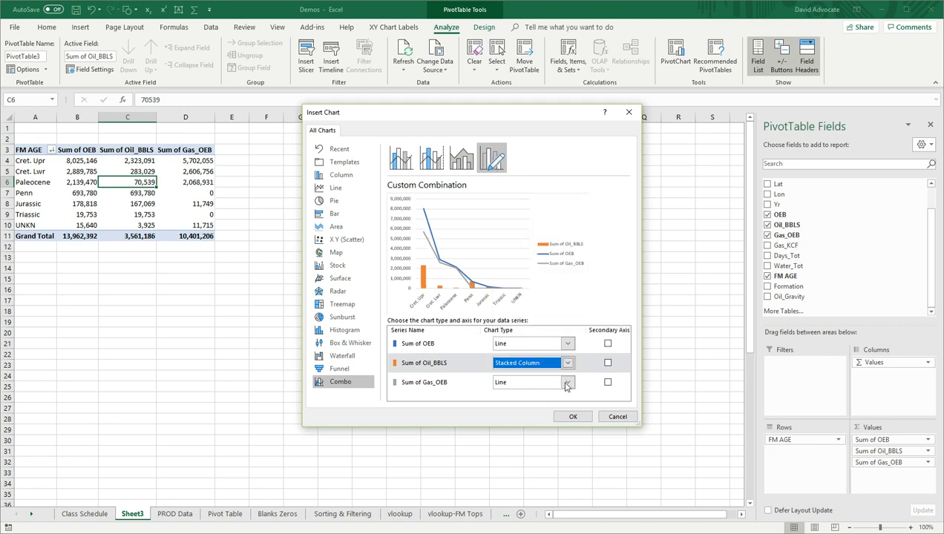
{"action": "left_click", "coordinate": [565, 363]}
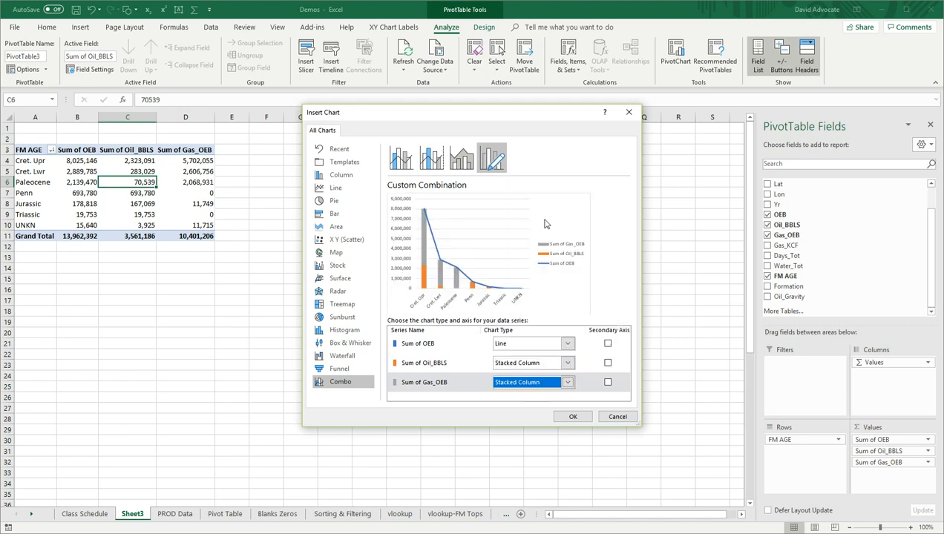
{"action": "left_click", "coordinate": [572, 416]}
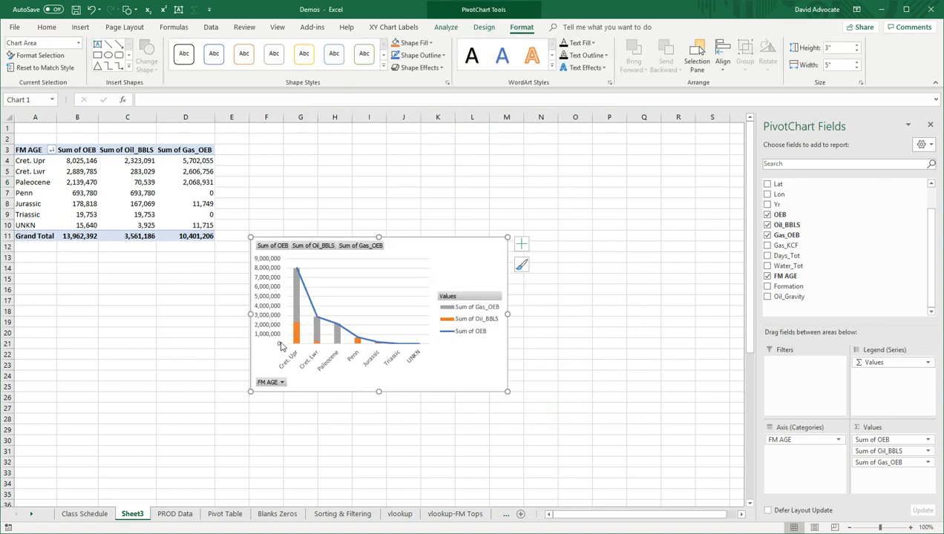
{"action": "mouse_move", "coordinate": [295, 333]}
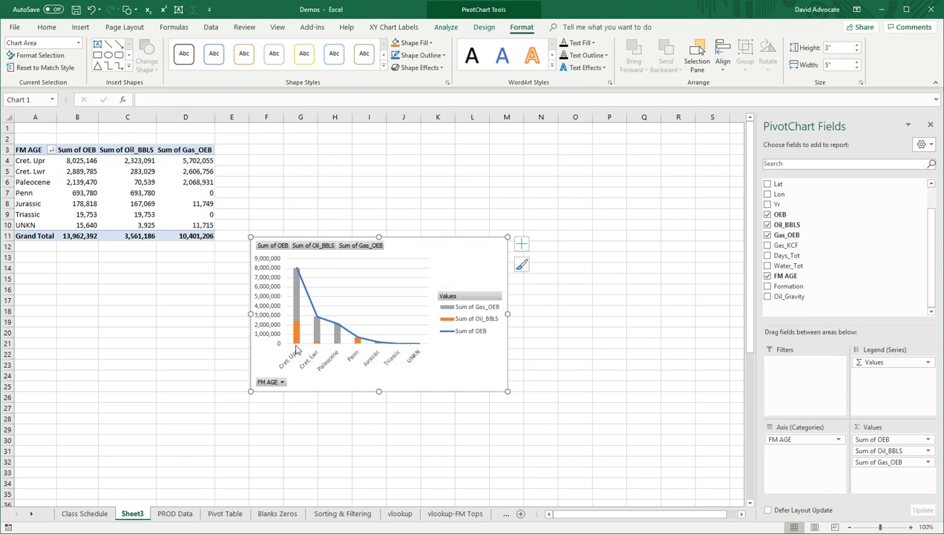
- Give the Sum of Oil_BBLS series a solid green fill in Format Data Series
{"action": "left_click", "coordinate": [295, 337]}
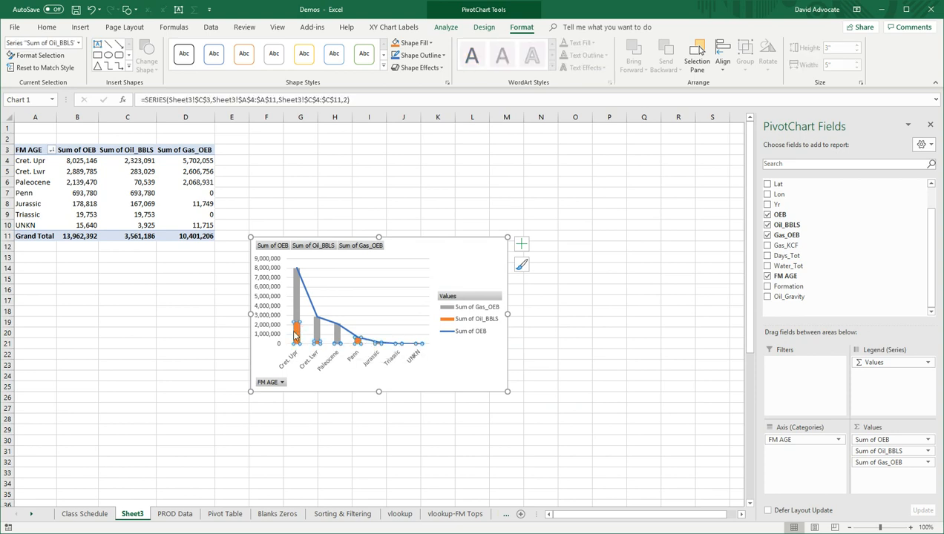
{"action": "right_click", "coordinate": [295, 336]}
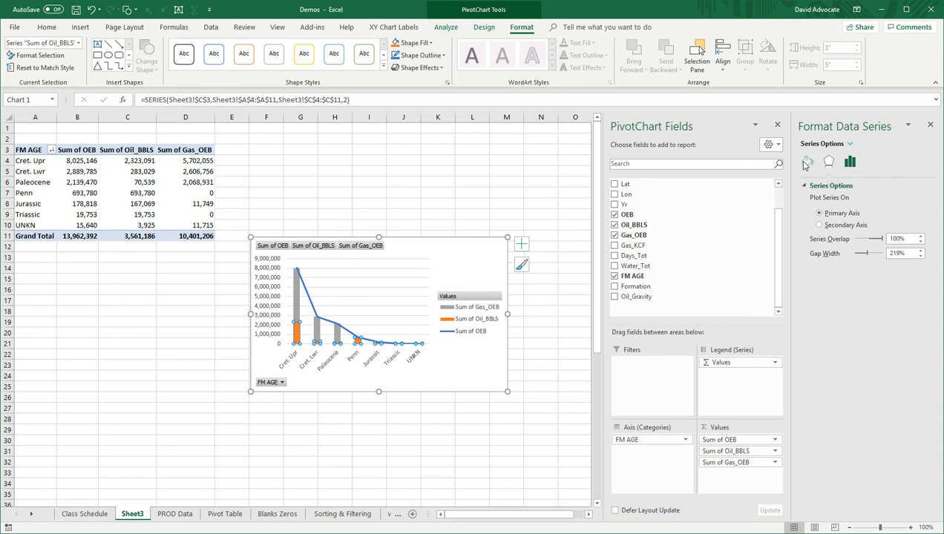
{"action": "left_click", "coordinate": [807, 162]}
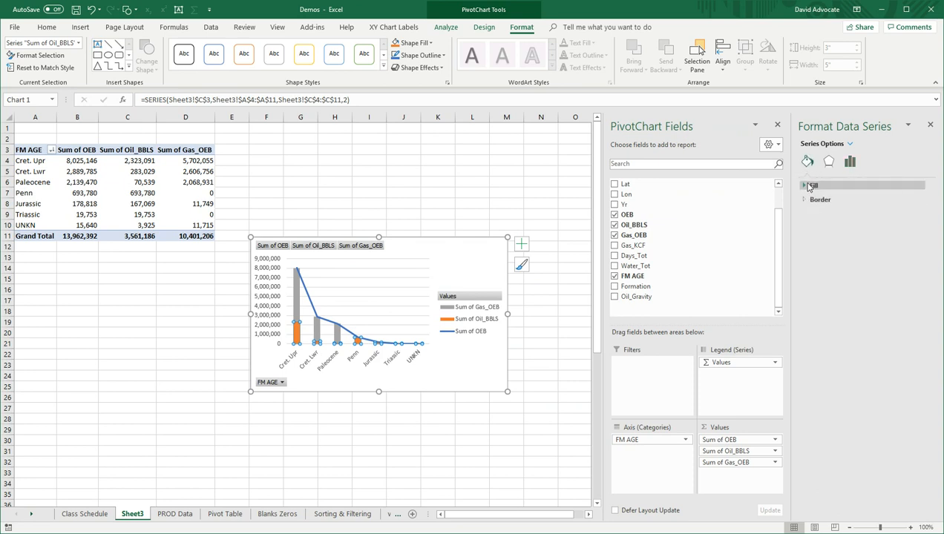
{"action": "left_click", "coordinate": [805, 184]}
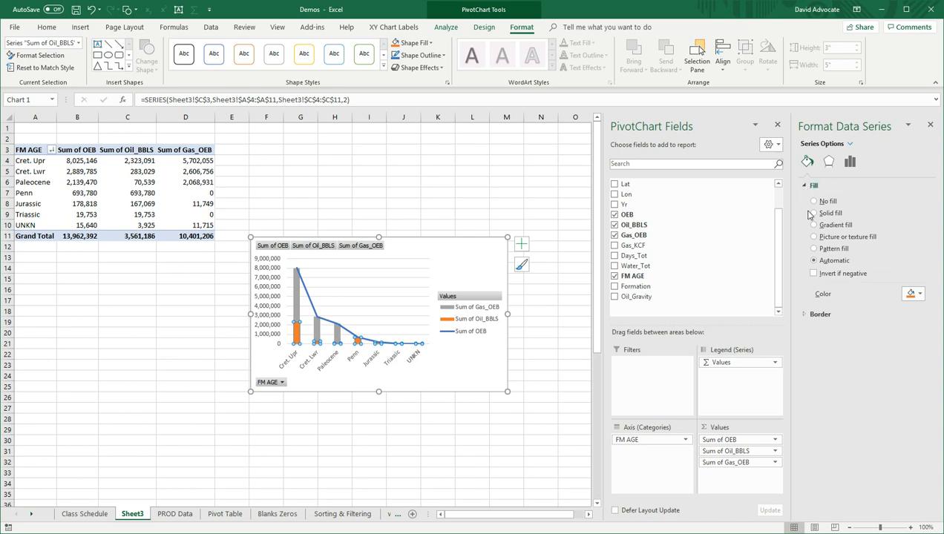
{"action": "left_click", "coordinate": [813, 213]}
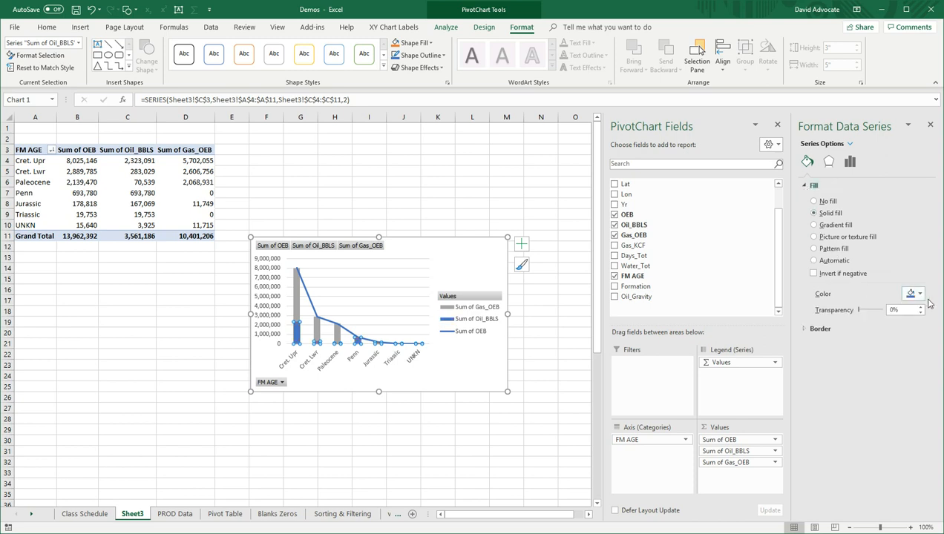
{"action": "left_click", "coordinate": [915, 294]}
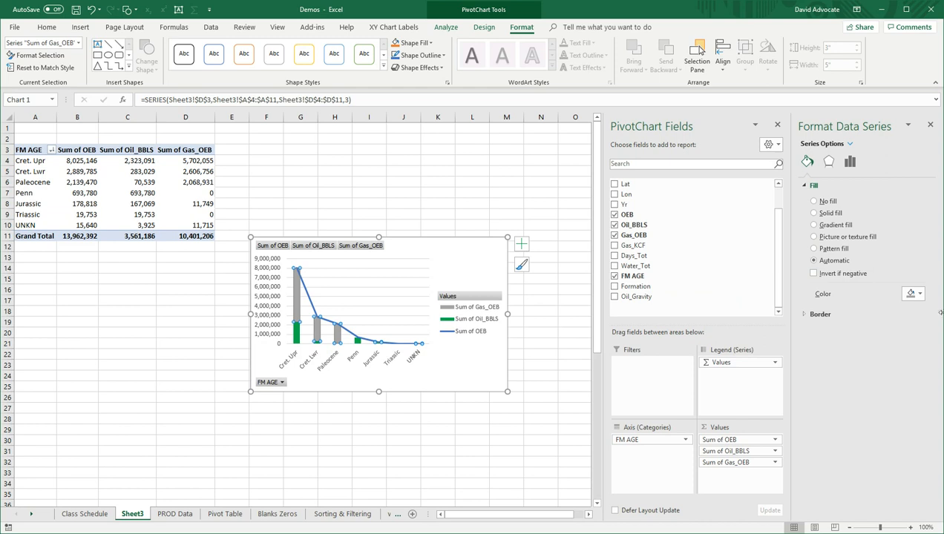
{"action": "left_click", "coordinate": [917, 294]}
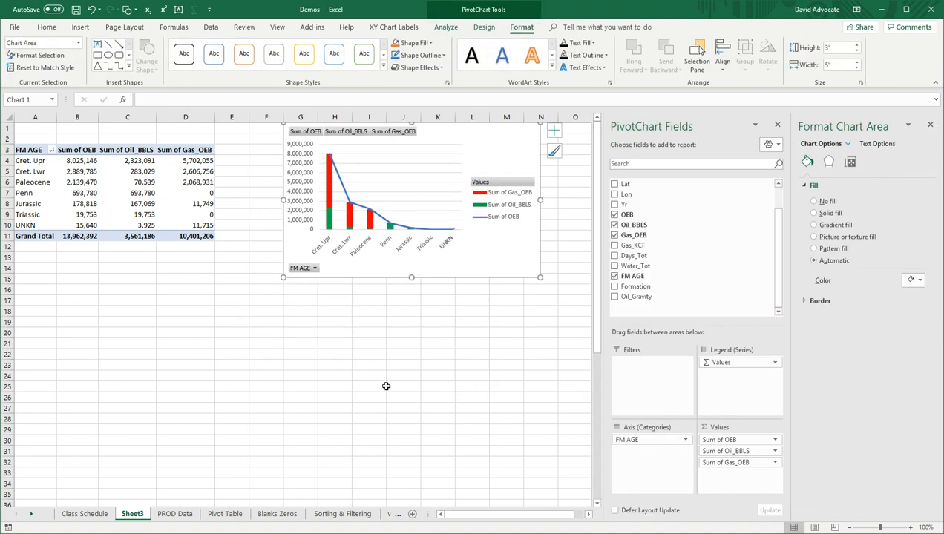
{"action": "mouse_move", "coordinate": [316, 270]}
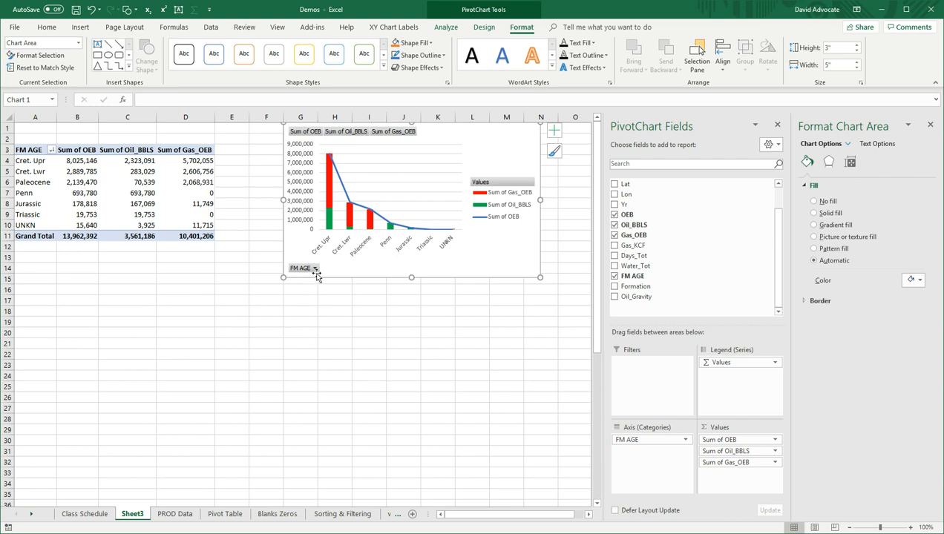
{"action": "mouse_move", "coordinate": [329, 193]}
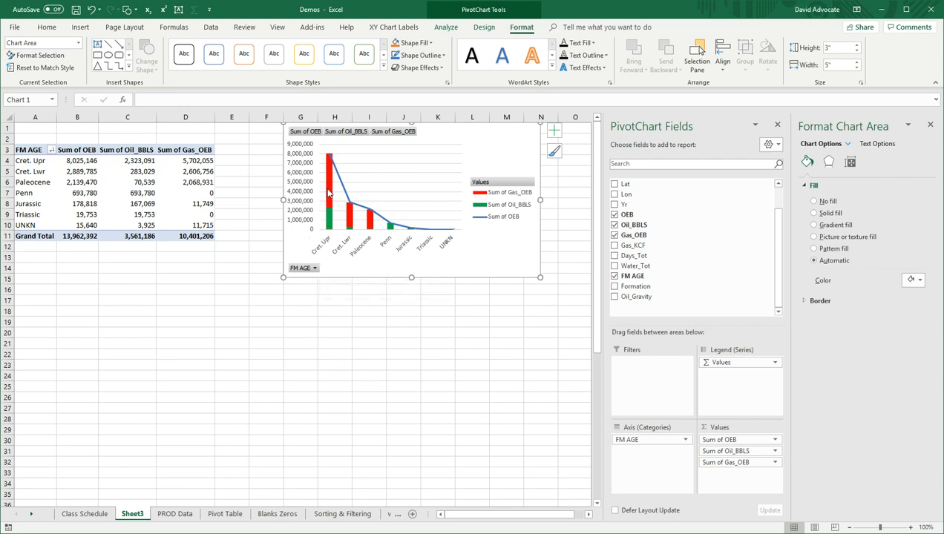
{"action": "mouse_move", "coordinate": [331, 183]}
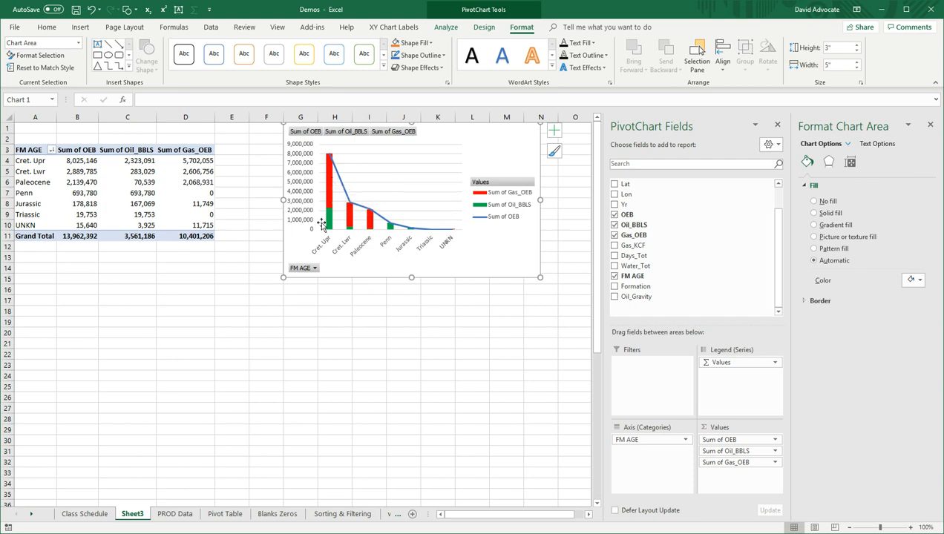
{"action": "mouse_move", "coordinate": [325, 223]}
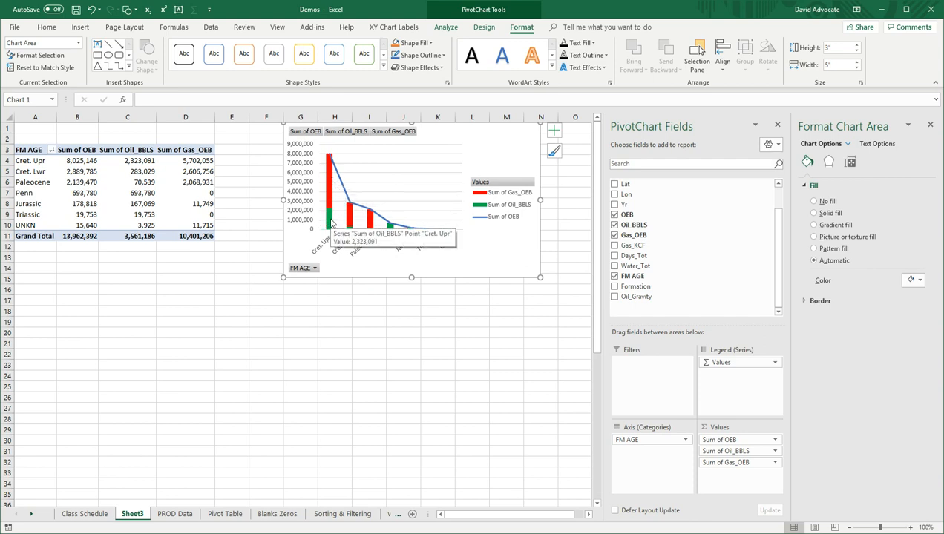
{"action": "mouse_move", "coordinate": [385, 299]}
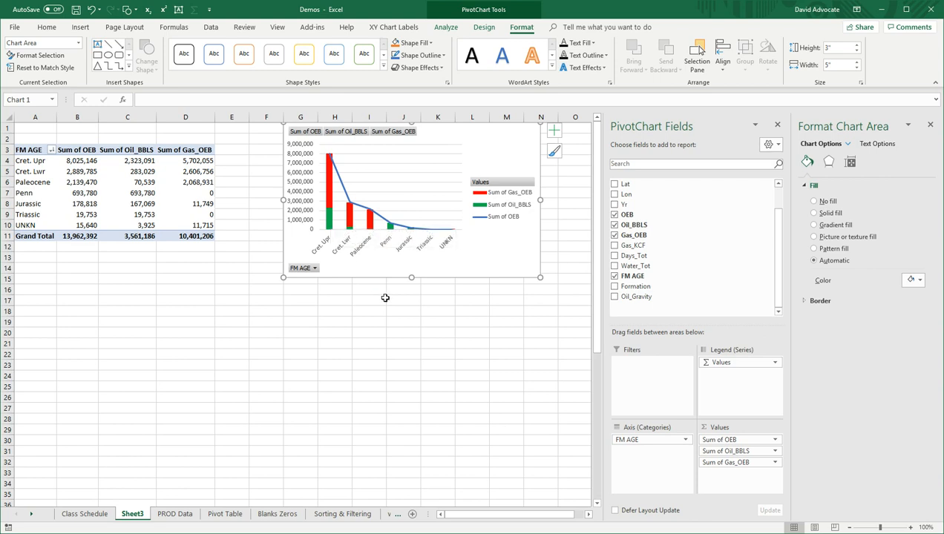
{"action": "mouse_move", "coordinate": [388, 232]}
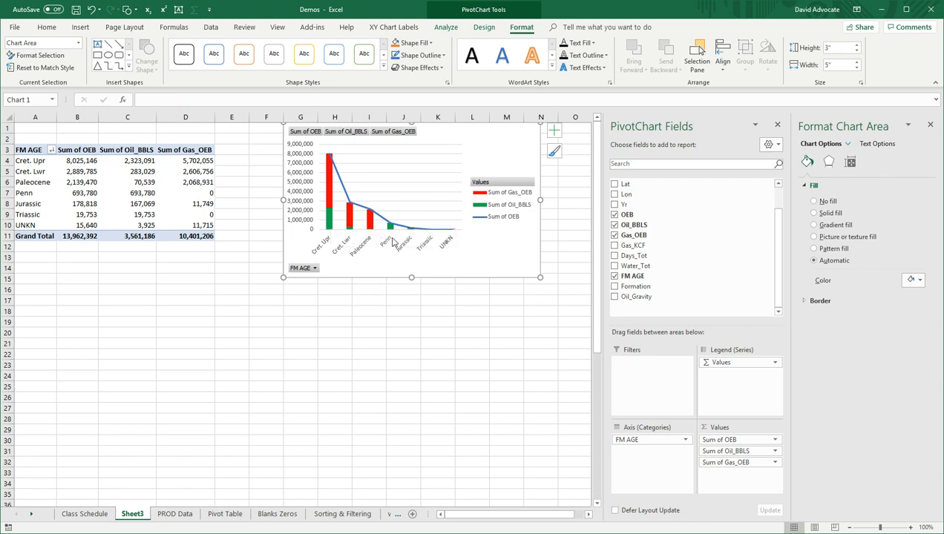
{"action": "mouse_move", "coordinate": [389, 231]}
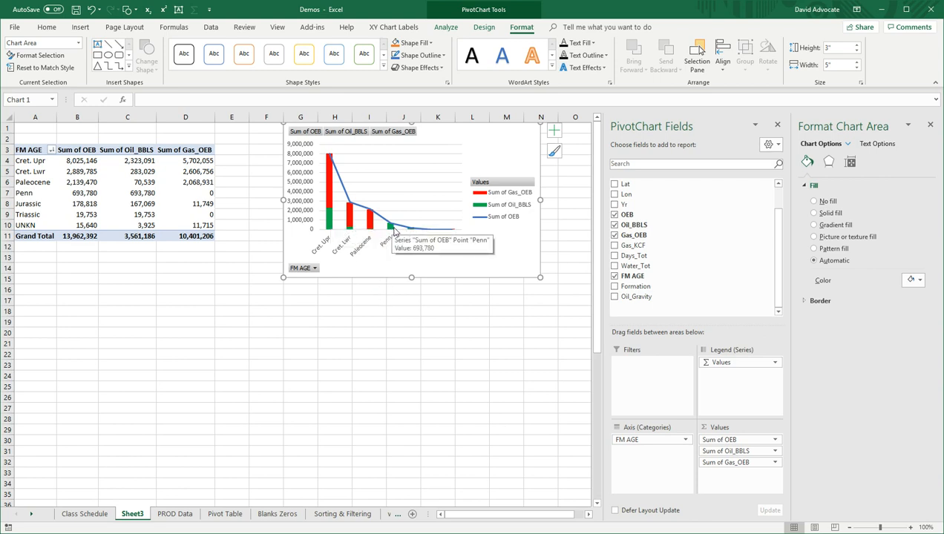
{"action": "mouse_move", "coordinate": [441, 244]}
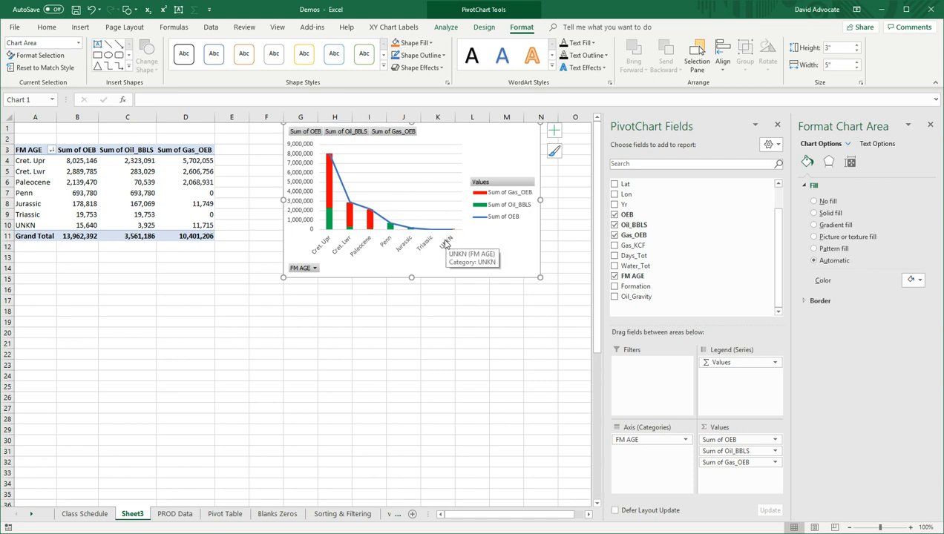
{"action": "mouse_move", "coordinate": [448, 272]}
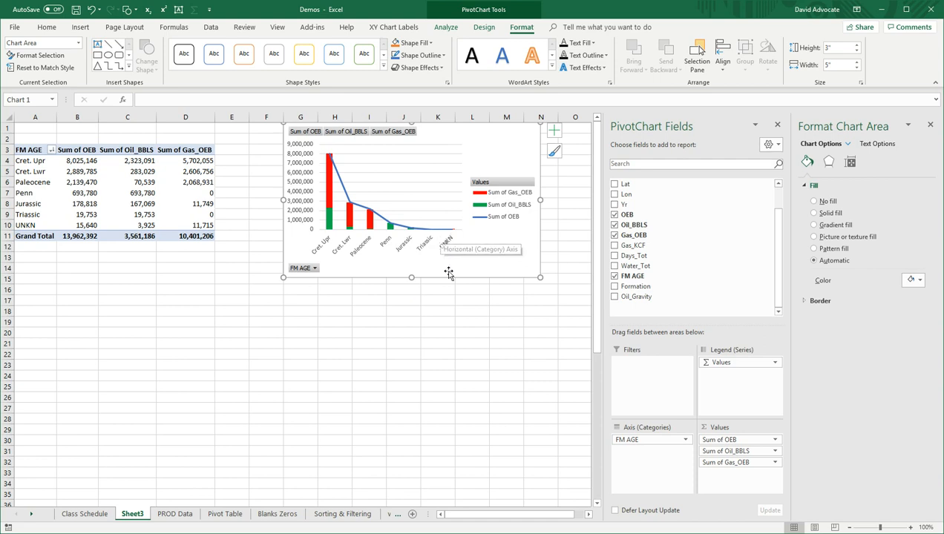
{"action": "mouse_move", "coordinate": [466, 356]}
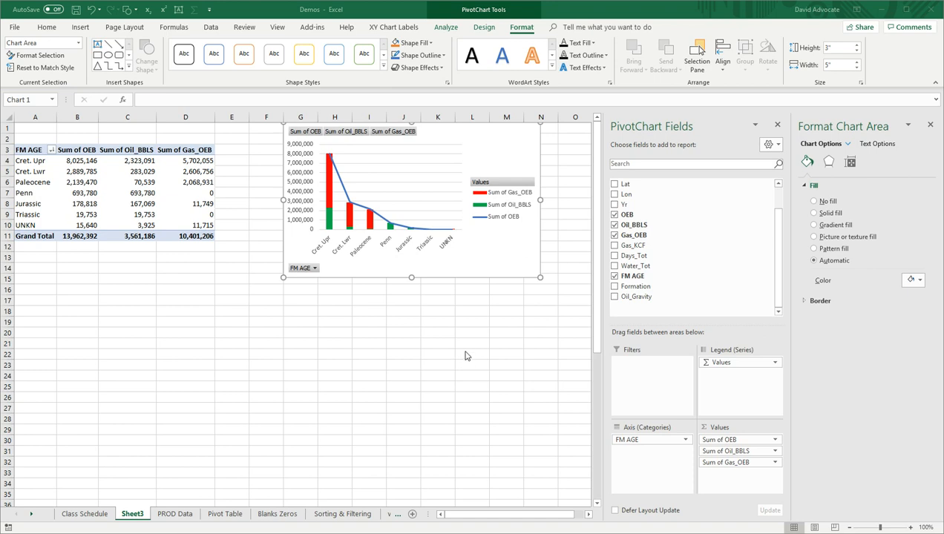
{"action": "mouse_move", "coordinate": [472, 349]}
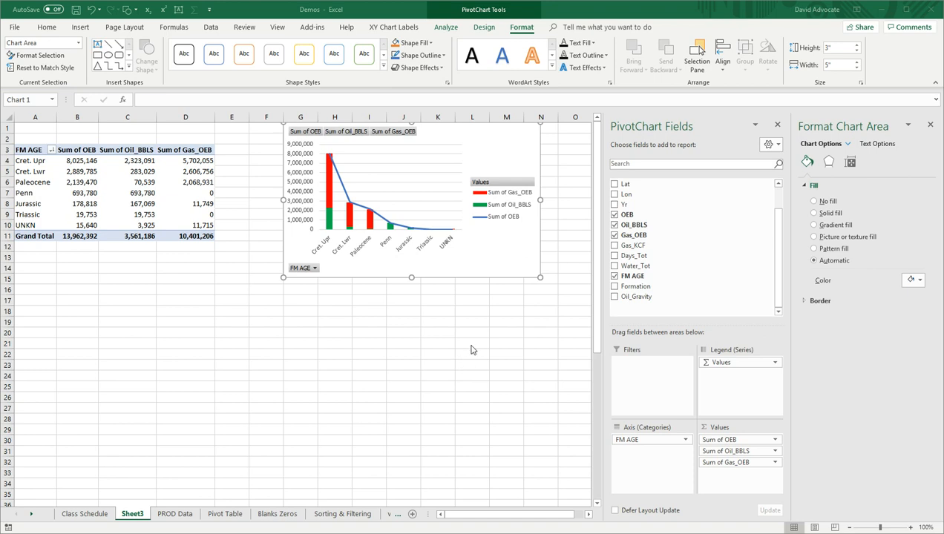
{"action": "mouse_move", "coordinate": [488, 275]}
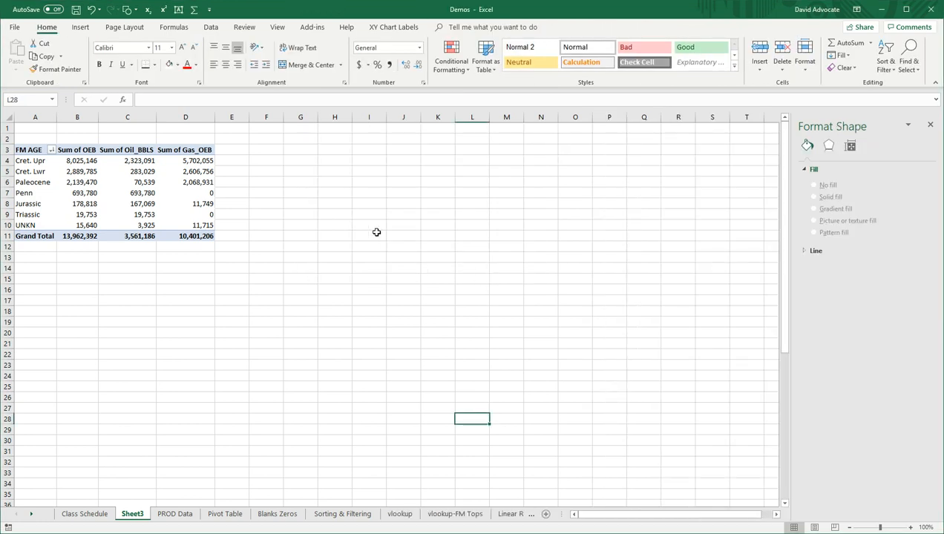
- Switch the OEB value field from Sum to Average, giving a 6,042 grand total
{"action": "left_click", "coordinate": [127, 172]}
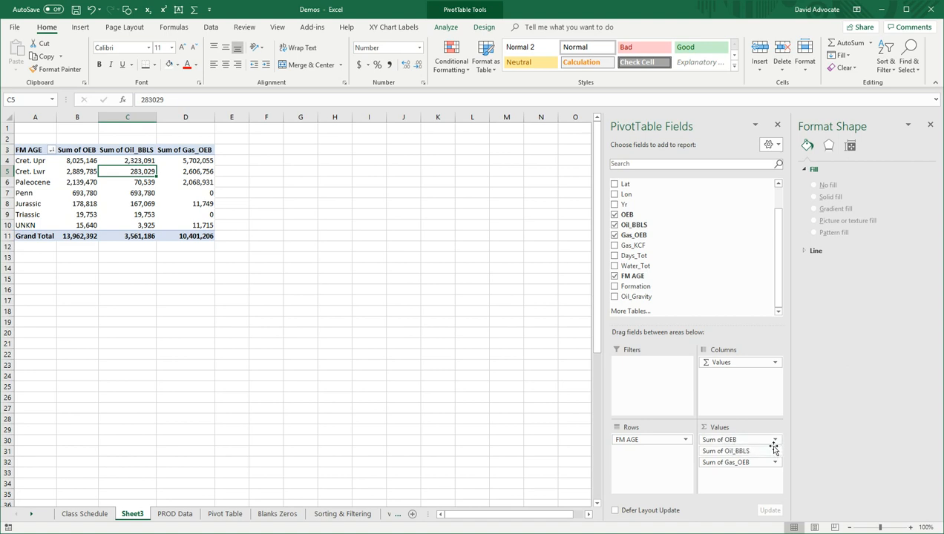
{"action": "mouse_move", "coordinate": [774, 445]}
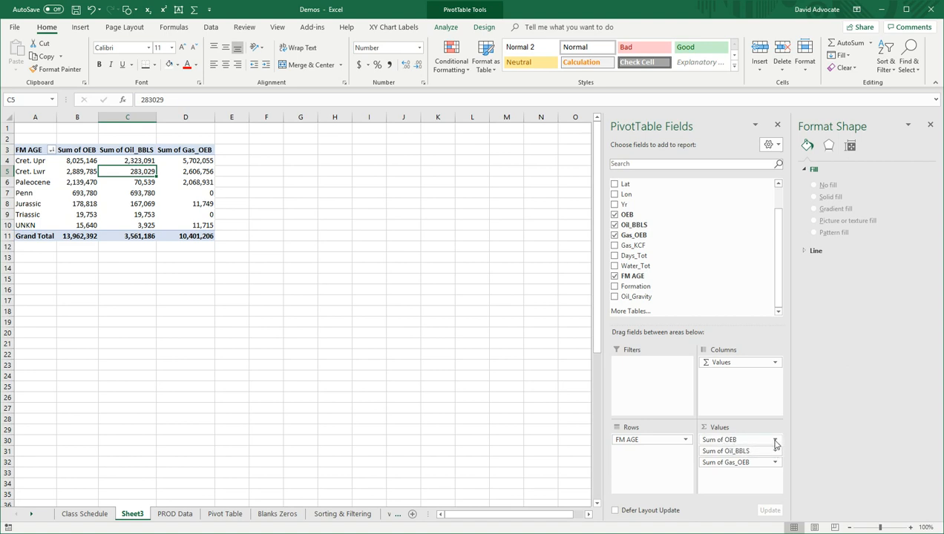
{"action": "left_click", "coordinate": [776, 439]}
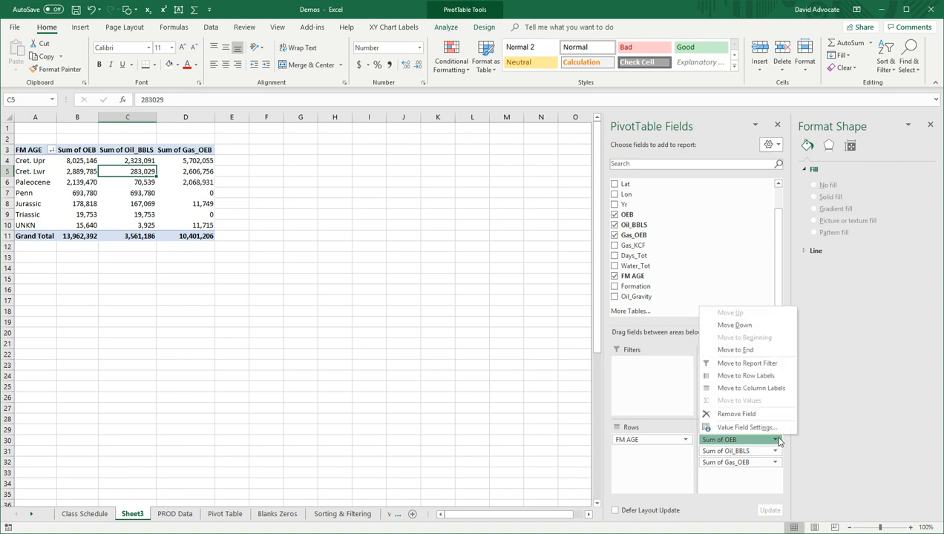
{"action": "mouse_move", "coordinate": [747, 427]}
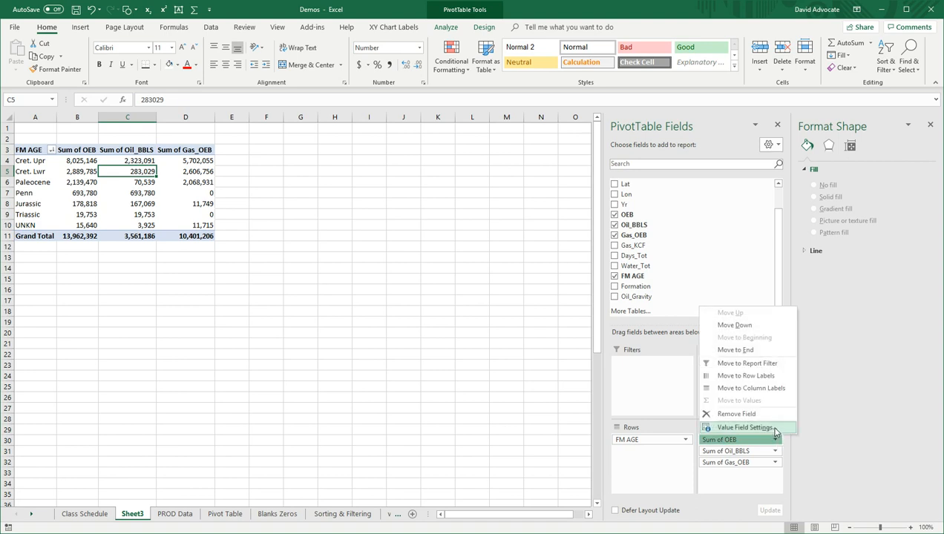
{"action": "left_click", "coordinate": [746, 426]}
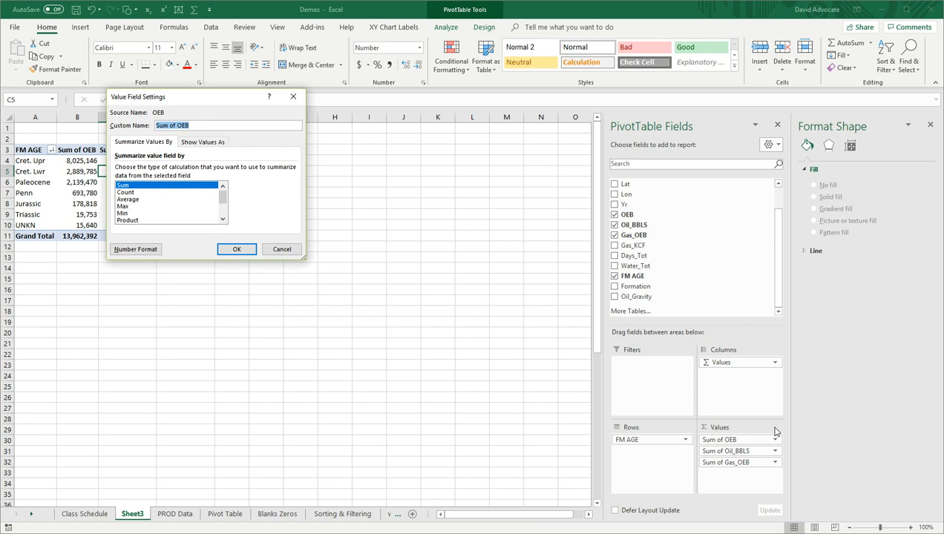
{"action": "mouse_move", "coordinate": [150, 198]}
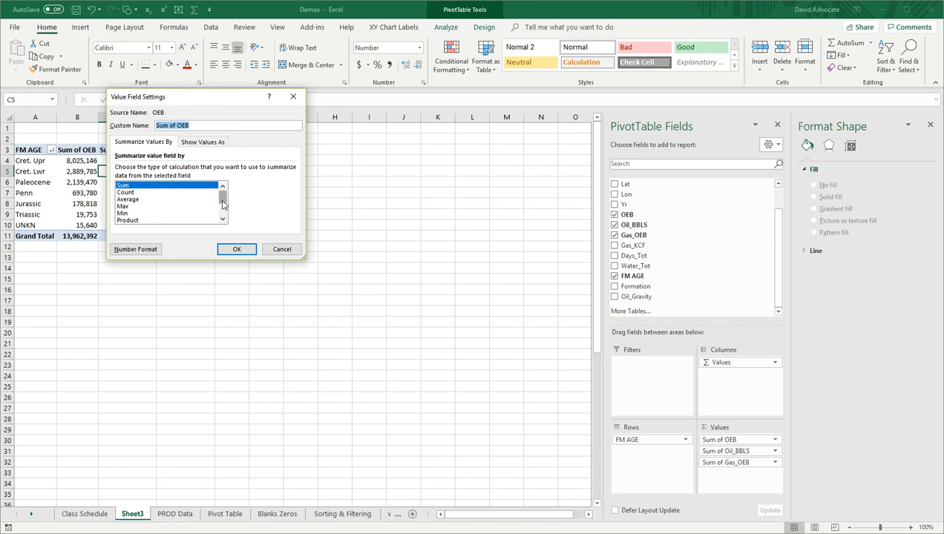
{"action": "mouse_move", "coordinate": [212, 208]}
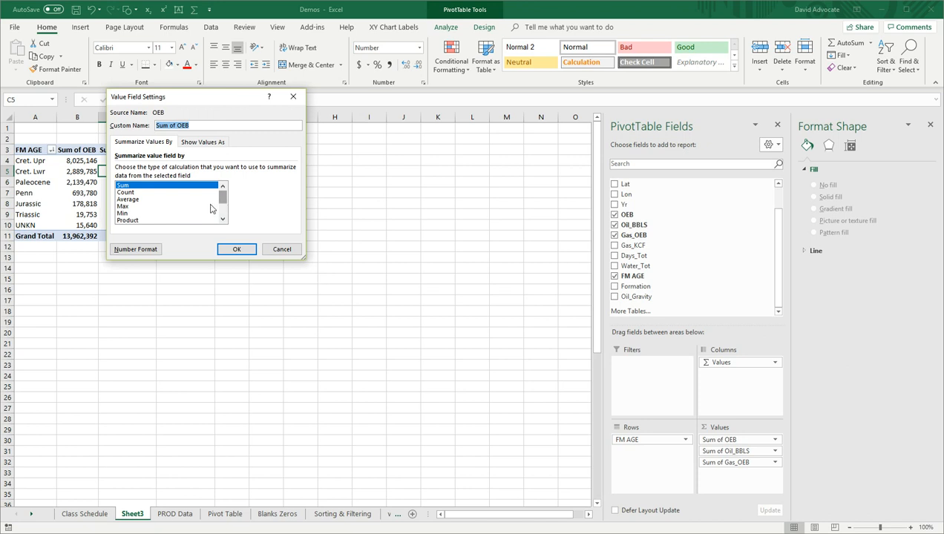
{"action": "left_click", "coordinate": [137, 199]}
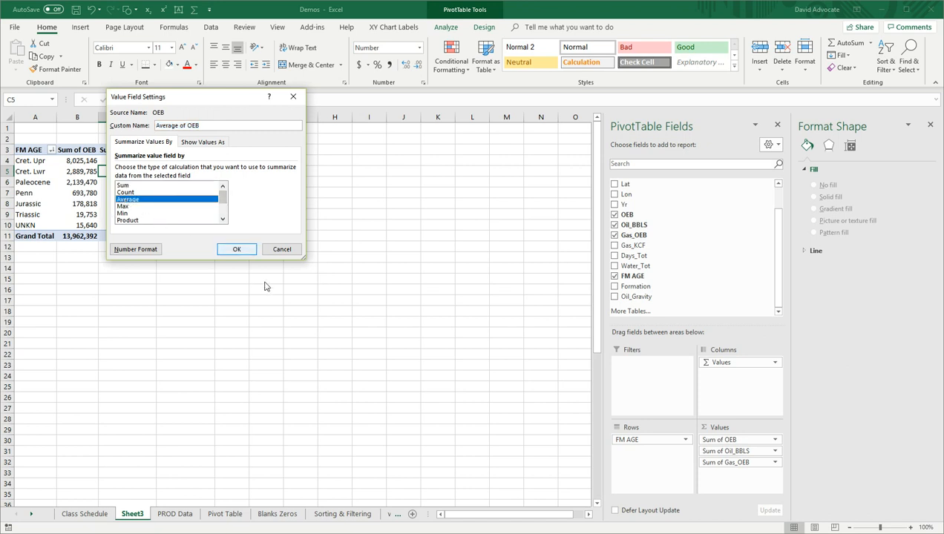
{"action": "left_click", "coordinate": [237, 248]}
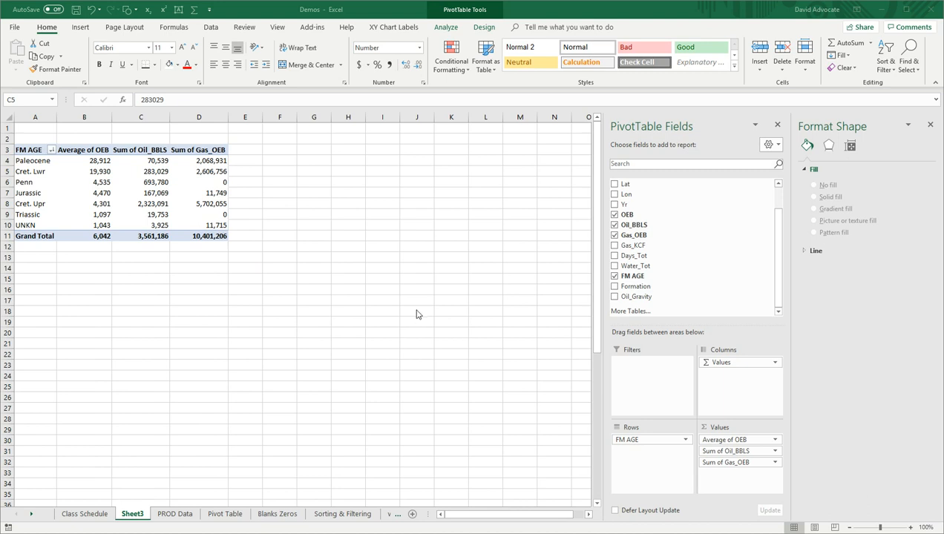
{"action": "mouse_move", "coordinate": [374, 326]}
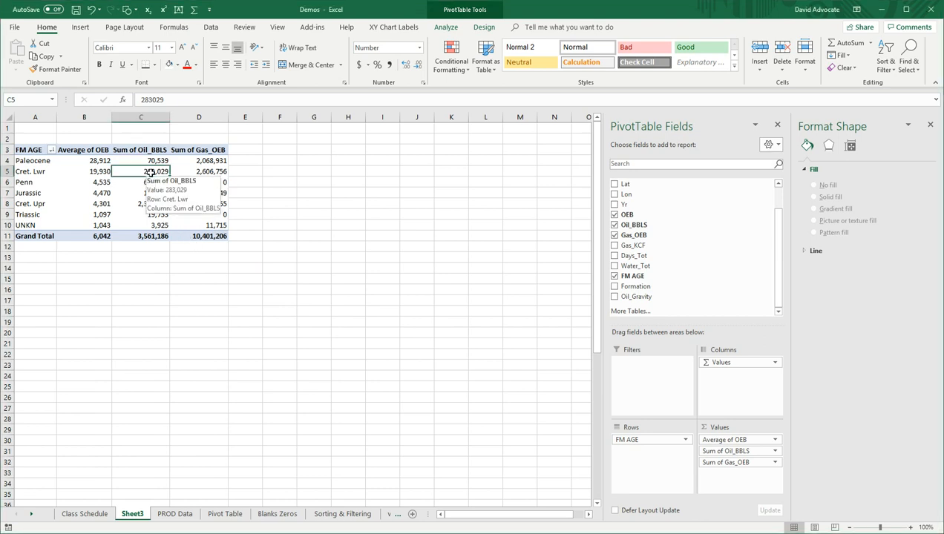
- Summarize Oil_BBLS as an average instead of a sum, grand total 1,541
{"action": "right_click", "coordinate": [153, 171]}
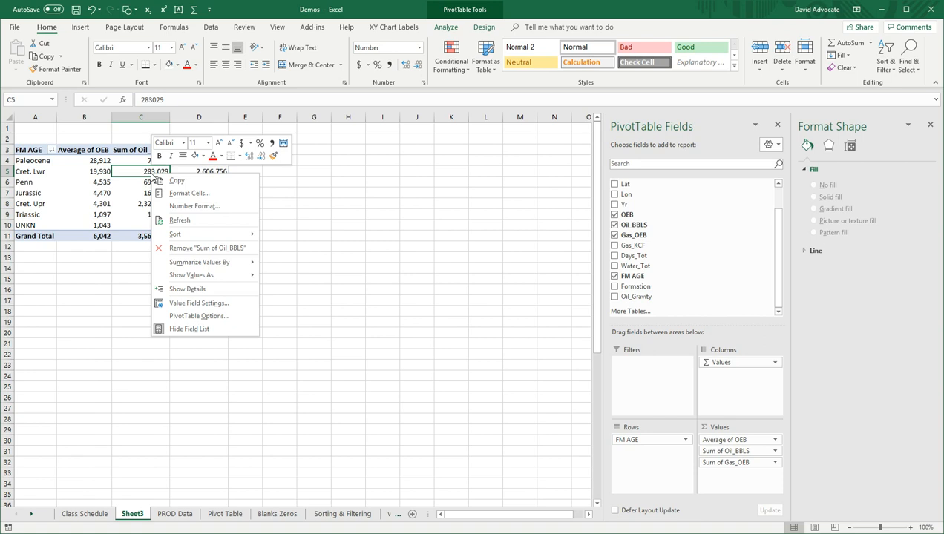
{"action": "mouse_move", "coordinate": [198, 302]}
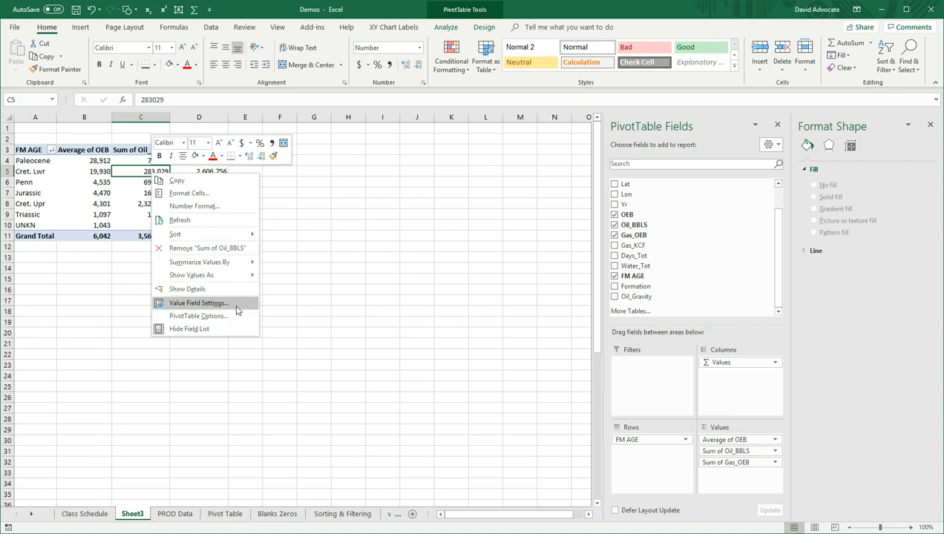
{"action": "left_click", "coordinate": [198, 303]}
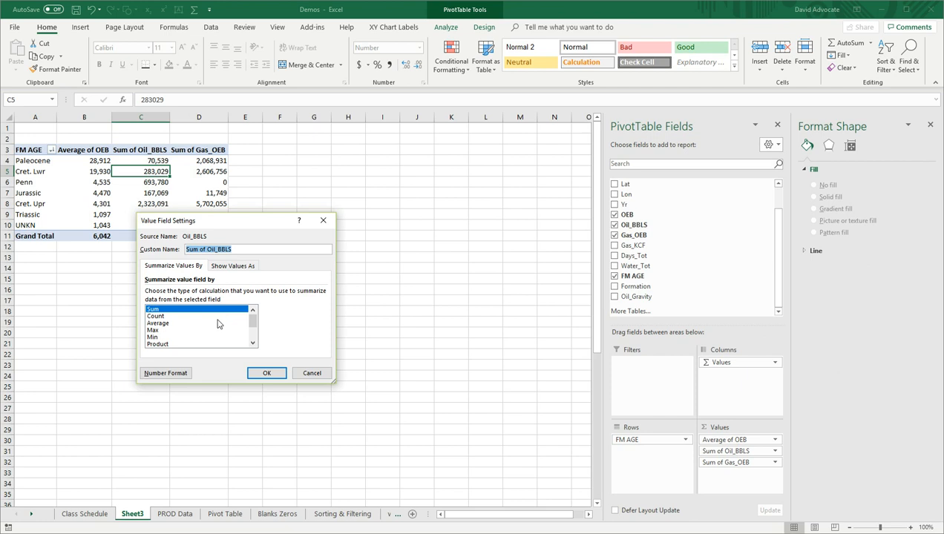
{"action": "left_click", "coordinate": [157, 323]}
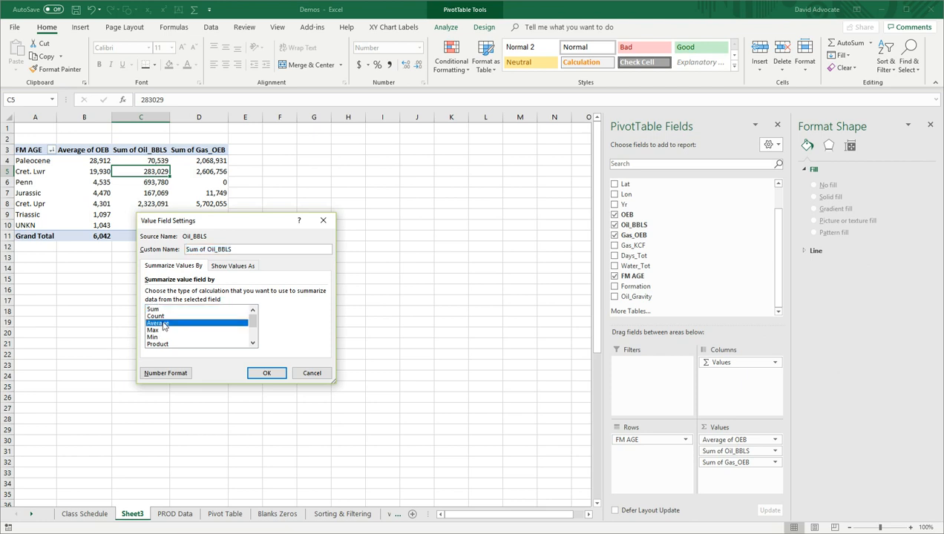
{"action": "left_click", "coordinate": [267, 373]}
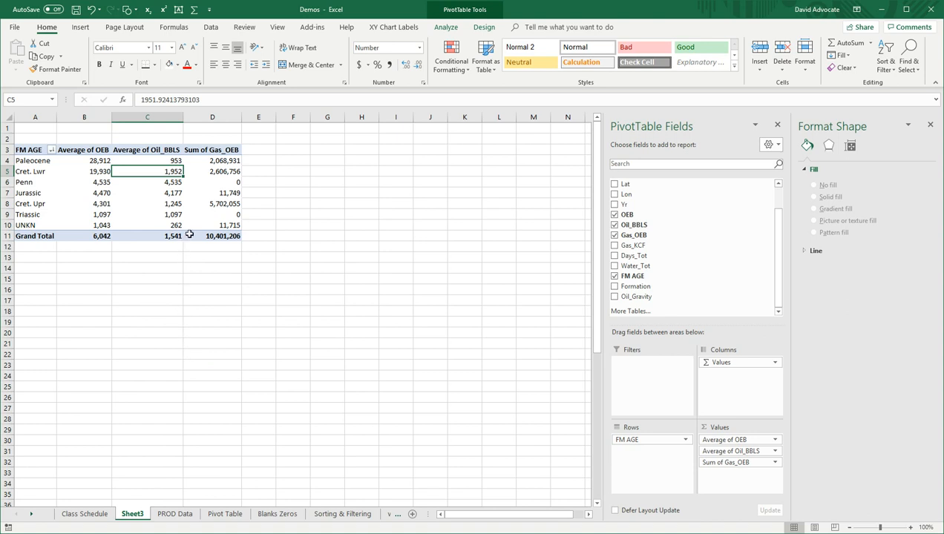
{"action": "left_click", "coordinate": [212, 170]}
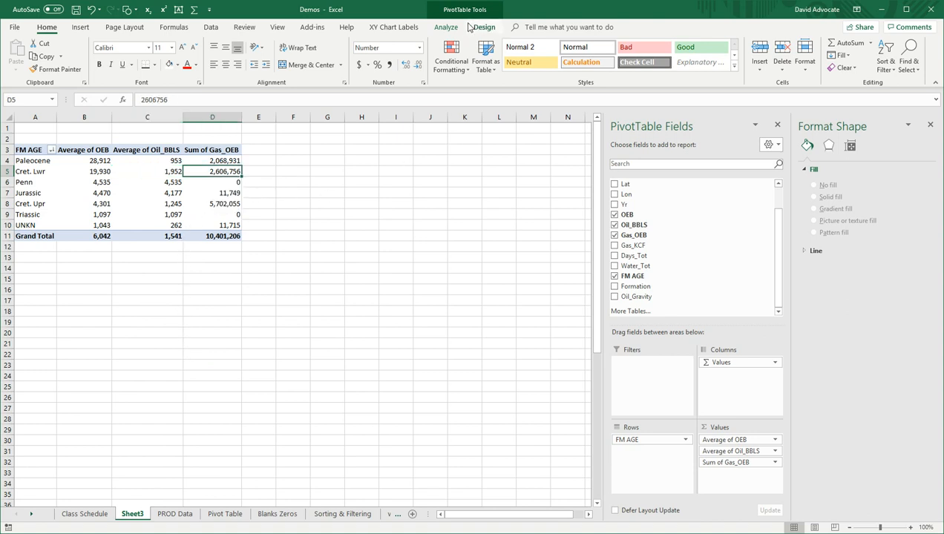
- Change Gas_OEB to Average through Field Settings, grand total 4,501
{"action": "left_click", "coordinate": [443, 27]}
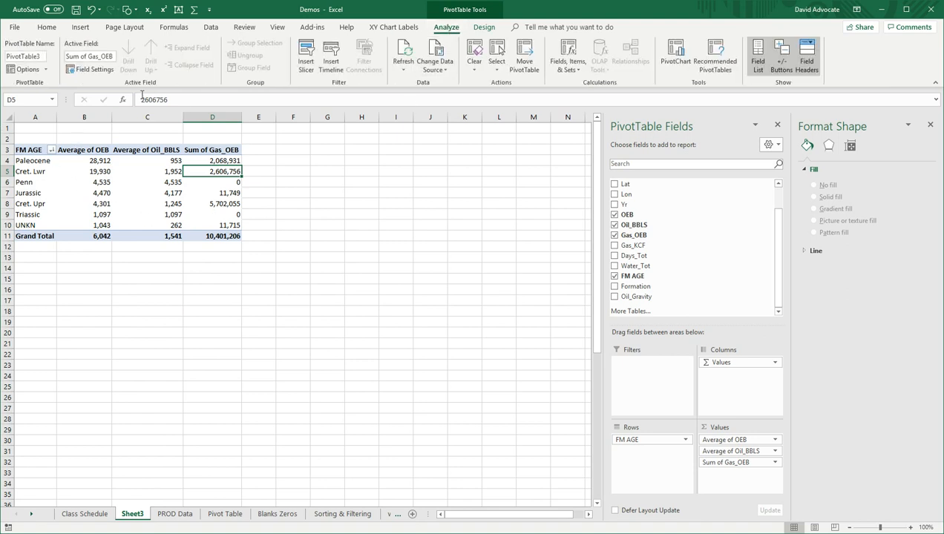
{"action": "mouse_move", "coordinate": [88, 68]}
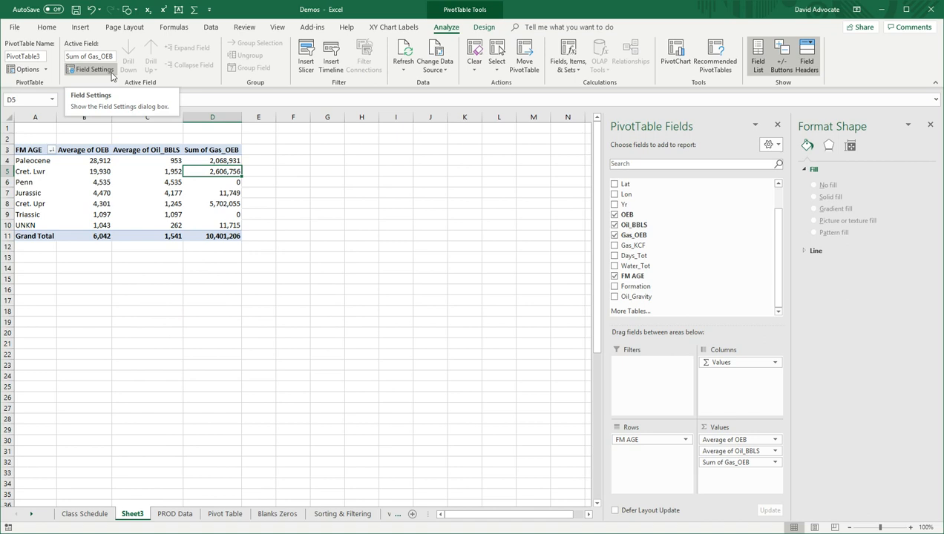
{"action": "left_click", "coordinate": [93, 68]}
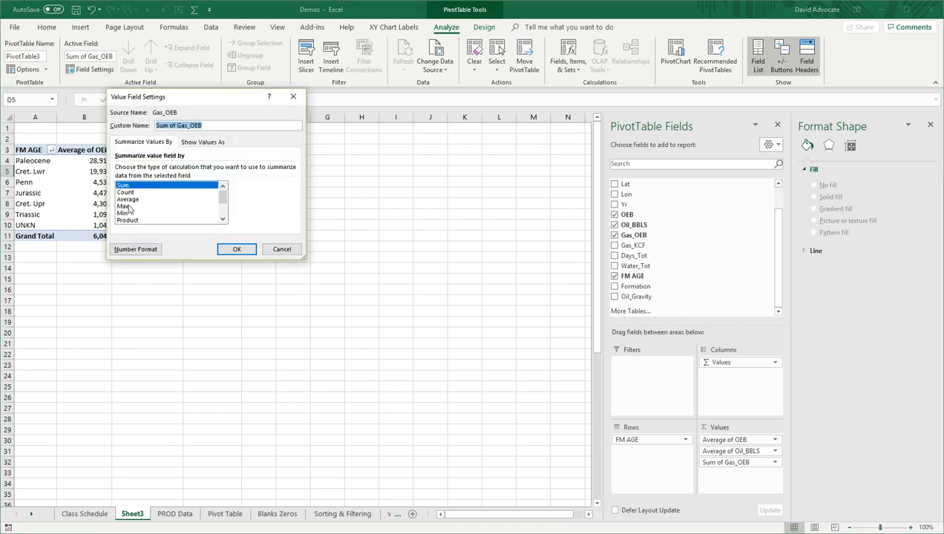
{"action": "left_click", "coordinate": [127, 198]}
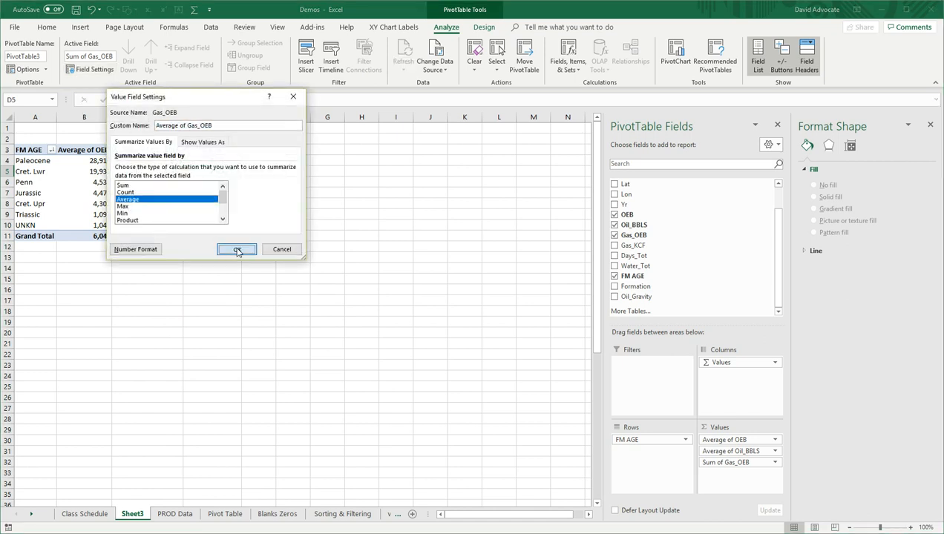
{"action": "left_click", "coordinate": [237, 249]}
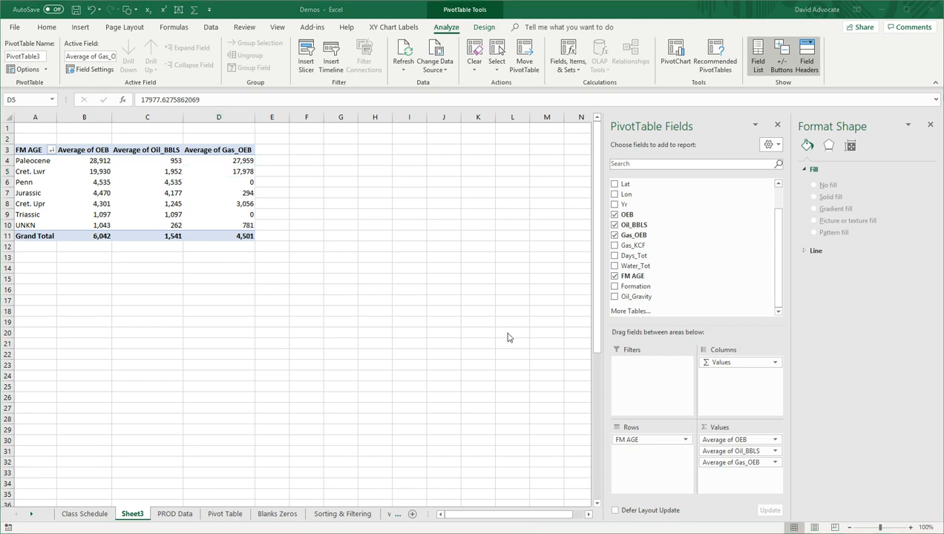
{"action": "mouse_move", "coordinate": [66, 165]}
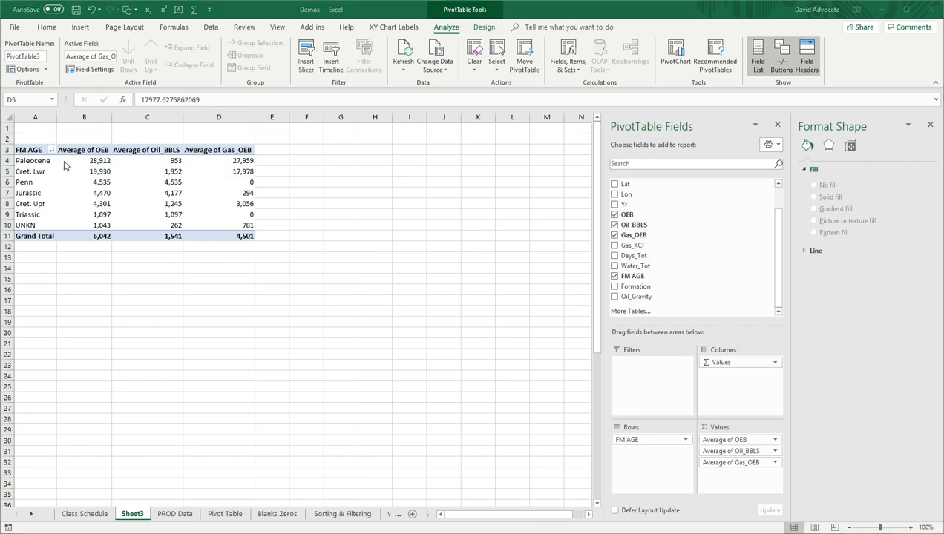
{"action": "mouse_move", "coordinate": [115, 171]}
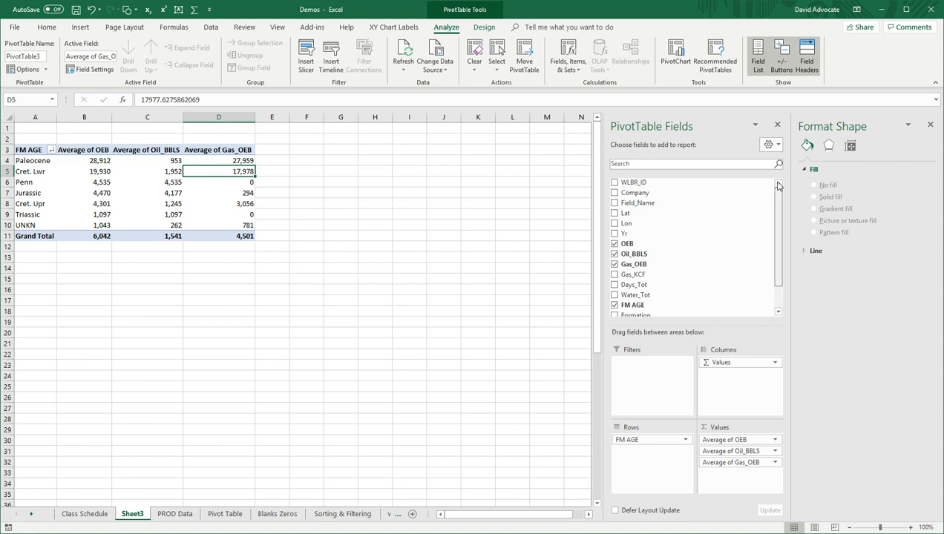
{"action": "mouse_move", "coordinate": [631, 182]}
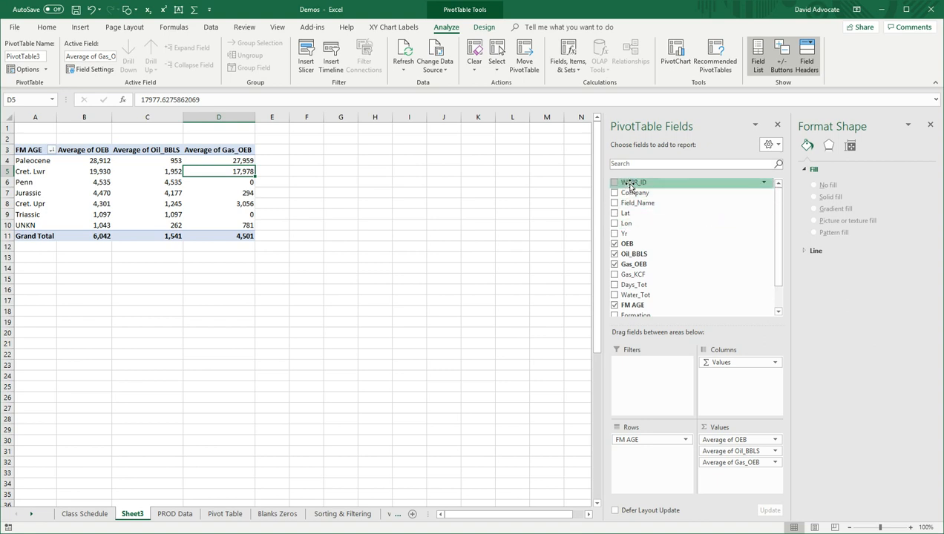
- Drag WLBR_ID into the Values area as a Sum of WLBR_ID column
{"action": "left_click_drag", "start_coordinate": [633, 182], "coordinate": [711, 349]}
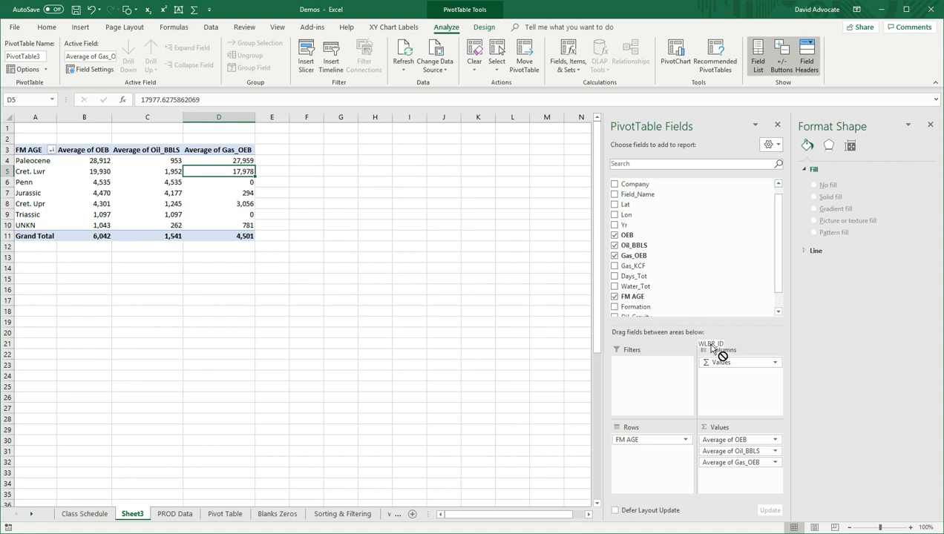
{"action": "left_click_drag", "start_coordinate": [712, 349], "coordinate": [734, 473]}
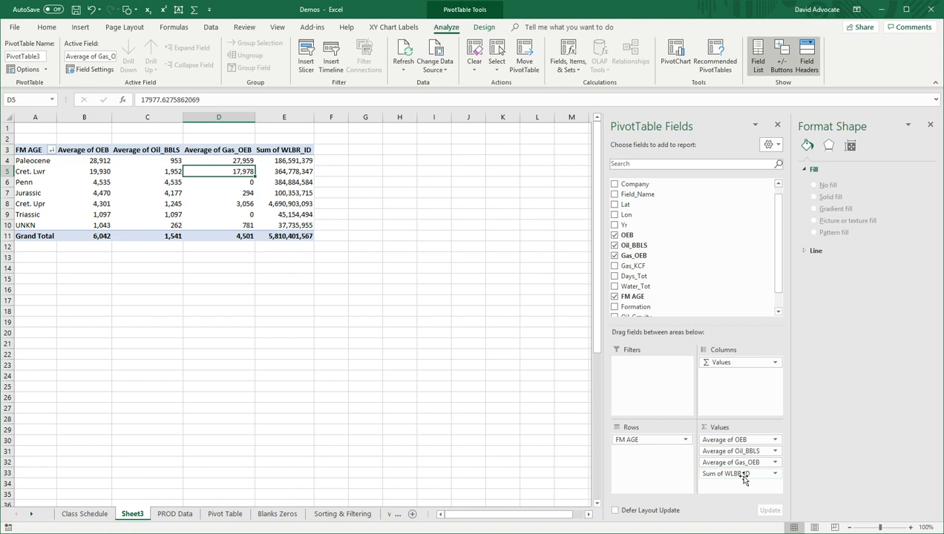
{"action": "mouse_move", "coordinate": [751, 478]}
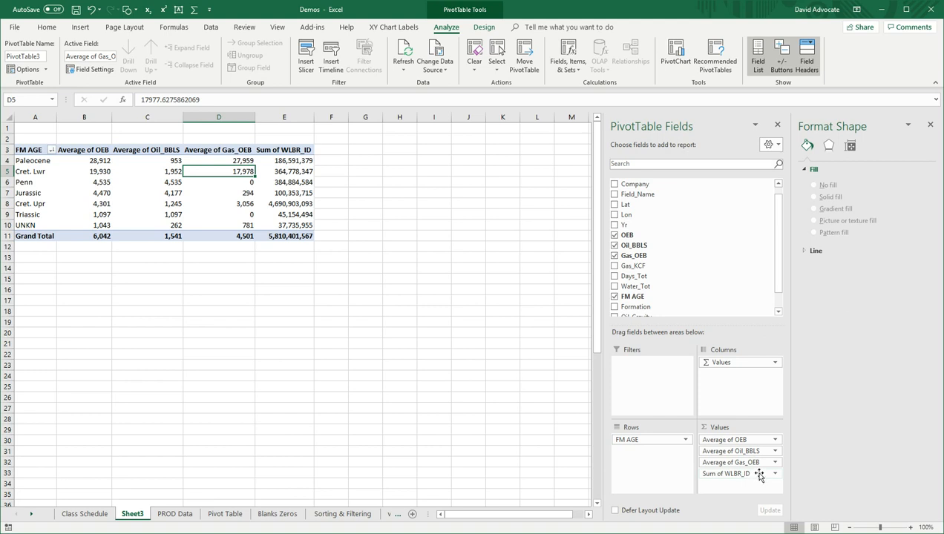
{"action": "mouse_move", "coordinate": [776, 481]}
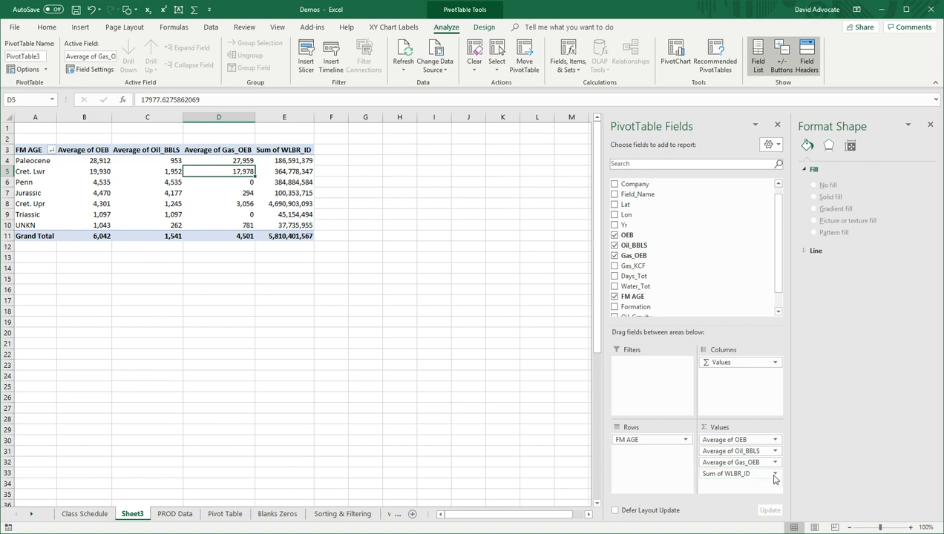
- Change WLBR_ID from Sum to Count, showing 2,311 wells in total
{"action": "left_click", "coordinate": [782, 474]}
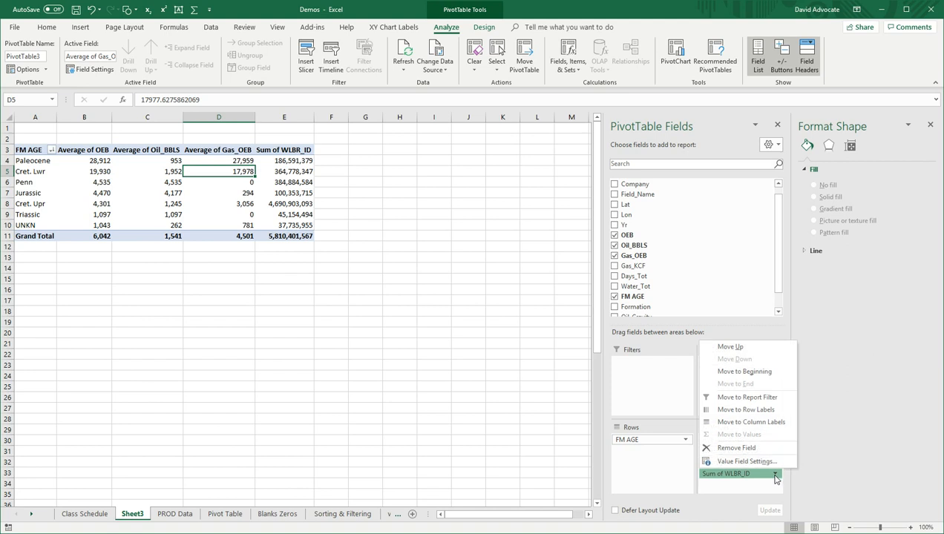
{"action": "left_click", "coordinate": [743, 461]}
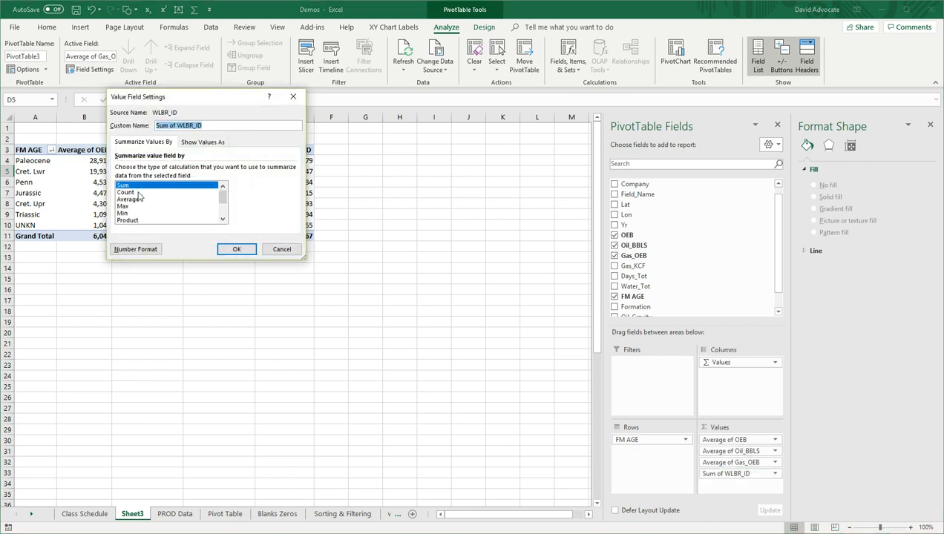
{"action": "left_click", "coordinate": [236, 248]}
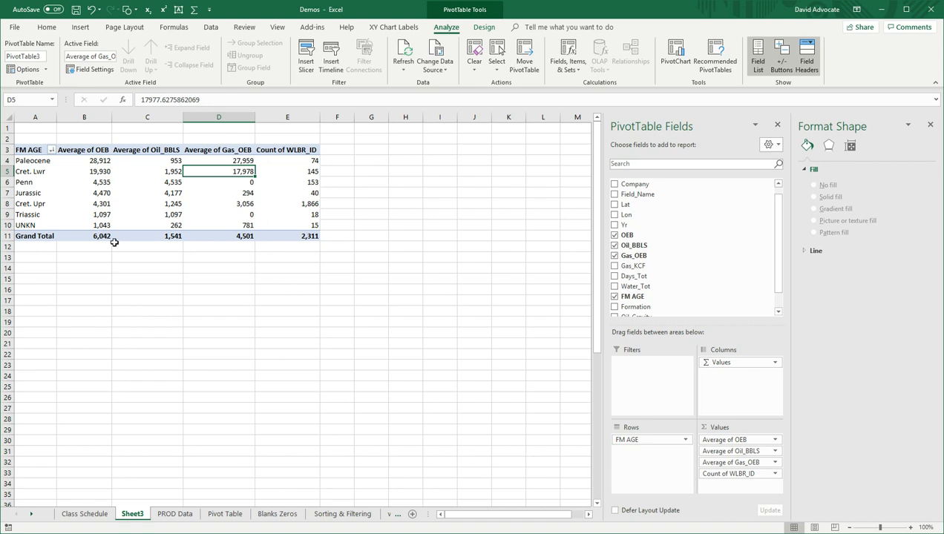
{"action": "mouse_move", "coordinate": [33, 203]}
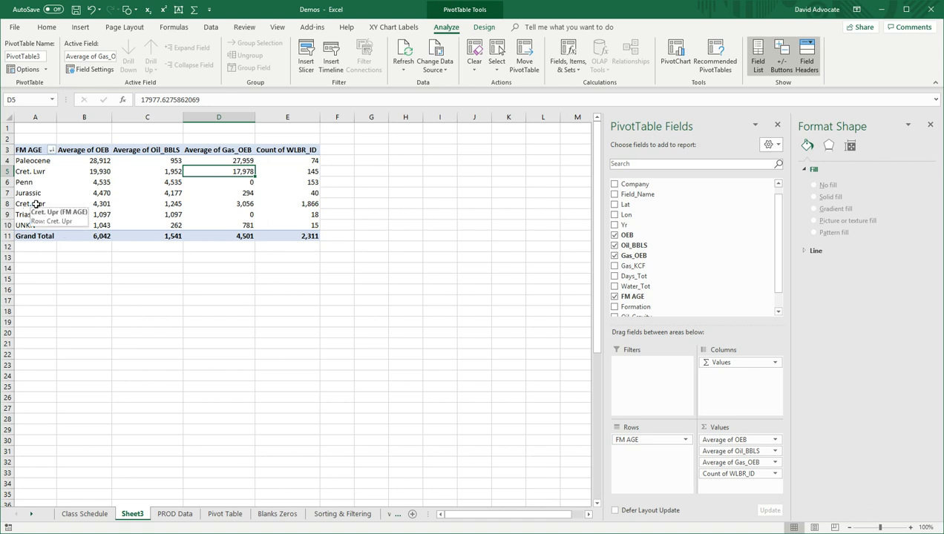
{"action": "mouse_move", "coordinate": [263, 212]}
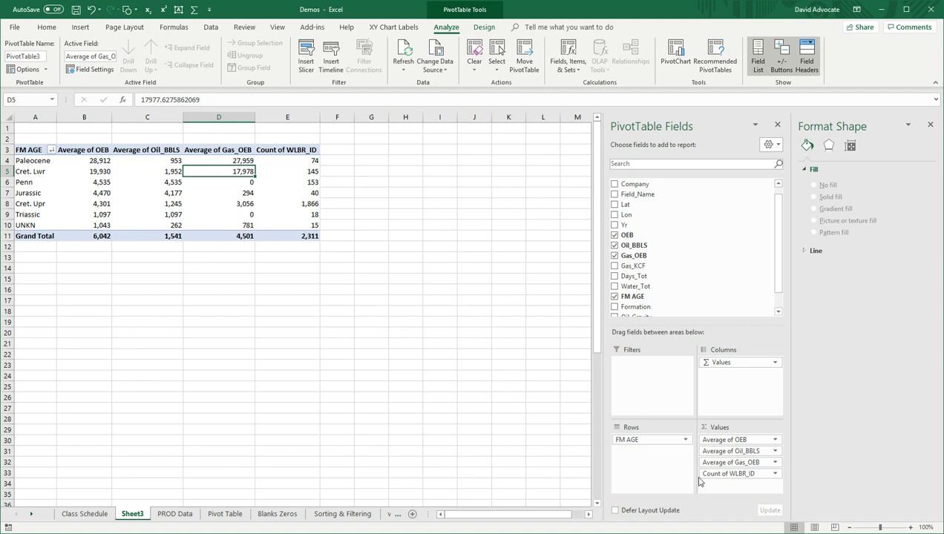
{"action": "mouse_move", "coordinate": [728, 469]}
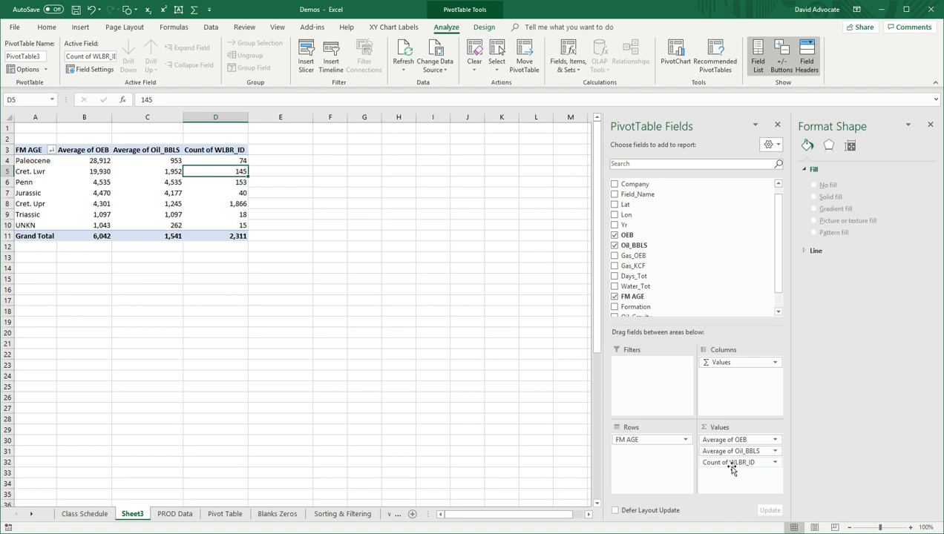
- Remove the Oil_BBLS averages and switch OEB back to Sum, grand total 13,962,392
{"action": "left_click", "coordinate": [735, 451]}
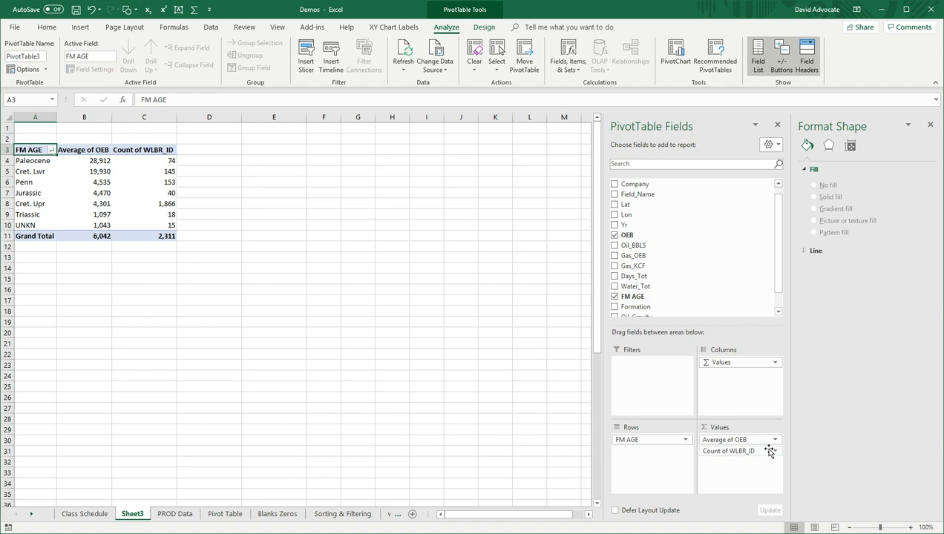
{"action": "left_click", "coordinate": [774, 439]}
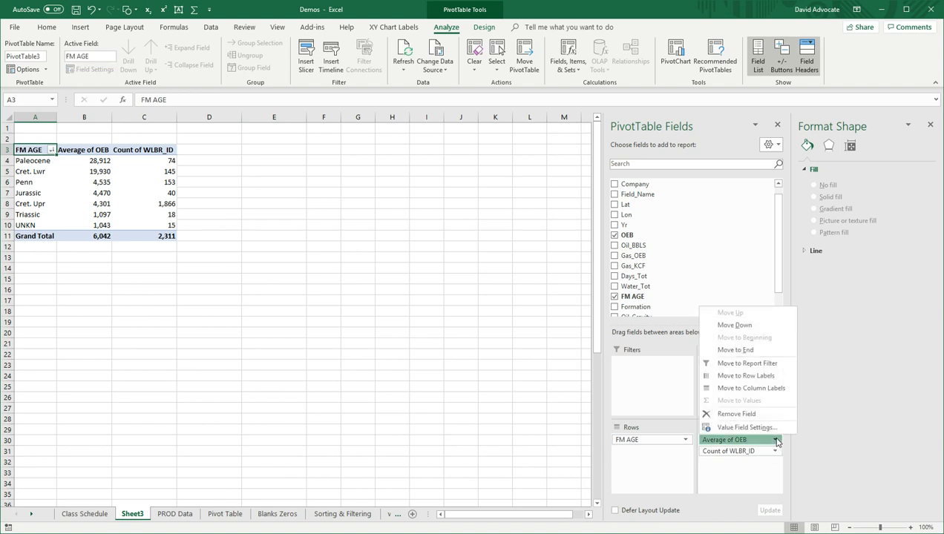
{"action": "left_click", "coordinate": [747, 428]}
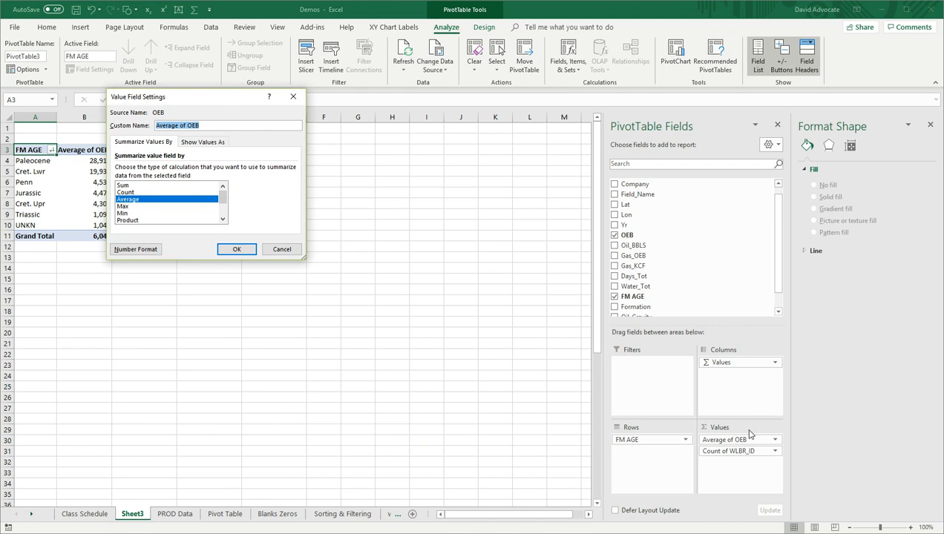
{"action": "left_click", "coordinate": [134, 183]}
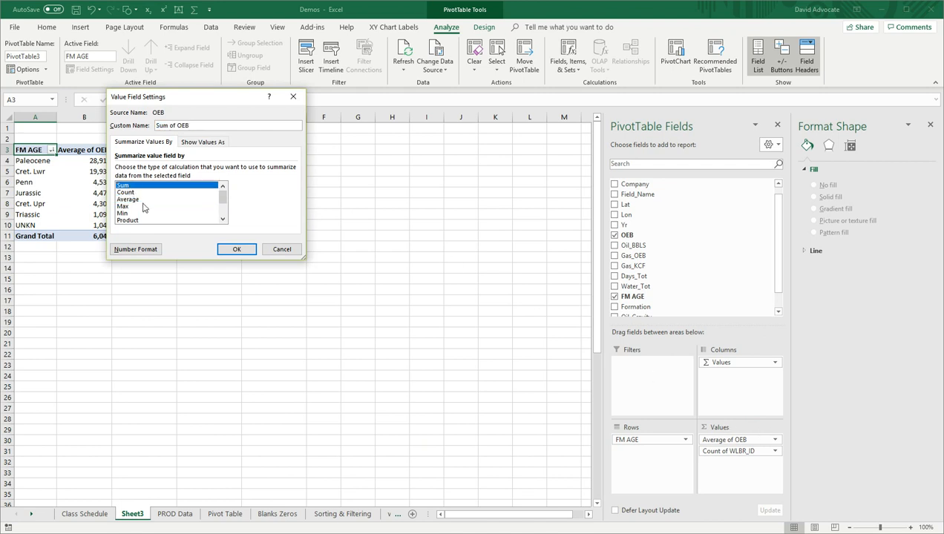
{"action": "left_click", "coordinate": [236, 249]}
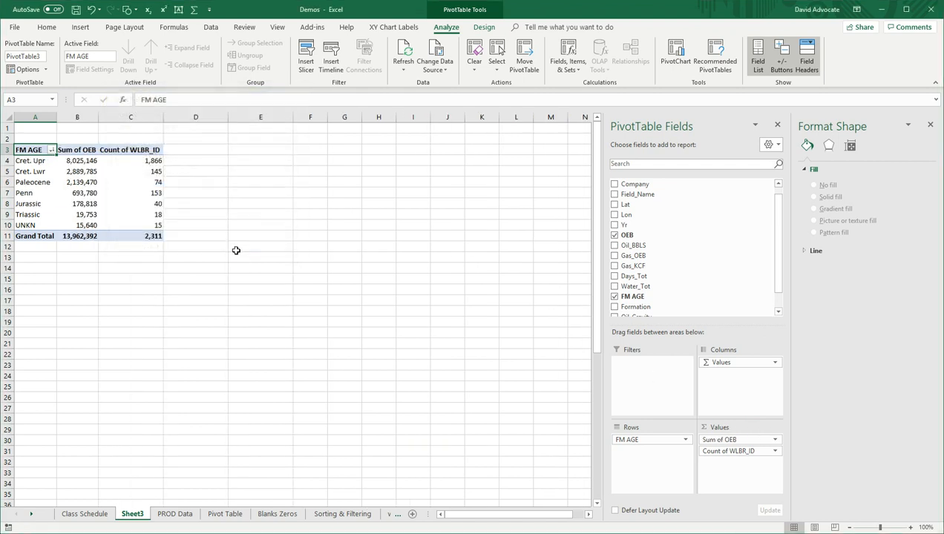
{"action": "mouse_move", "coordinate": [214, 248]}
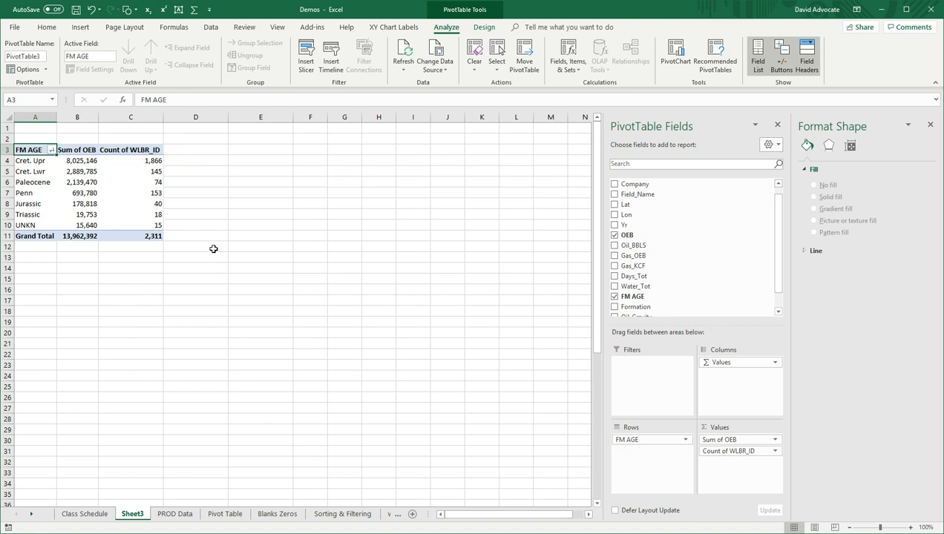
{"action": "mouse_move", "coordinate": [123, 174]}
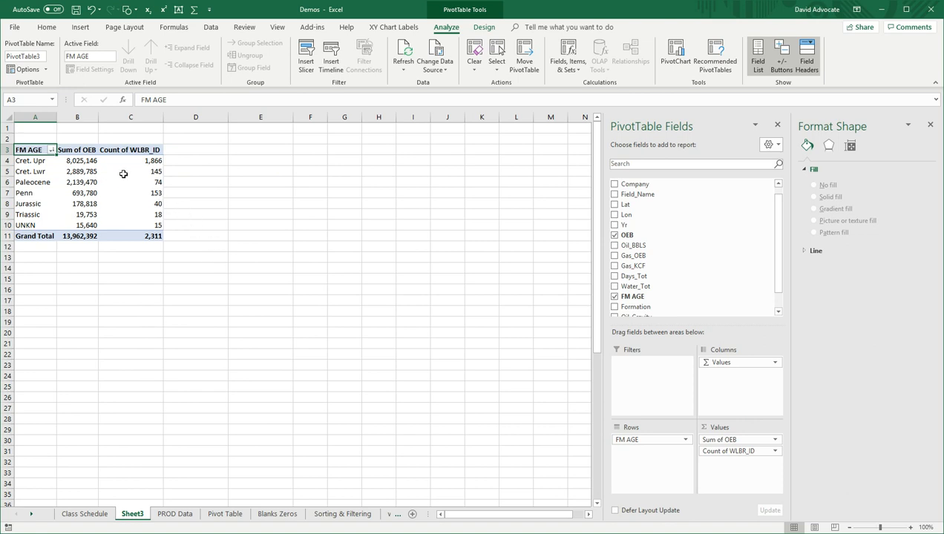
{"action": "mouse_move", "coordinate": [120, 161]}
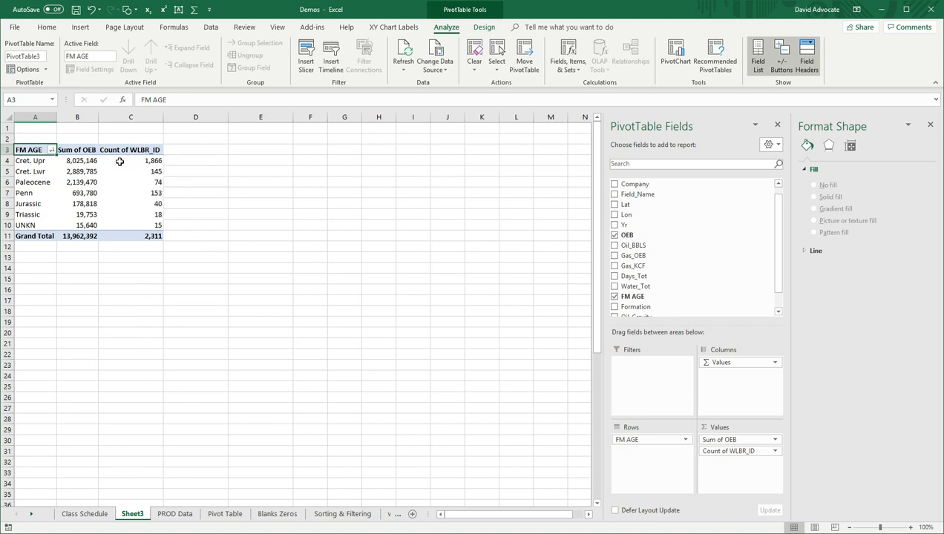
{"action": "mouse_move", "coordinate": [126, 214]}
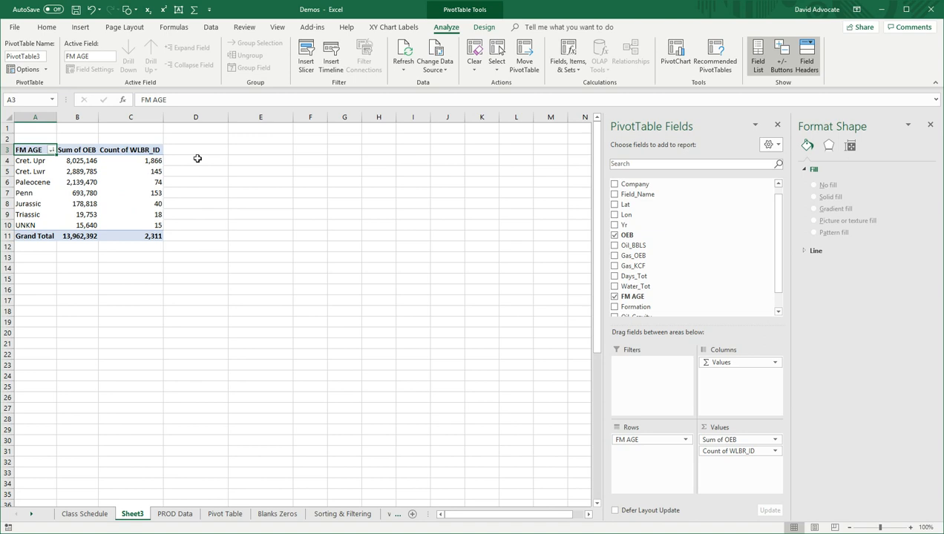
{"action": "mouse_move", "coordinate": [197, 157]}
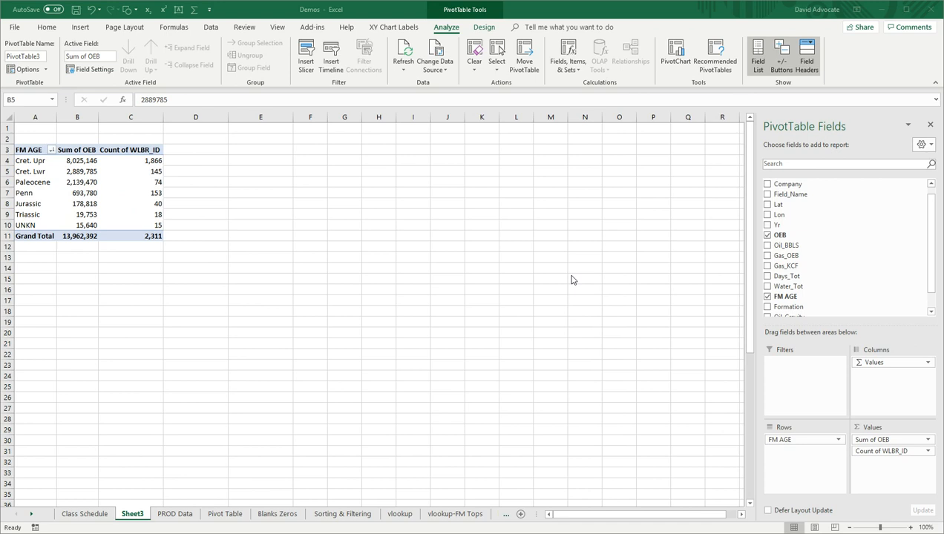
{"action": "mouse_move", "coordinate": [563, 249]}
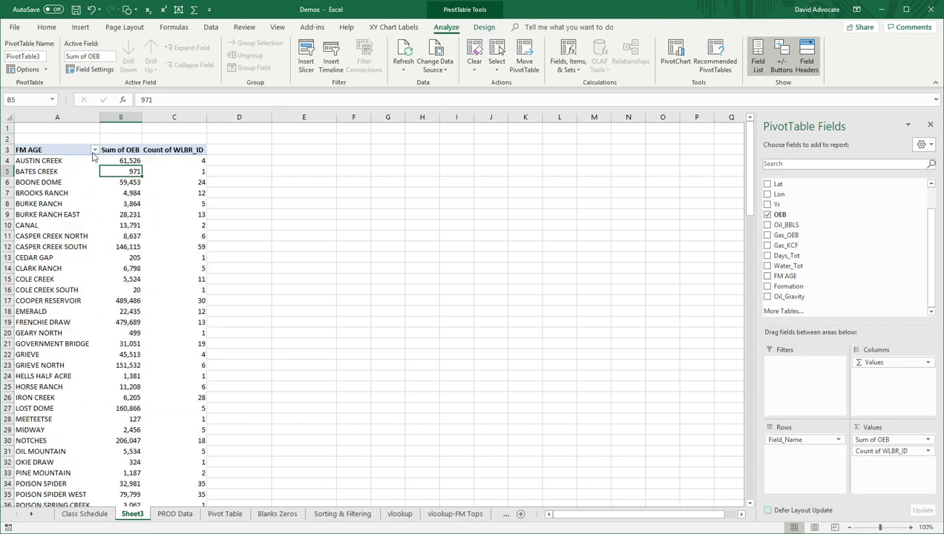
{"action": "mouse_move", "coordinate": [127, 161]}
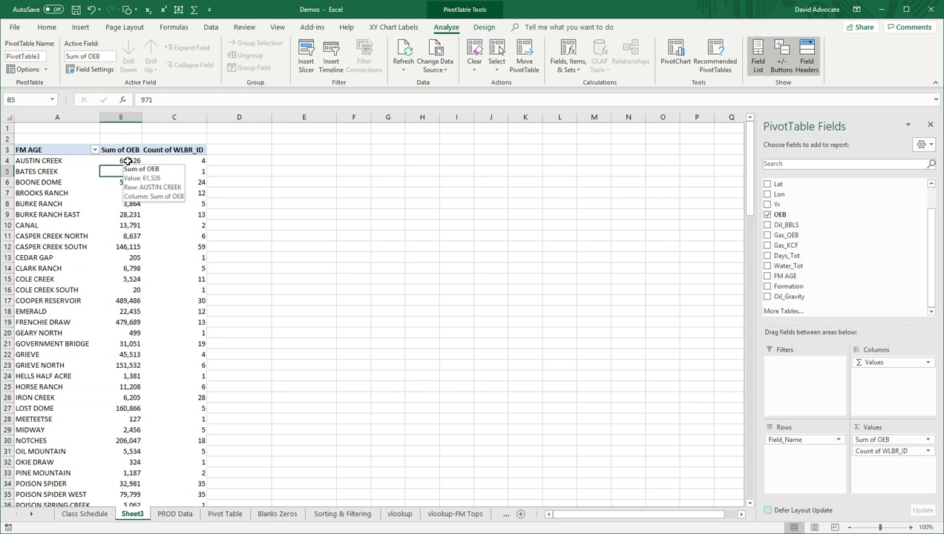
{"action": "right_click", "coordinate": [121, 161]}
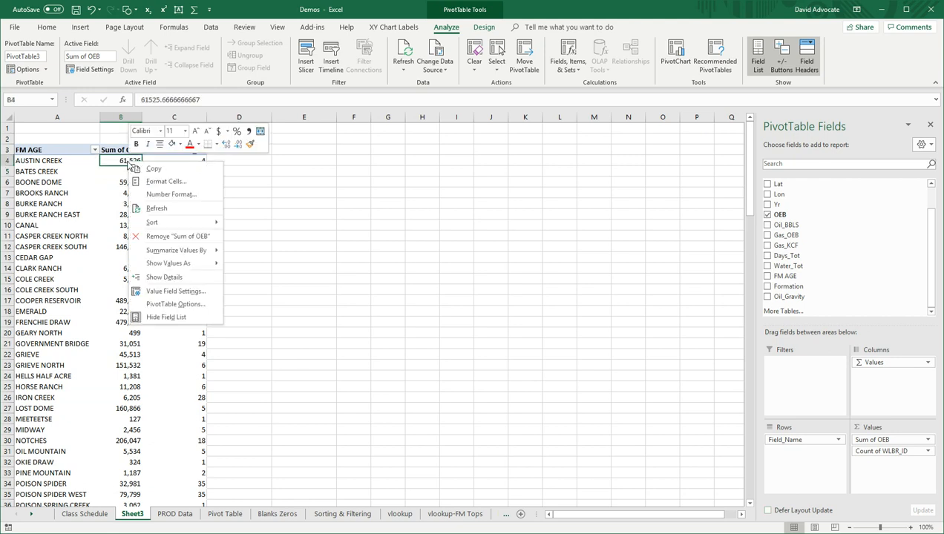
{"action": "mouse_move", "coordinate": [152, 222]}
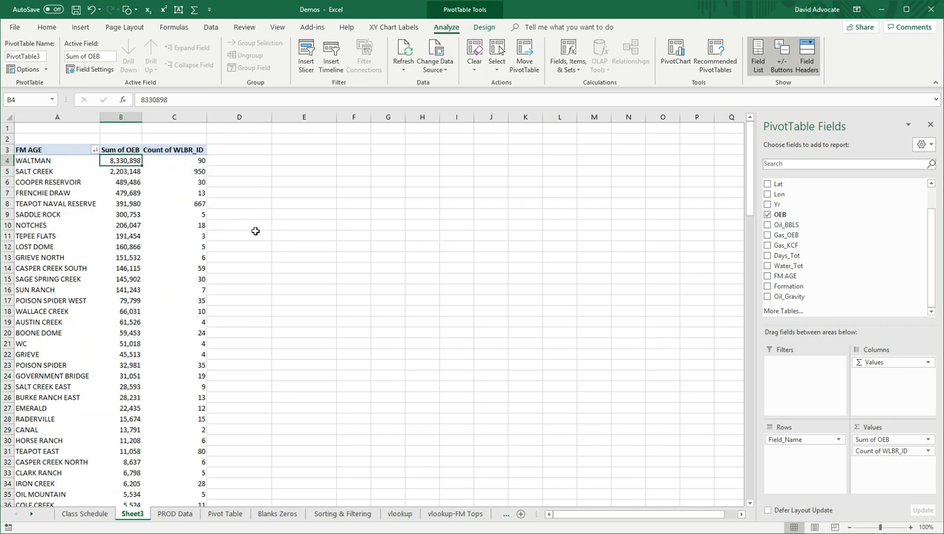
{"action": "mouse_move", "coordinate": [67, 161]}
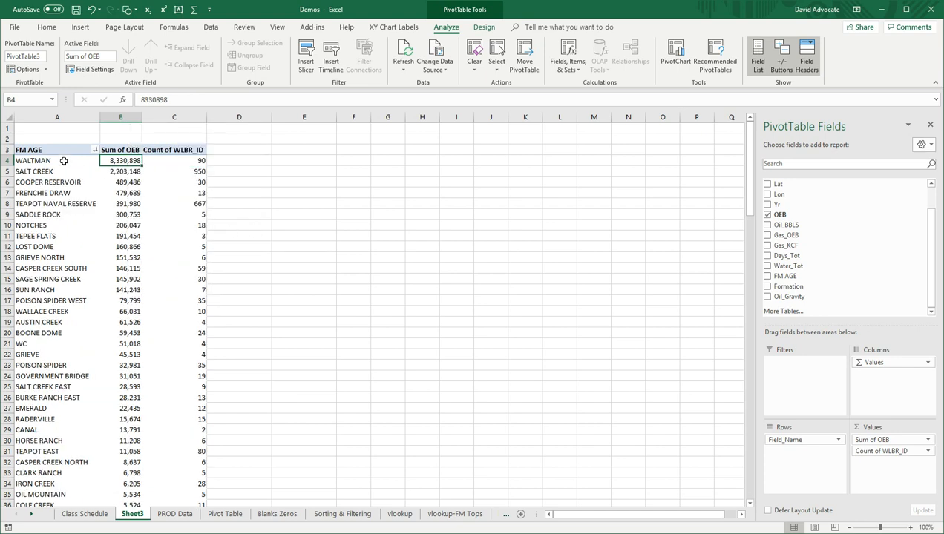
{"action": "mouse_move", "coordinate": [75, 182]}
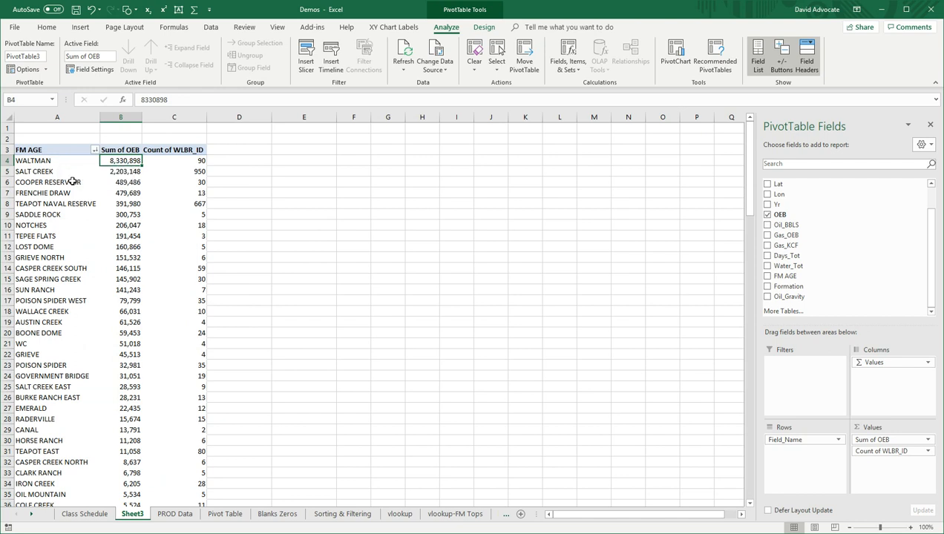
{"action": "mouse_move", "coordinate": [86, 186]}
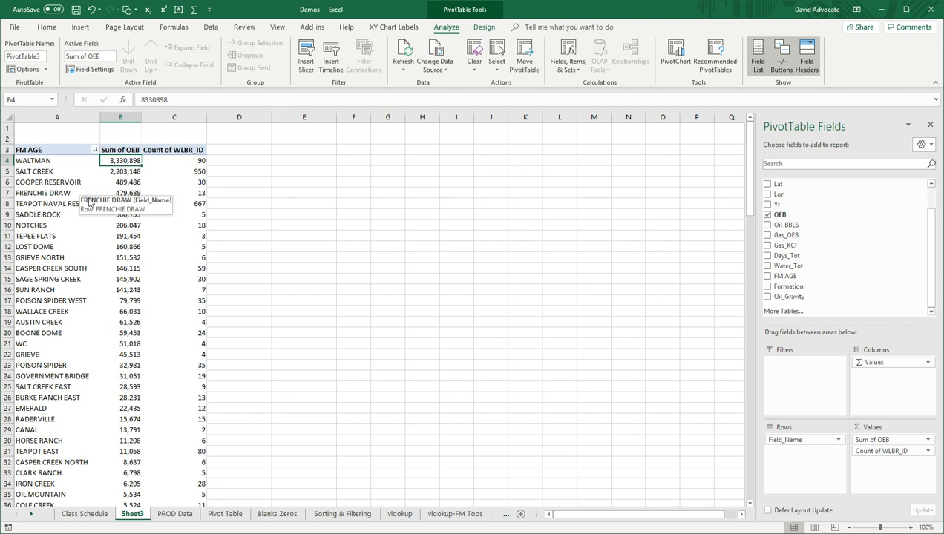
{"action": "mouse_move", "coordinate": [83, 203]}
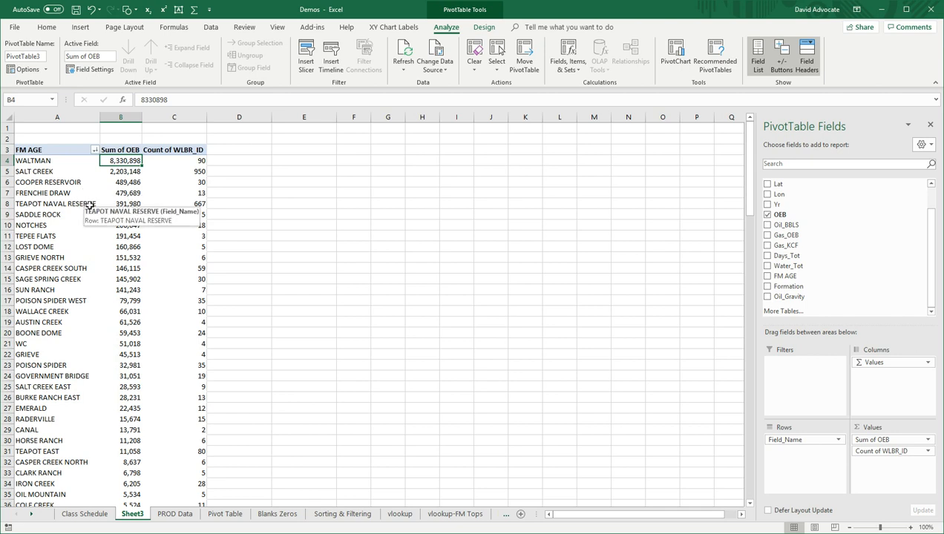
{"action": "mouse_move", "coordinate": [83, 214]}
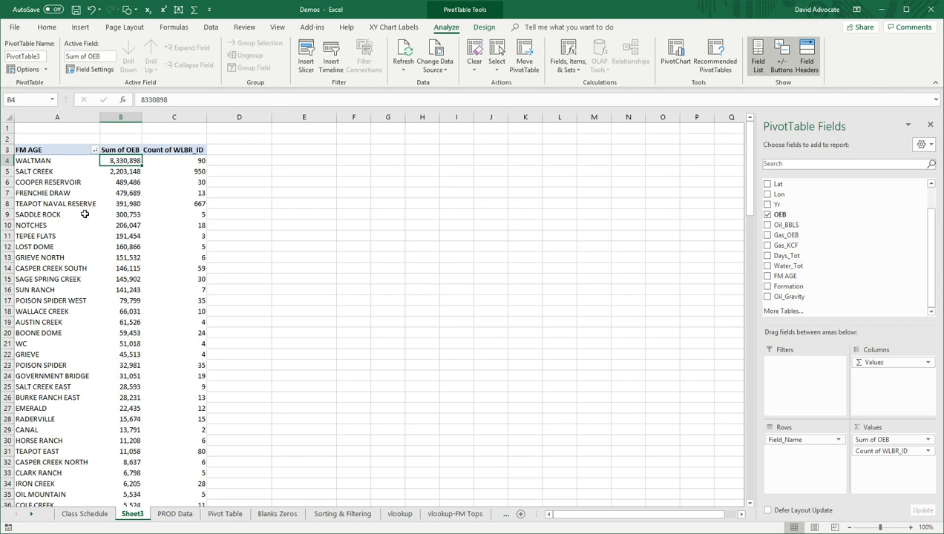
{"action": "left_click", "coordinate": [38, 214]}
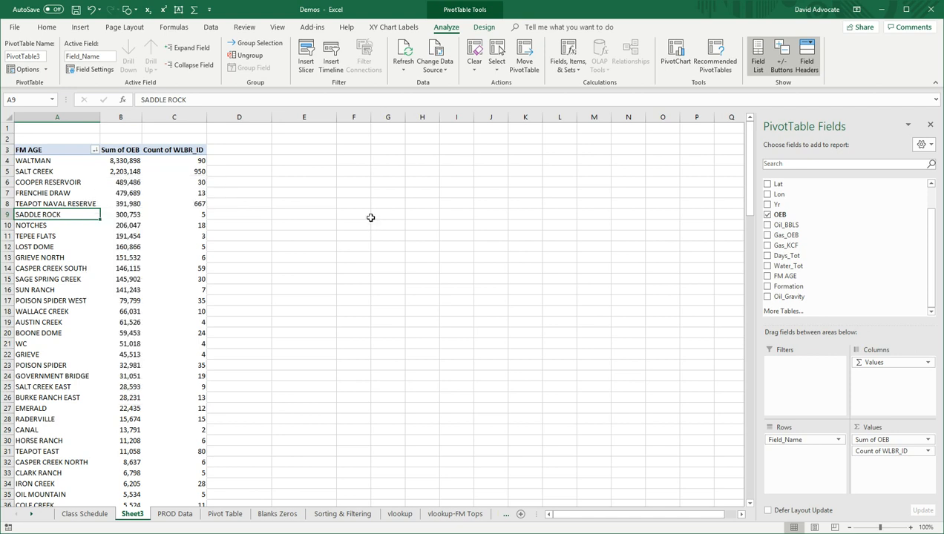
{"action": "mouse_move", "coordinate": [374, 215]}
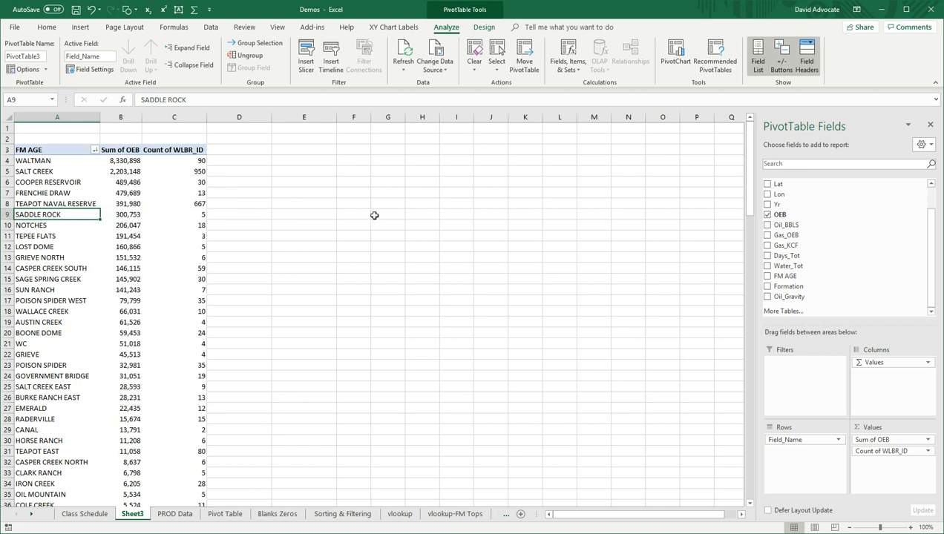
{"action": "mouse_move", "coordinate": [548, 200]}
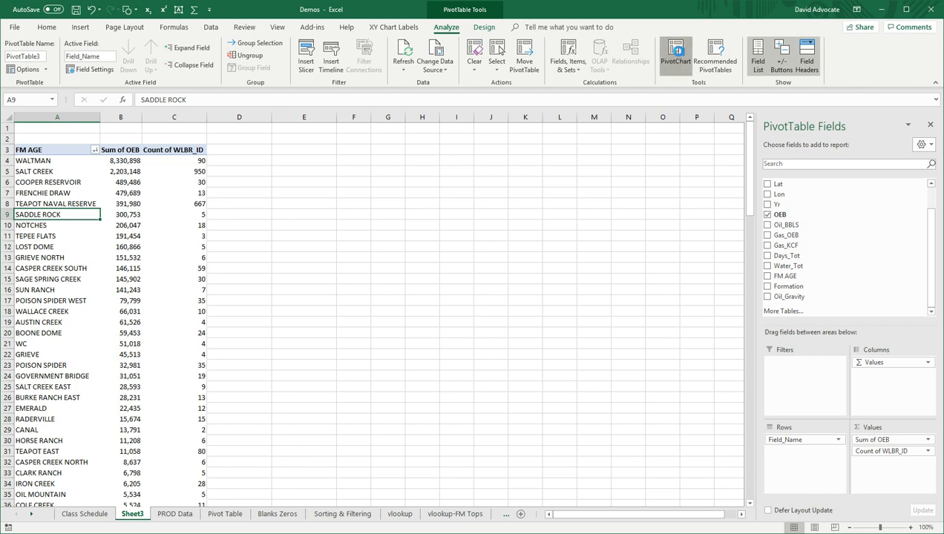
- Insert a pie PivotChart of Sum of OEB by field from the pivot table
{"action": "left_click", "coordinate": [671, 54]}
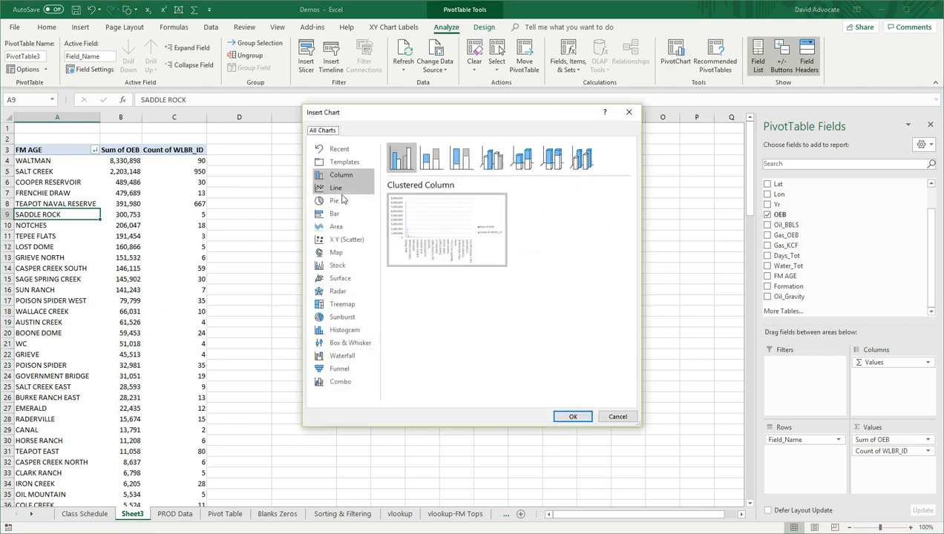
{"action": "left_click", "coordinate": [334, 201]}
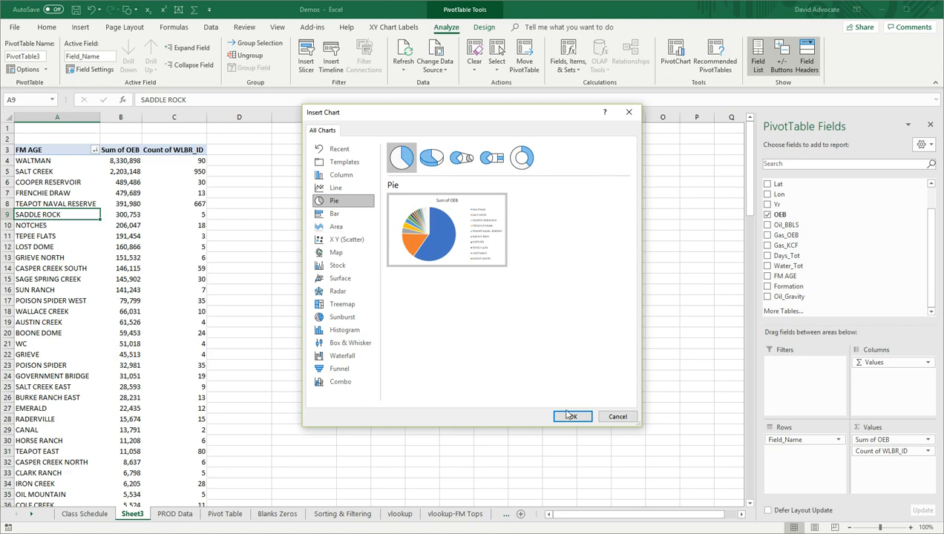
{"action": "left_click", "coordinate": [572, 417]}
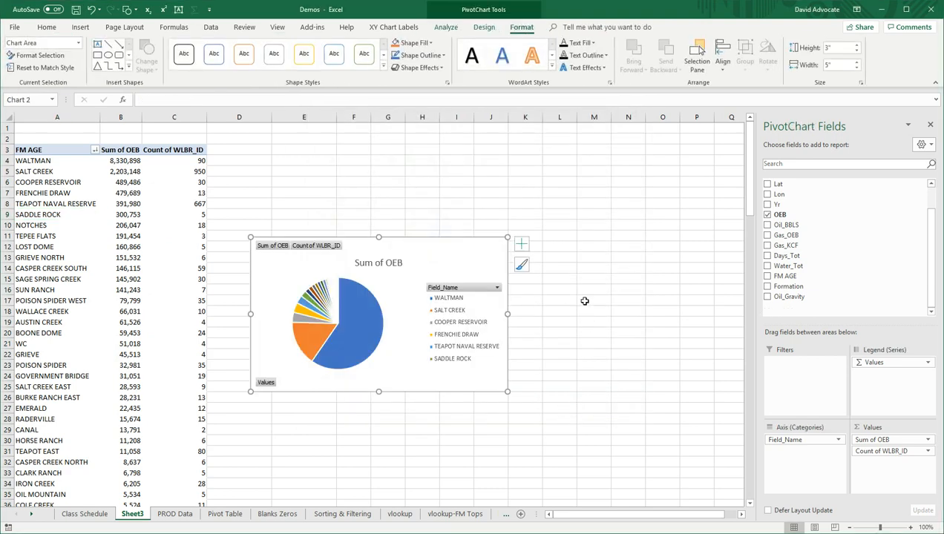
{"action": "mouse_move", "coordinate": [354, 295]}
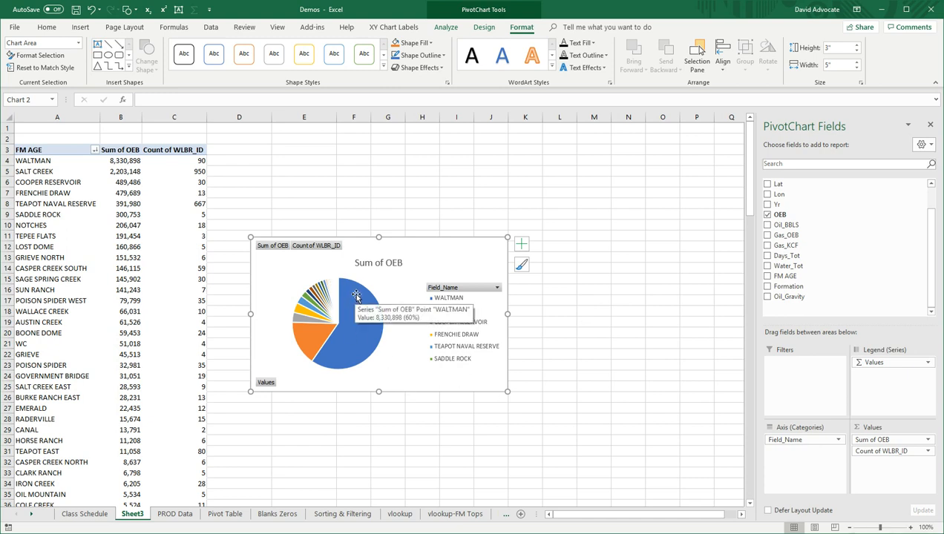
{"action": "mouse_move", "coordinate": [344, 354]}
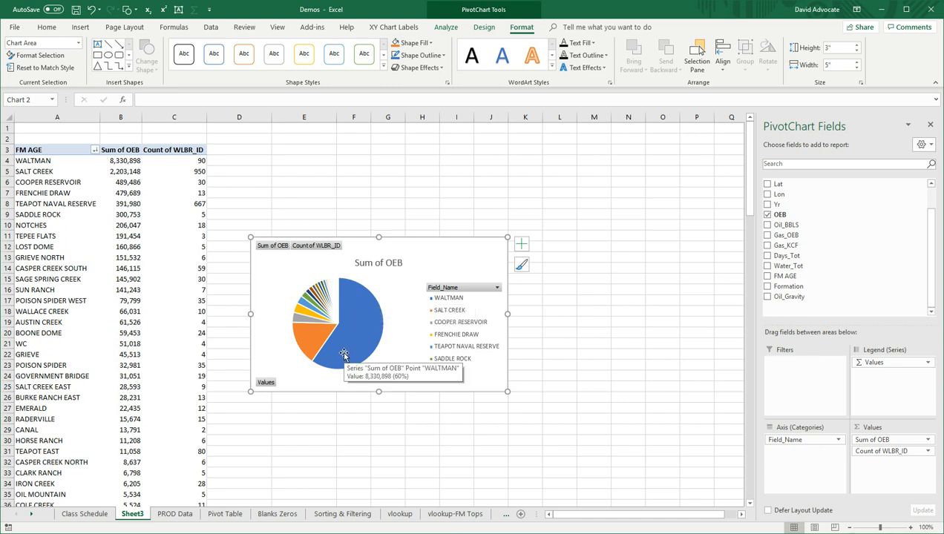
{"action": "mouse_move", "coordinate": [325, 344]}
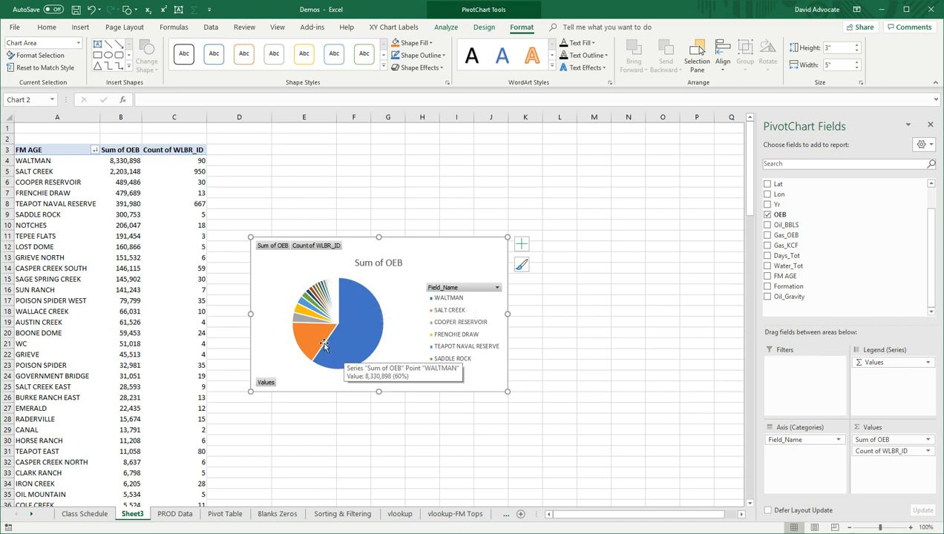
{"action": "mouse_move", "coordinate": [310, 335]}
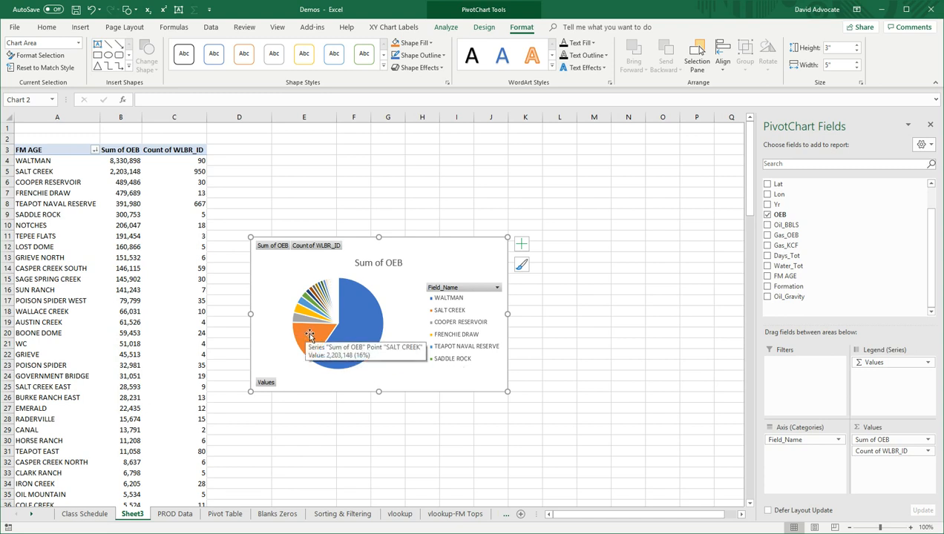
{"action": "mouse_move", "coordinate": [328, 311]}
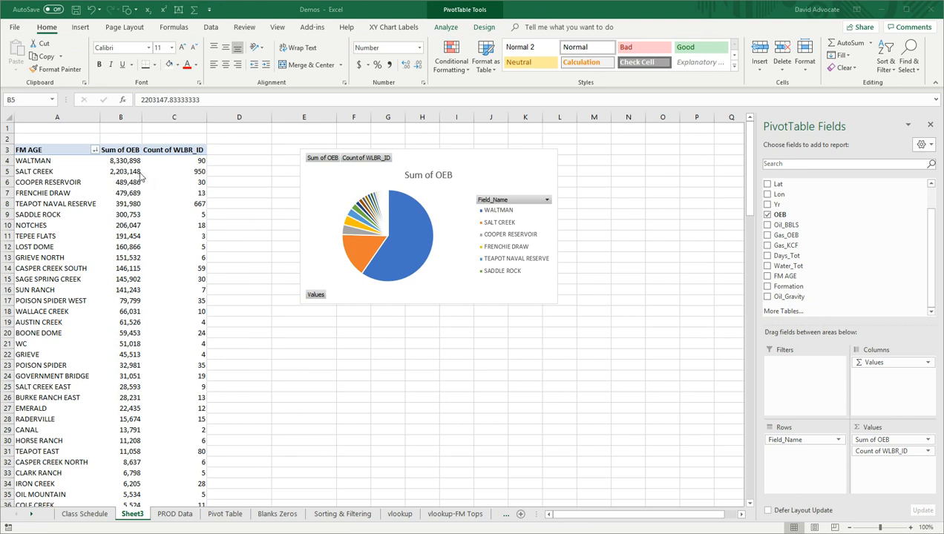
{"action": "mouse_move", "coordinate": [202, 181]}
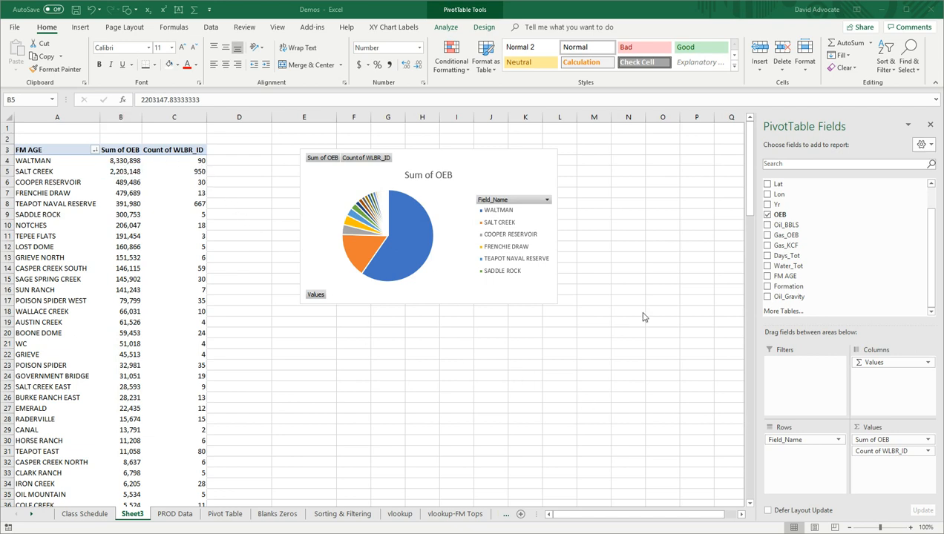
{"action": "mouse_move", "coordinate": [660, 273]}
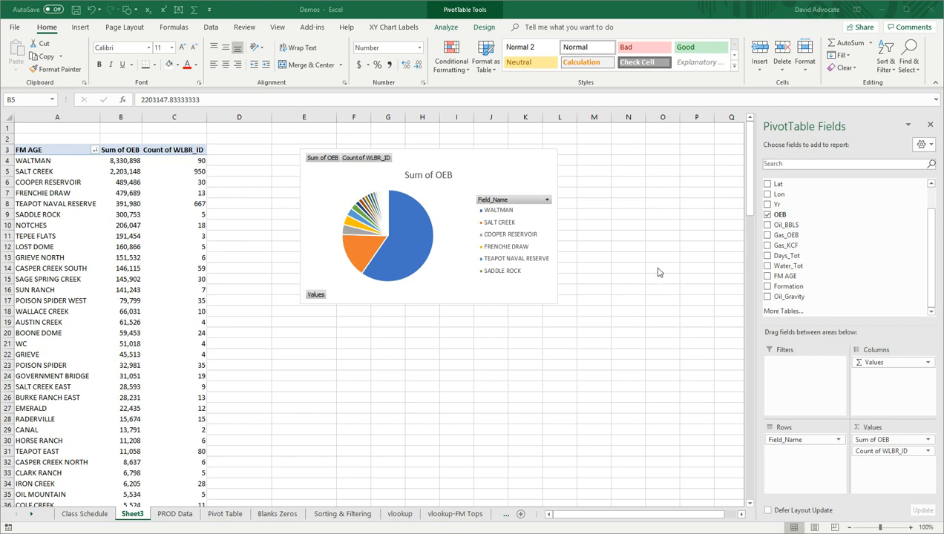
{"action": "mouse_move", "coordinate": [75, 162]}
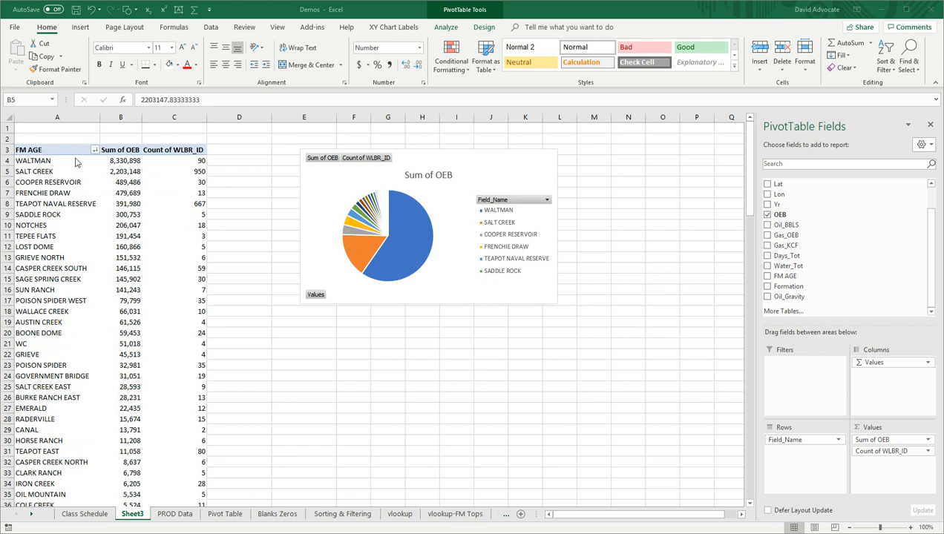
{"action": "mouse_move", "coordinate": [599, 368]}
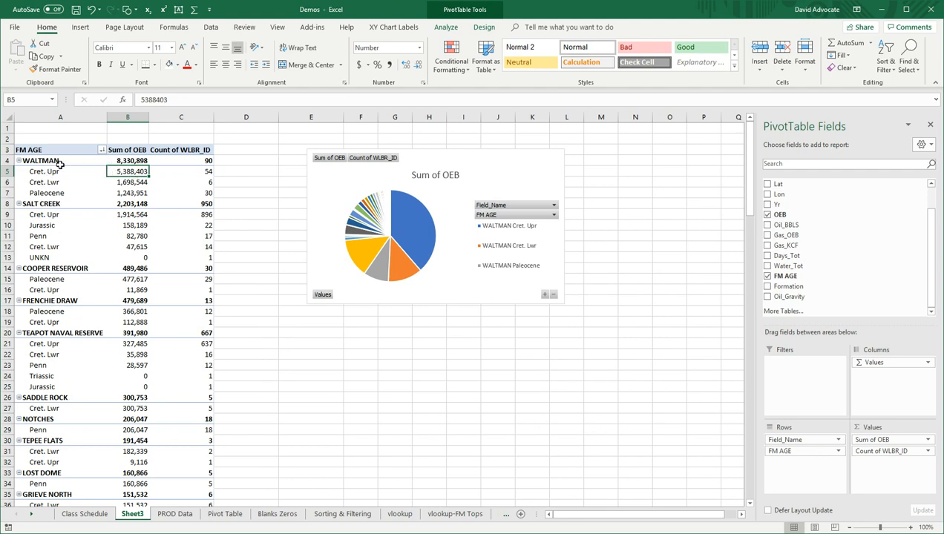
{"action": "mouse_move", "coordinate": [144, 160]}
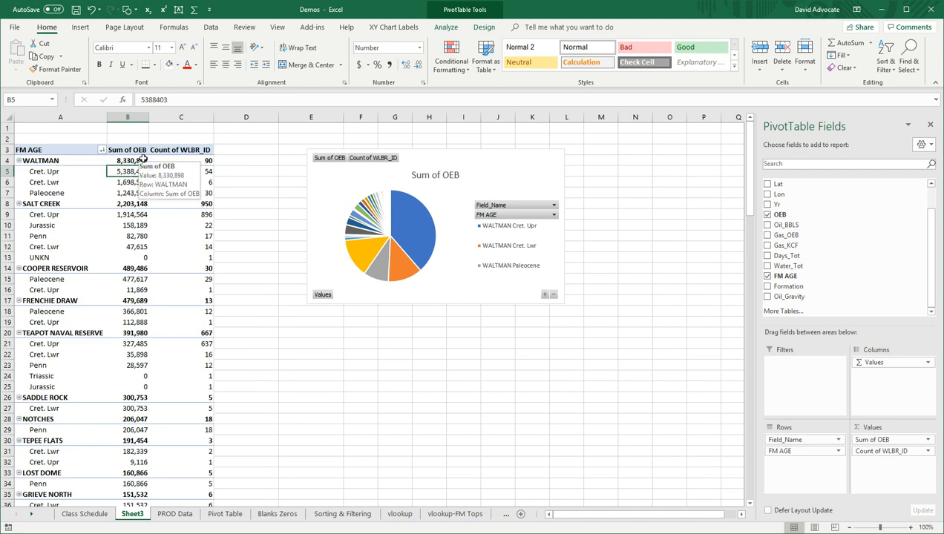
{"action": "mouse_move", "coordinate": [217, 224]}
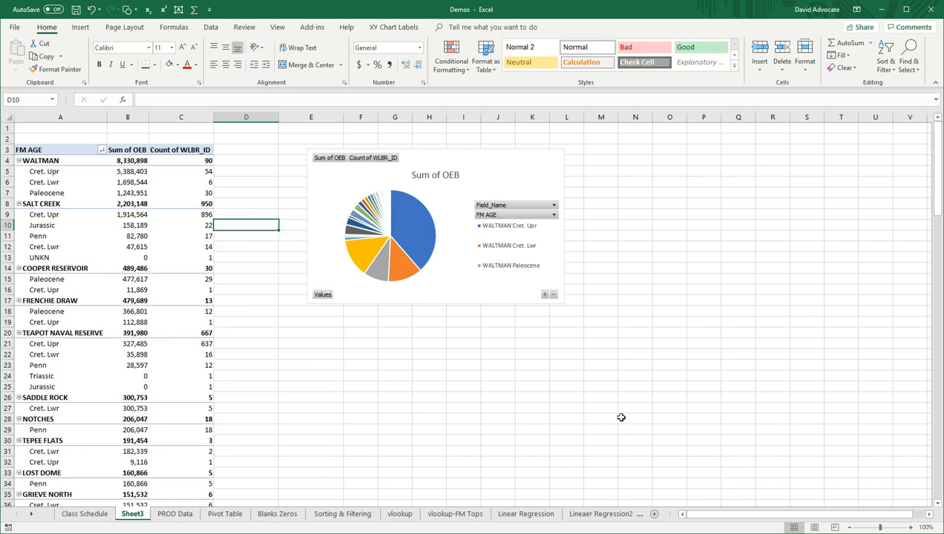
- Expand the PivotTable Styles gallery on the Design tab to pick a blue style
{"action": "left_click", "coordinate": [181, 182]}
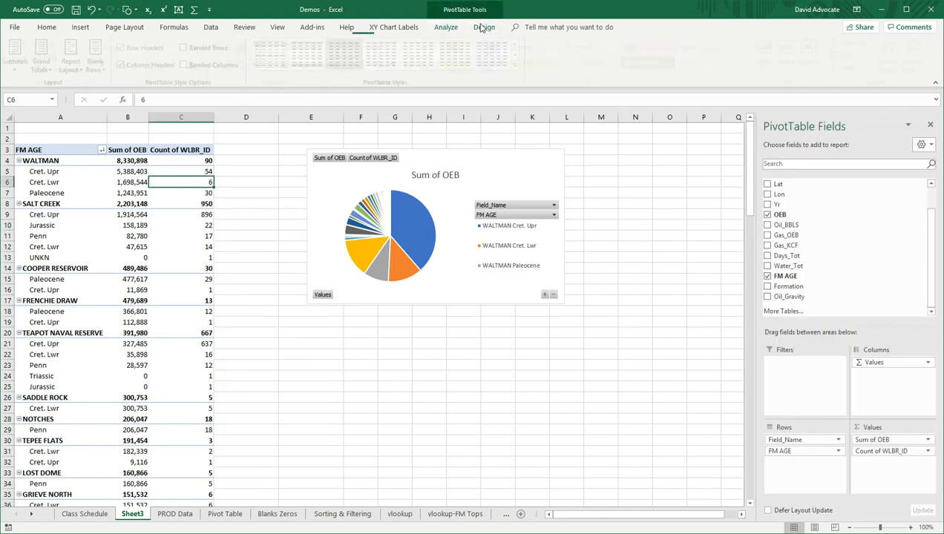
{"action": "left_click", "coordinate": [483, 27]}
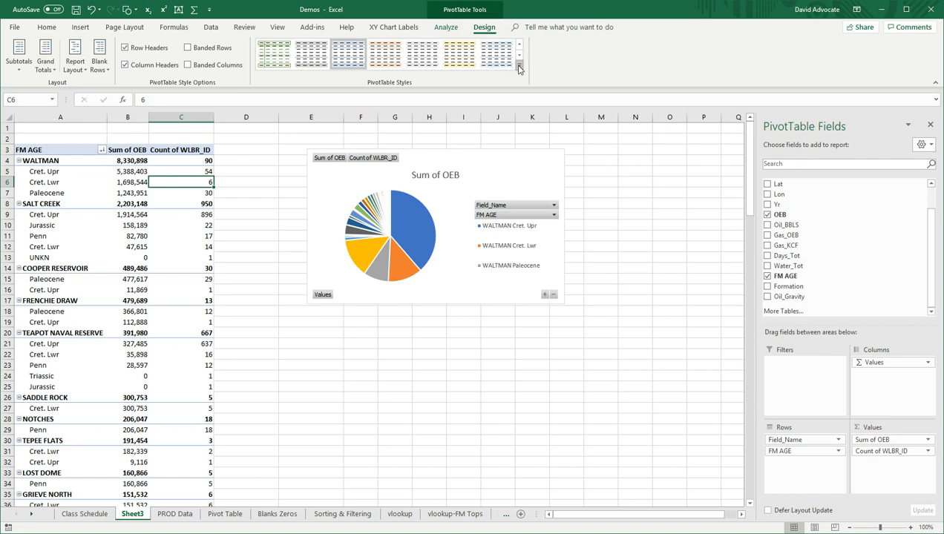
{"action": "left_click", "coordinate": [519, 68]}
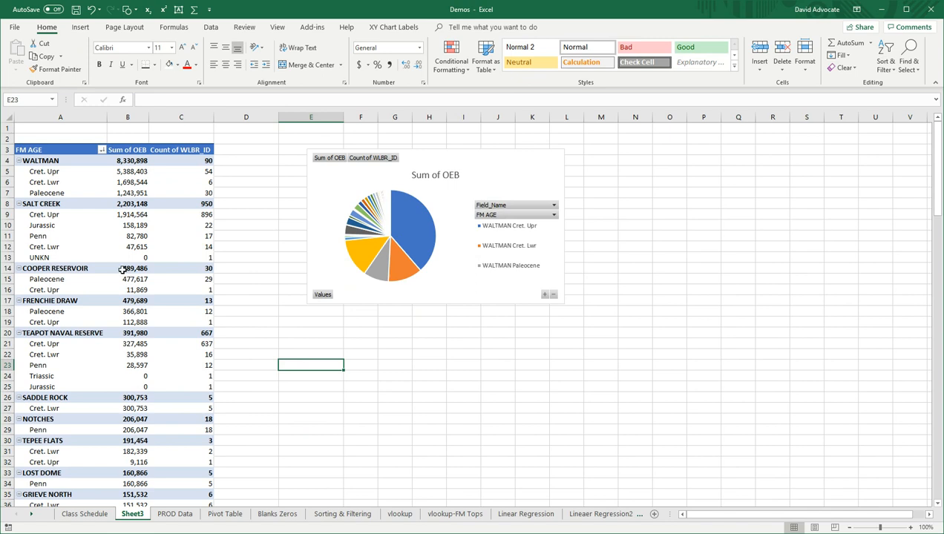
{"action": "mouse_move", "coordinate": [127, 310]}
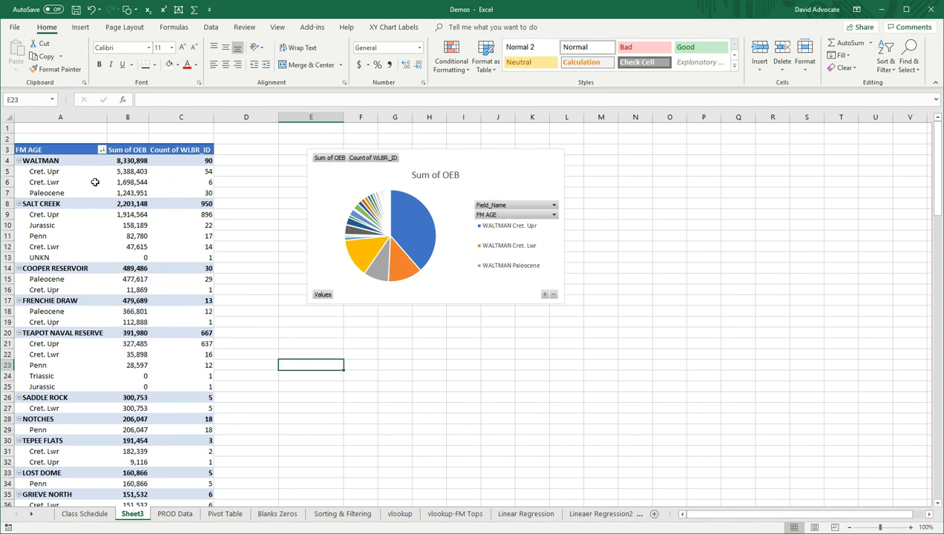
{"action": "mouse_move", "coordinate": [115, 215]}
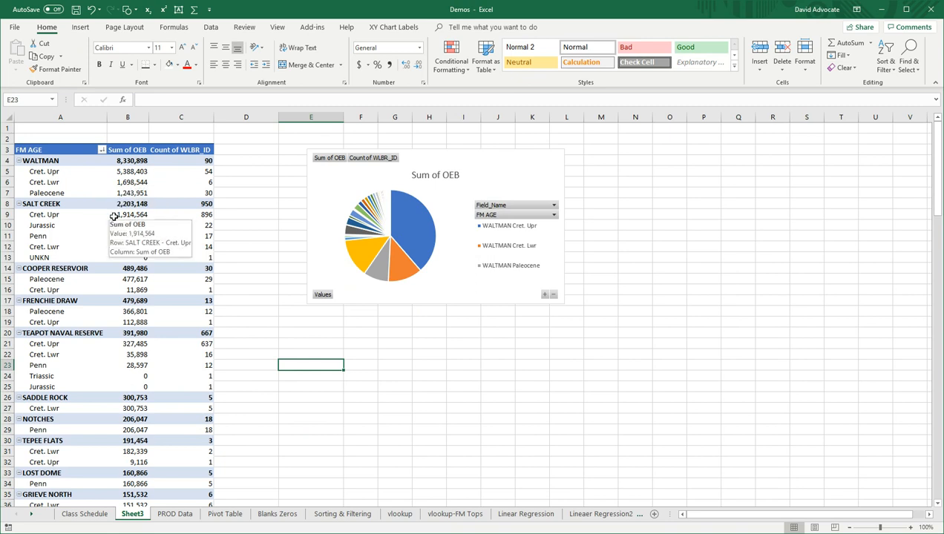
{"action": "mouse_move", "coordinate": [146, 215]}
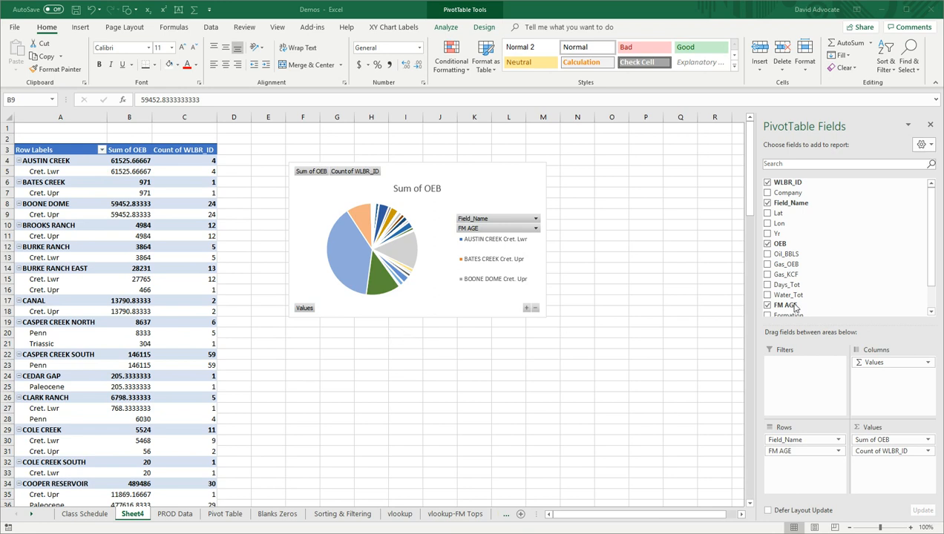
- Make FM AGE a report filter and filter it to Penn only
{"action": "left_click", "coordinate": [129, 213]}
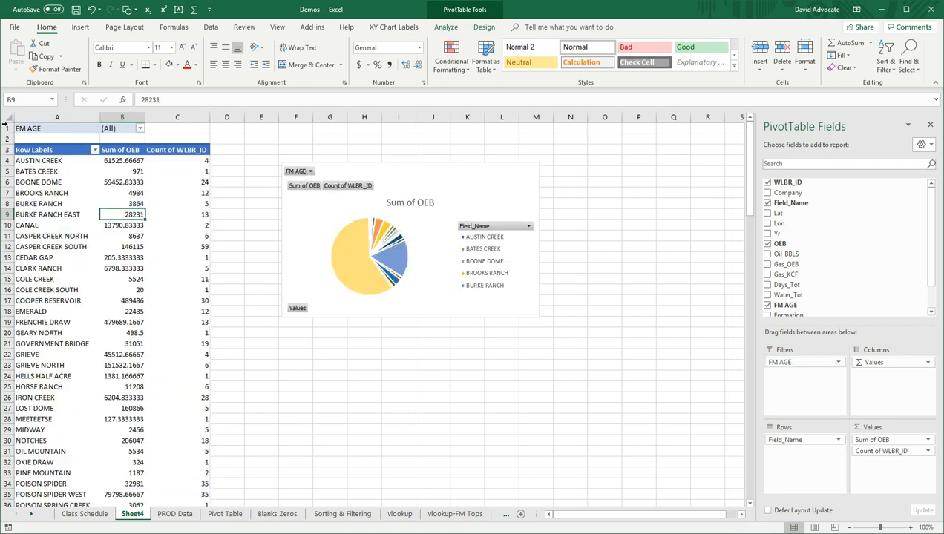
{"action": "mouse_move", "coordinate": [162, 130]}
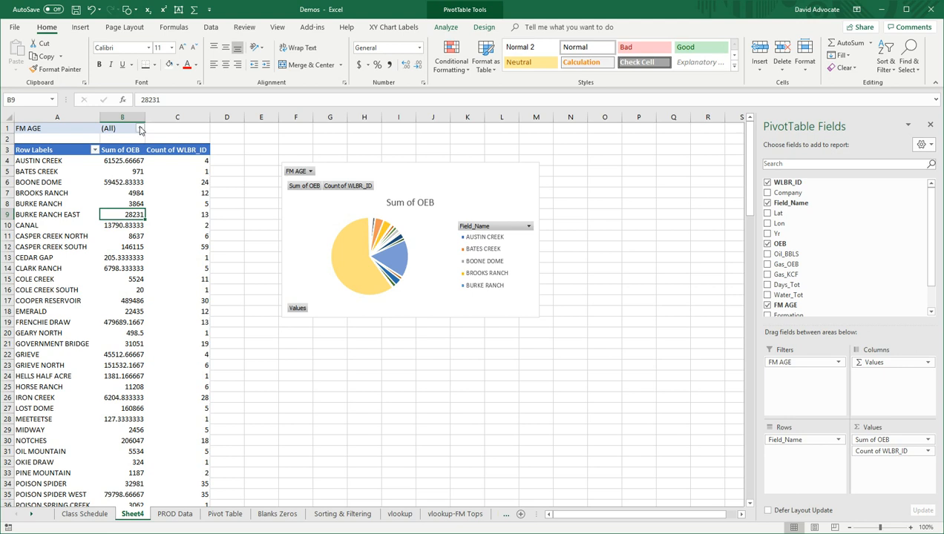
{"action": "left_click", "coordinate": [140, 128]}
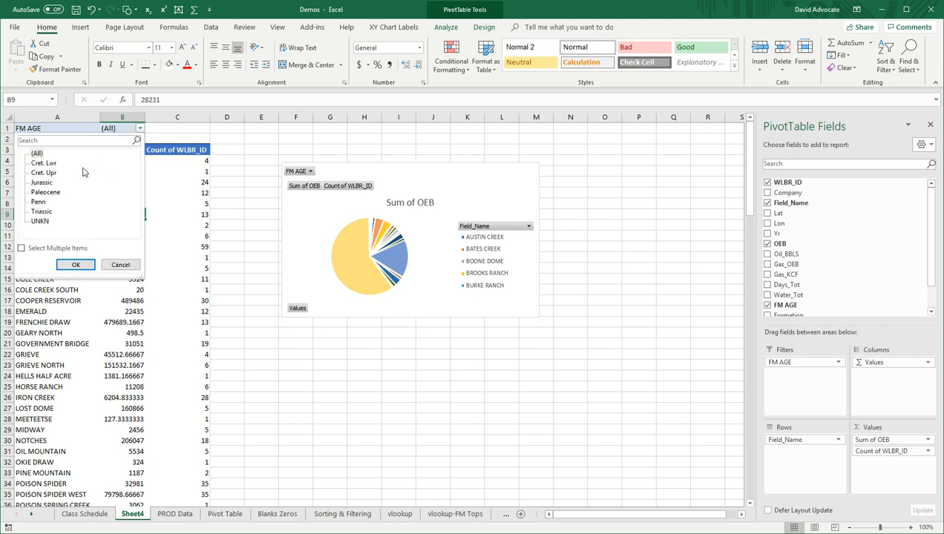
{"action": "mouse_move", "coordinate": [37, 201]}
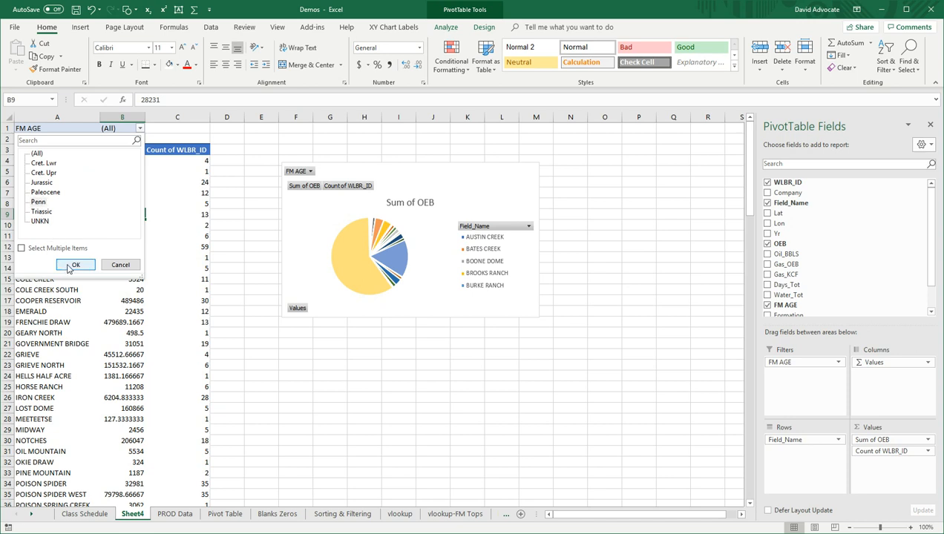
{"action": "left_click", "coordinate": [74, 265]}
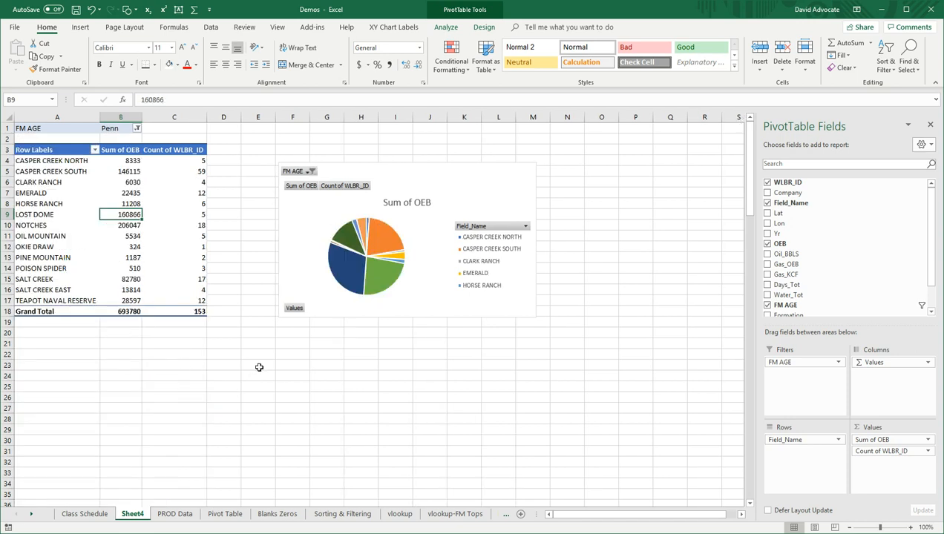
{"action": "mouse_move", "coordinate": [255, 354]}
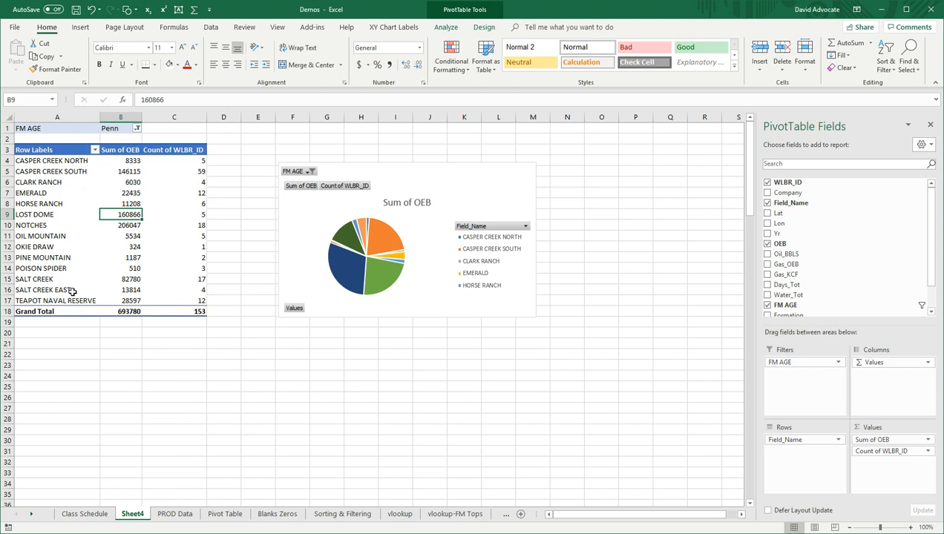
{"action": "mouse_move", "coordinate": [72, 291]}
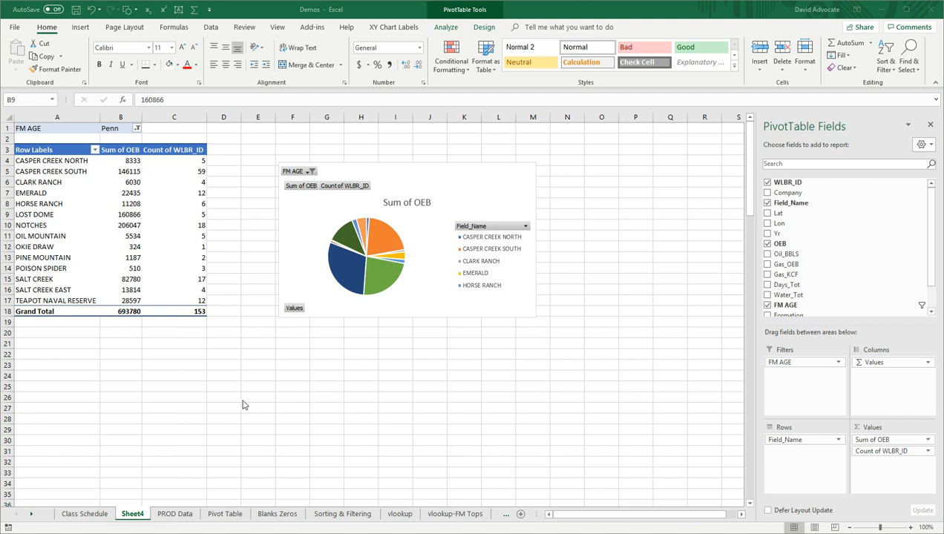
{"action": "mouse_move", "coordinate": [112, 217]}
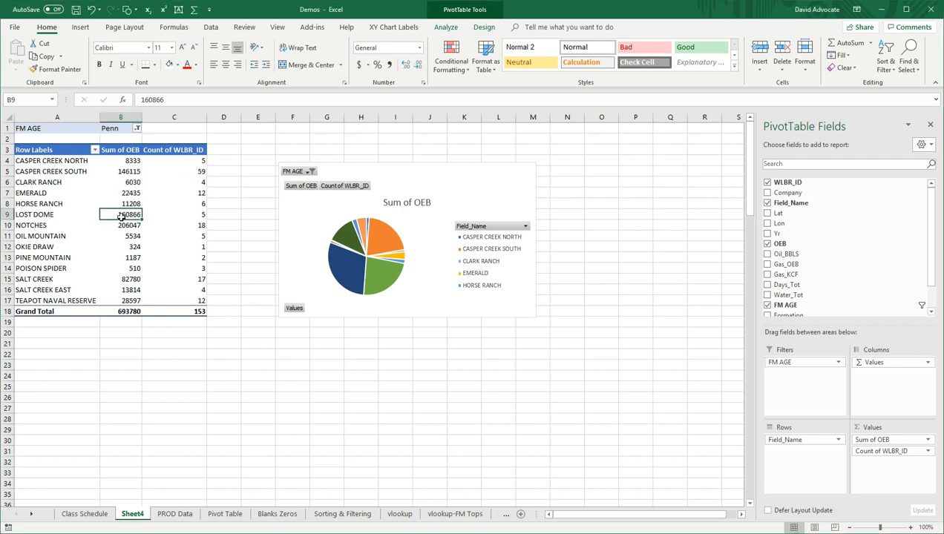
- Sort fields by Sum of OEB largest to smallest, led by Notches at 206,047
{"action": "right_click", "coordinate": [120, 215]}
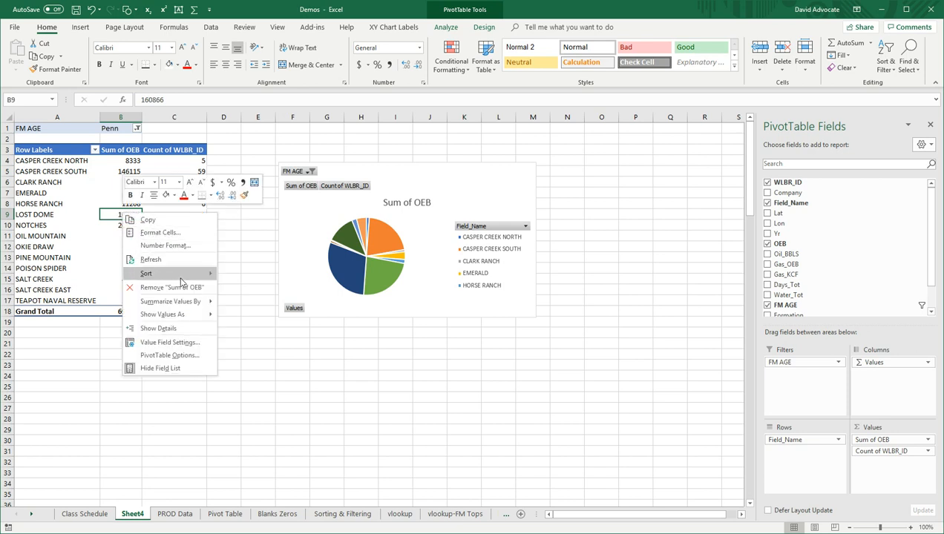
{"action": "left_click", "coordinate": [150, 259]}
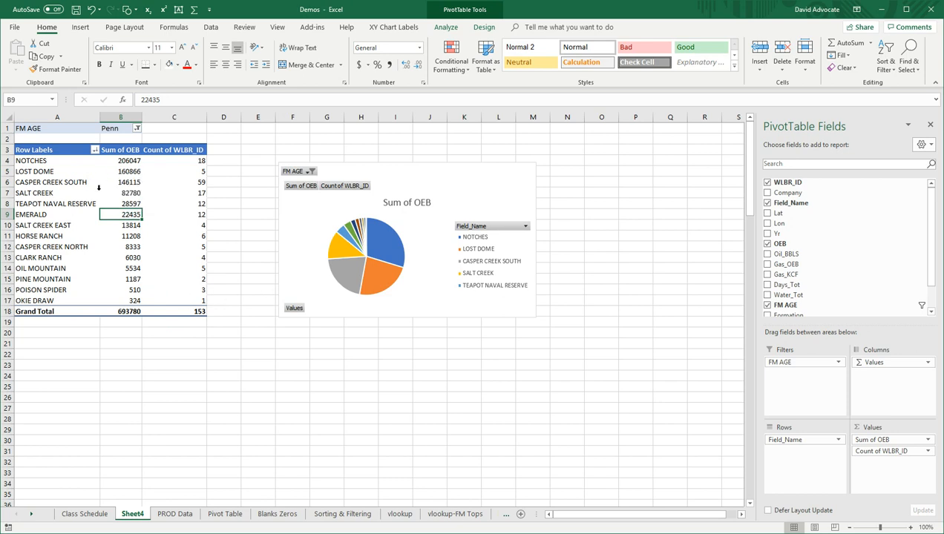
{"action": "mouse_move", "coordinate": [106, 192]}
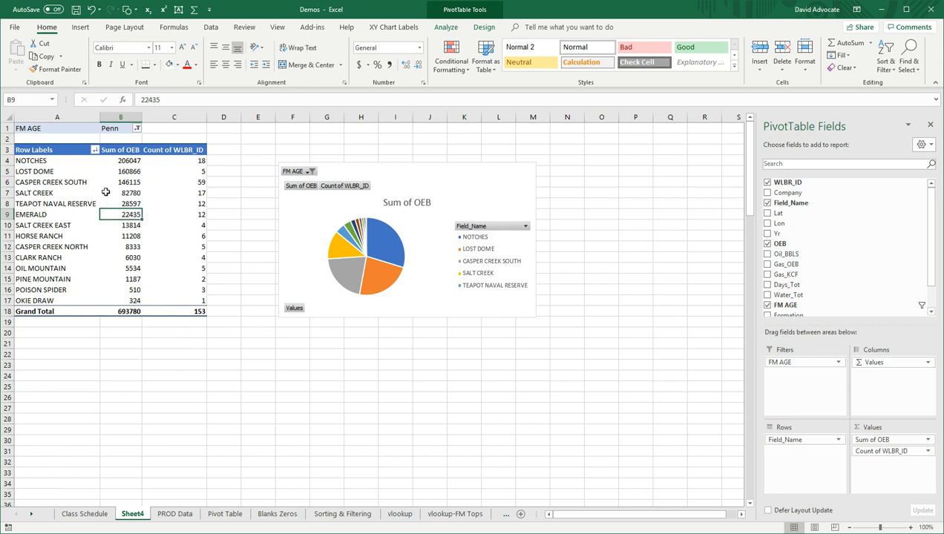
{"action": "mouse_move", "coordinate": [116, 204]}
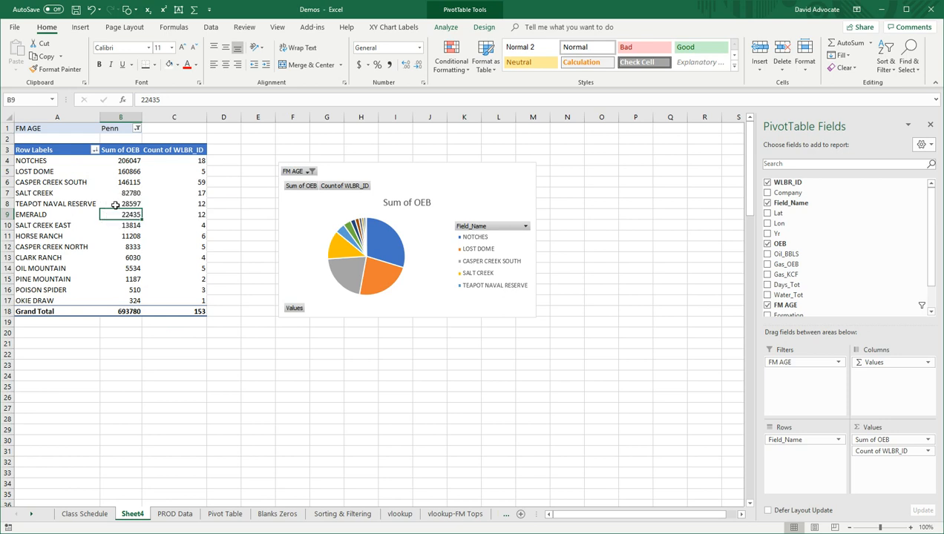
{"action": "mouse_move", "coordinate": [336, 386]}
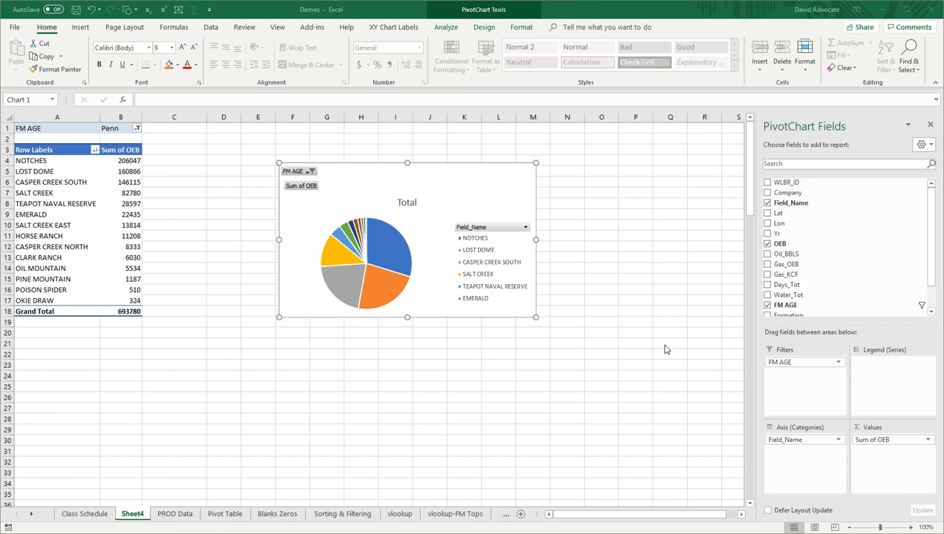
{"action": "mouse_move", "coordinate": [505, 178]}
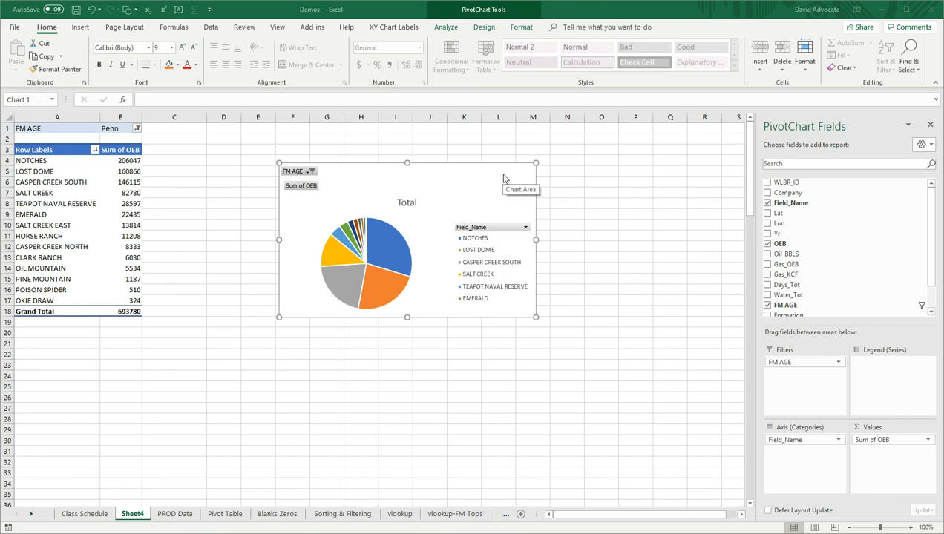
{"action": "mouse_move", "coordinate": [778, 373]}
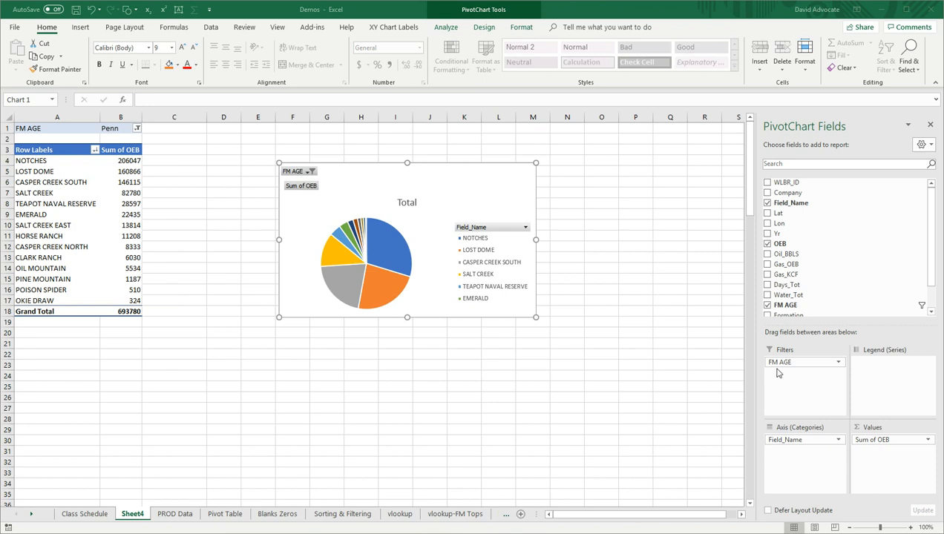
{"action": "mouse_move", "coordinate": [800, 369]}
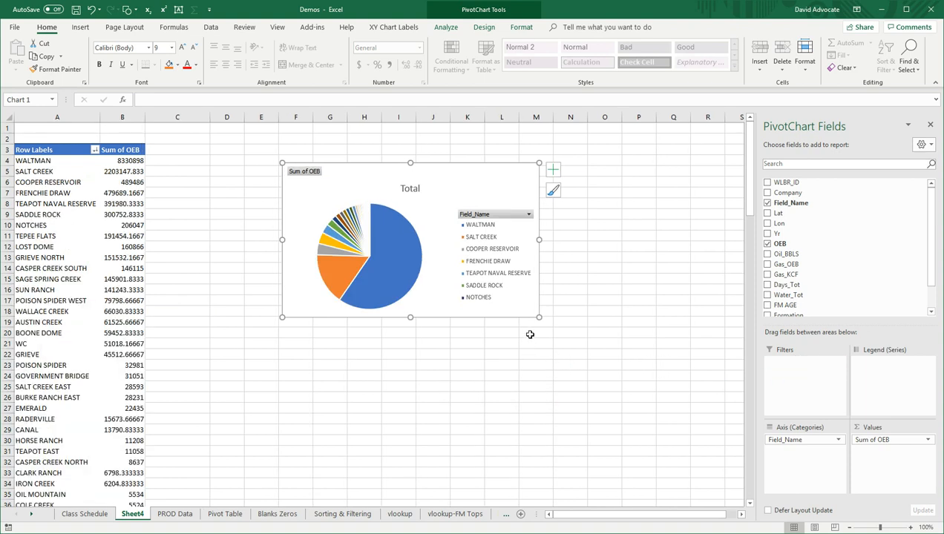
{"action": "mouse_move", "coordinate": [496, 187]}
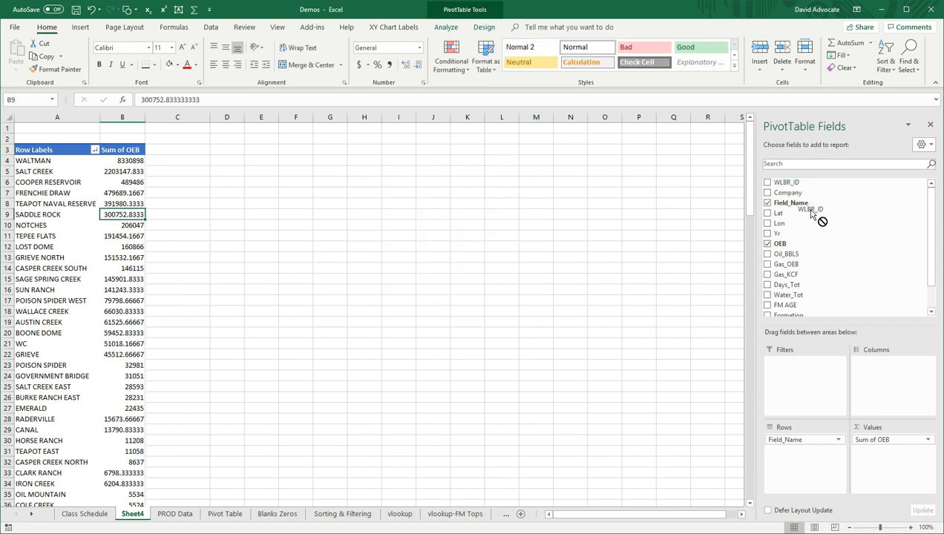
- Add WLBR_ID to Values and summarize it as Count to show wells per field
{"action": "left_click", "coordinate": [768, 181]}
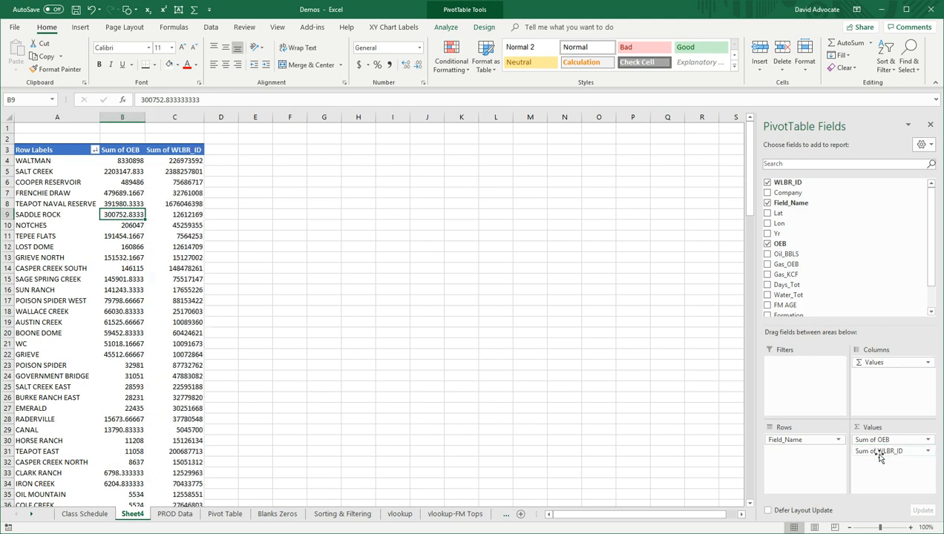
{"action": "left_click", "coordinate": [926, 451]}
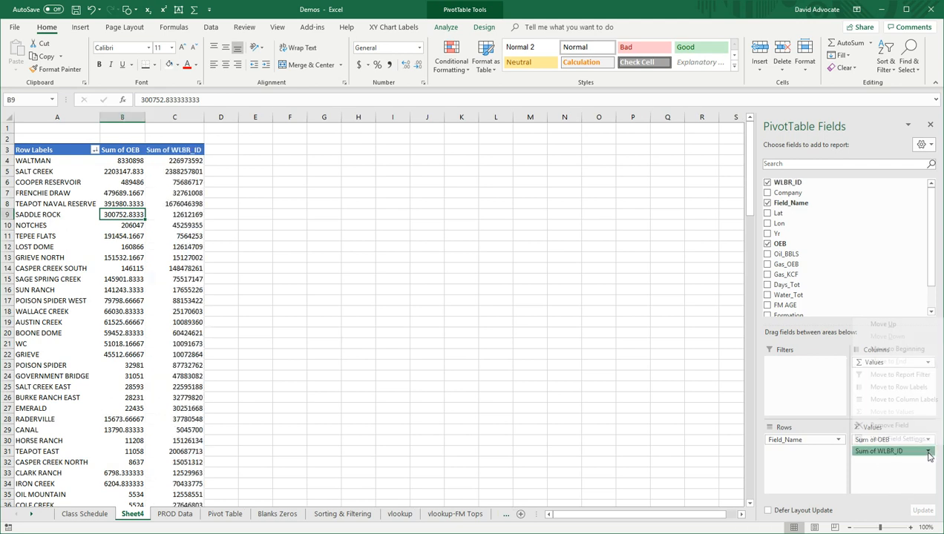
{"action": "left_click", "coordinate": [928, 467]}
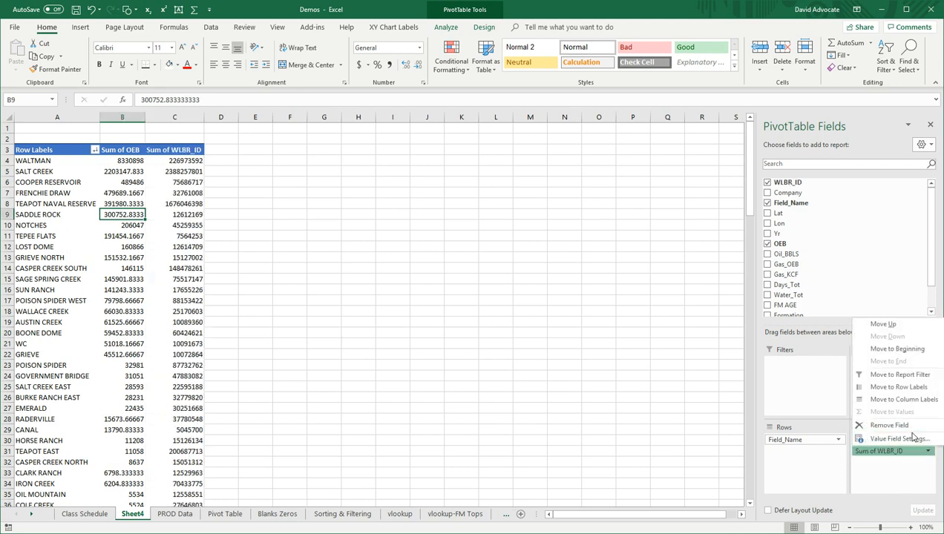
{"action": "left_click", "coordinate": [897, 439]}
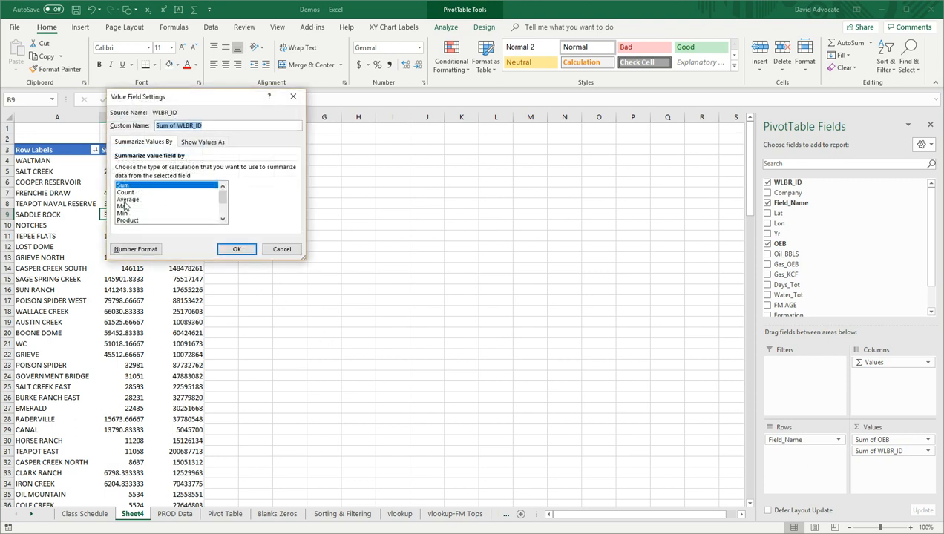
{"action": "left_click", "coordinate": [125, 193]}
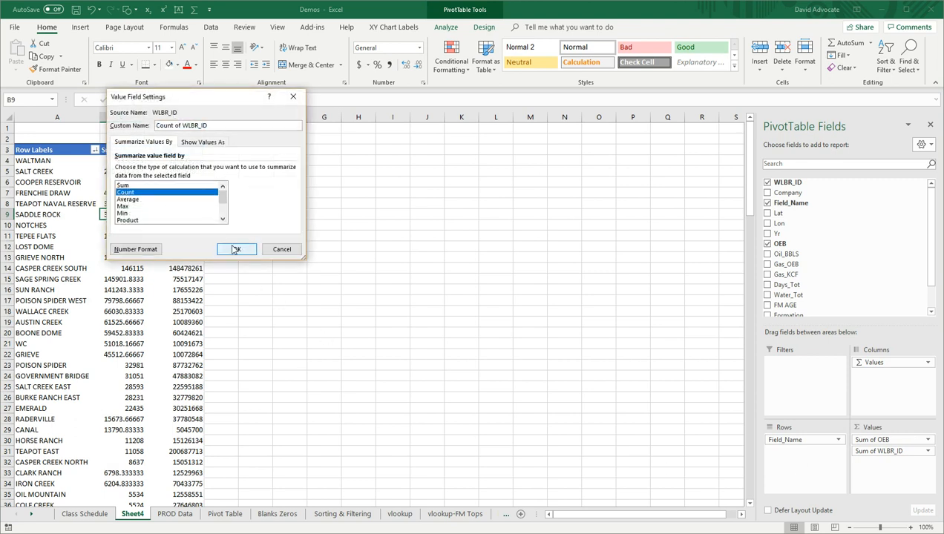
{"action": "left_click", "coordinate": [236, 249]}
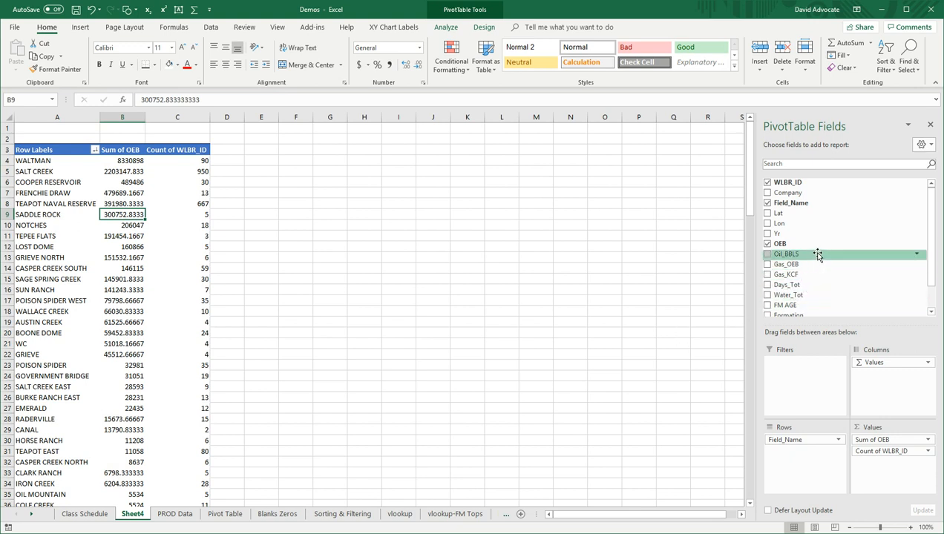
{"action": "mouse_move", "coordinate": [805, 284]}
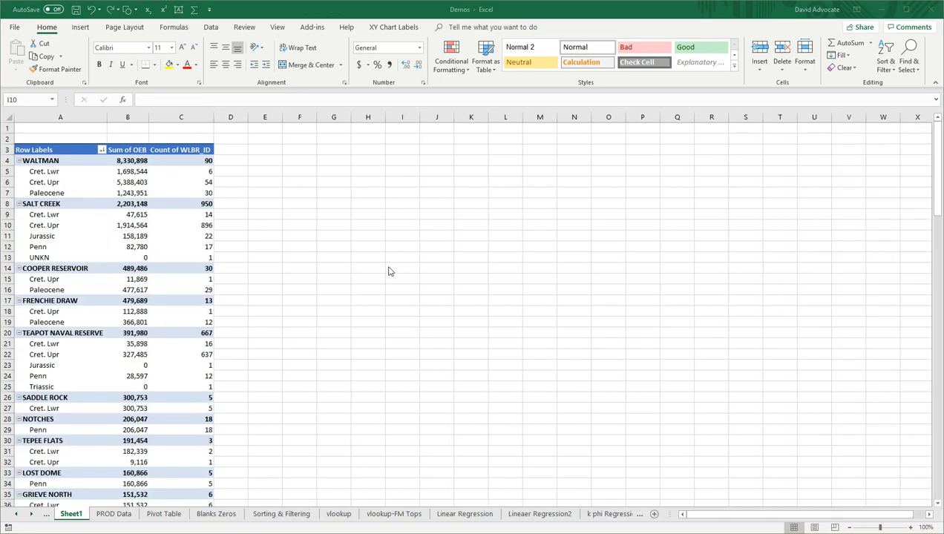
{"action": "mouse_move", "coordinate": [51, 168]}
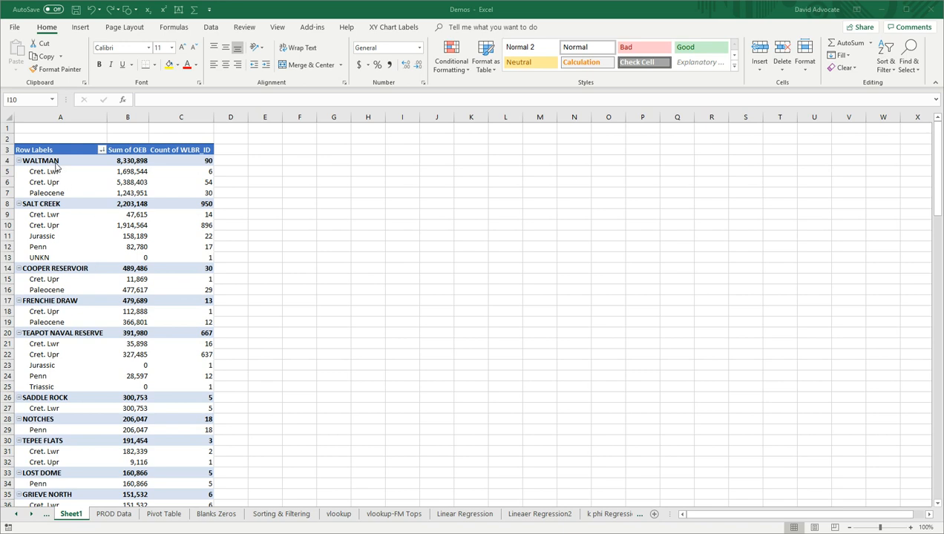
{"action": "mouse_move", "coordinate": [61, 162]}
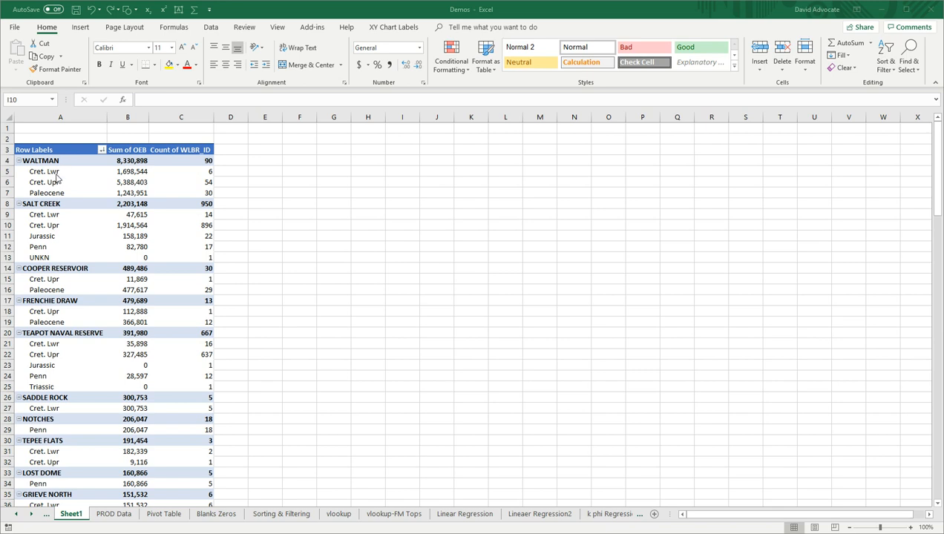
- Select a pivot table cell to edit its FM AGE and Field_Name row order
{"action": "left_click", "coordinate": [44, 171]}
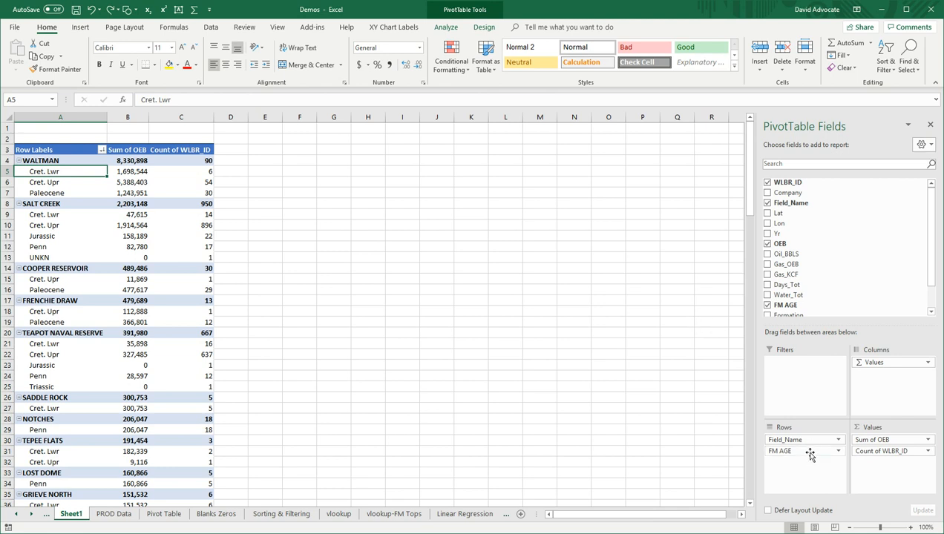
{"action": "mouse_move", "coordinate": [273, 292]}
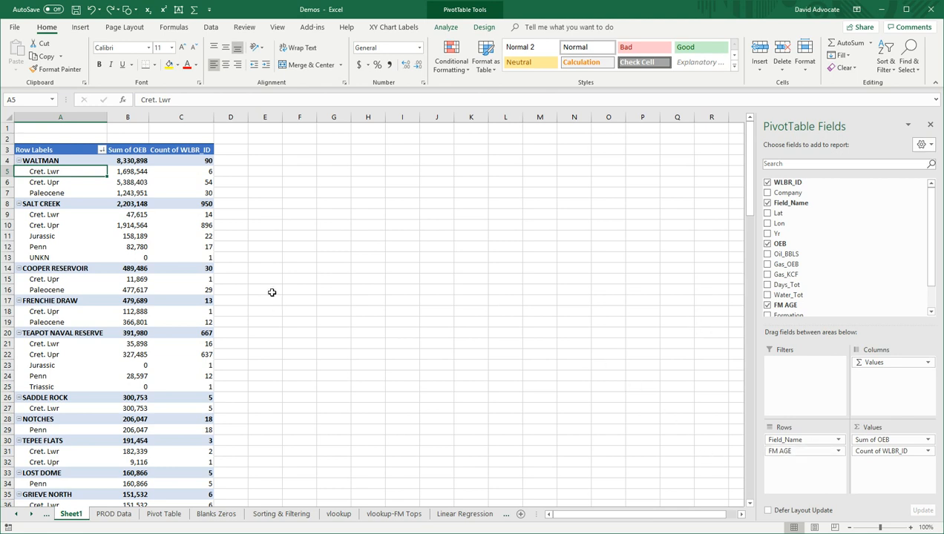
{"action": "mouse_move", "coordinate": [323, 298]}
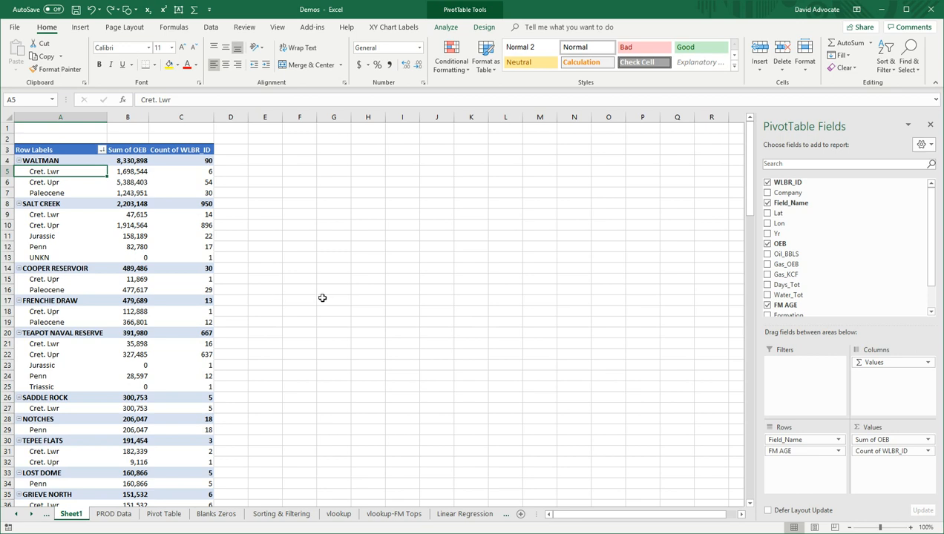
{"action": "mouse_move", "coordinate": [792, 463]}
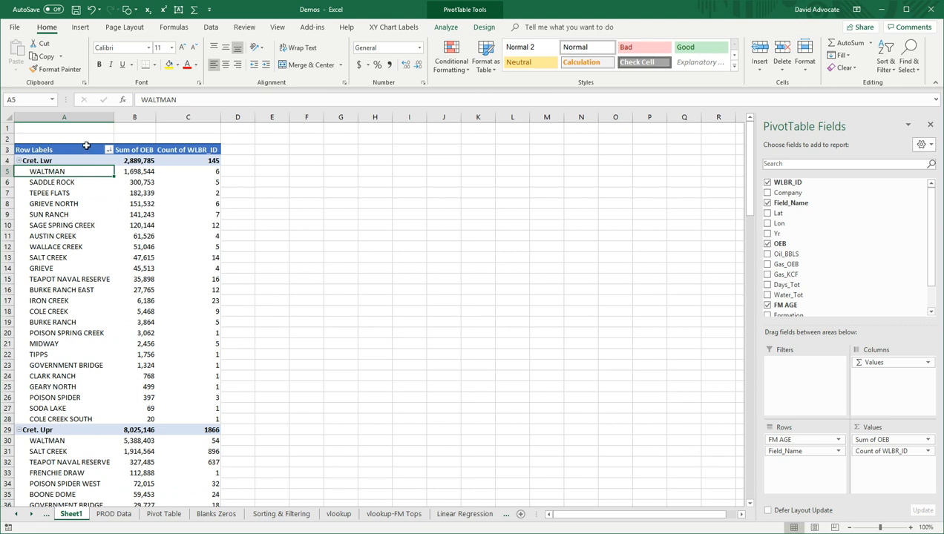
{"action": "left_click", "coordinate": [446, 27]}
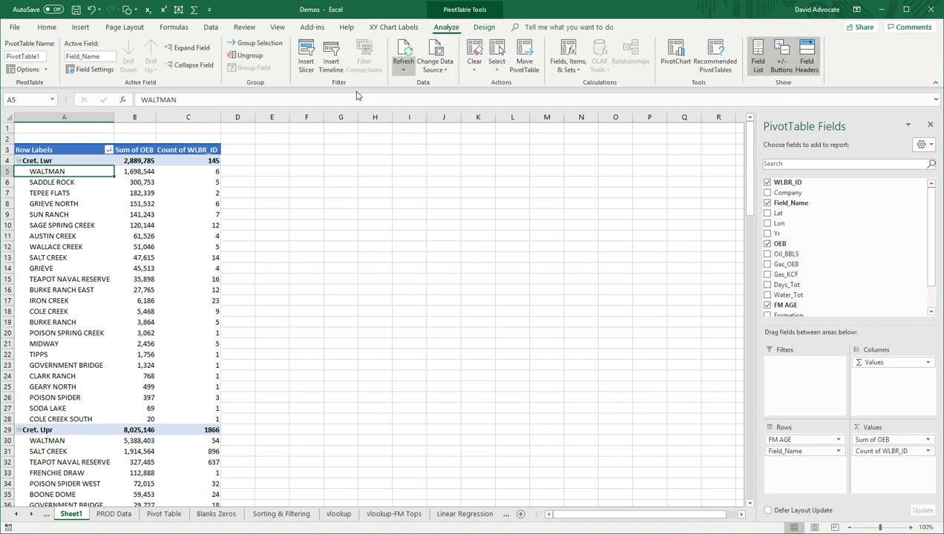
{"action": "left_click", "coordinate": [24, 72]}
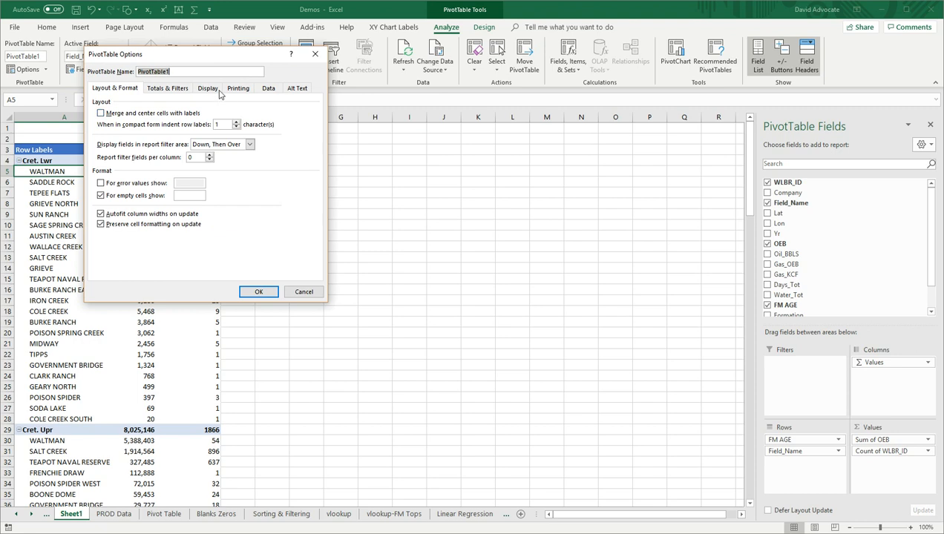
{"action": "left_click", "coordinate": [207, 89]}
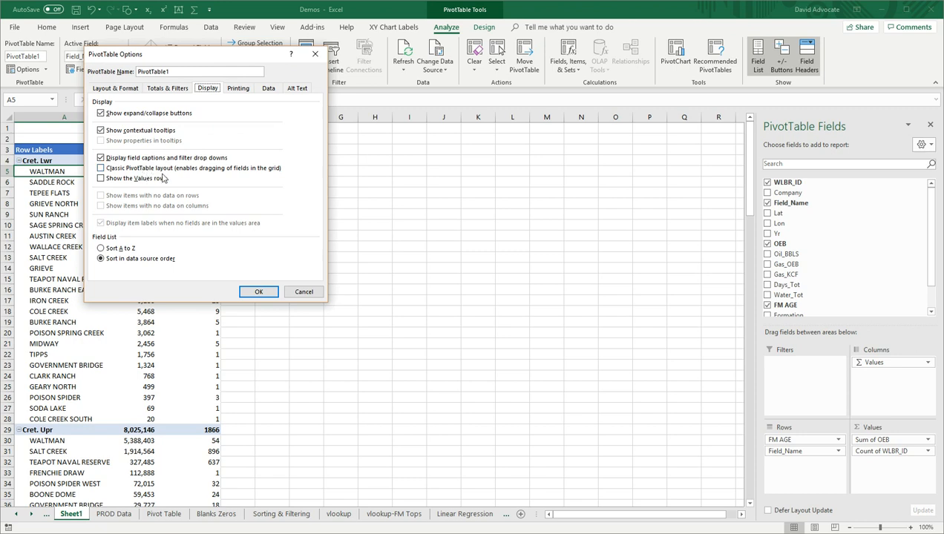
{"action": "left_click", "coordinate": [101, 168]}
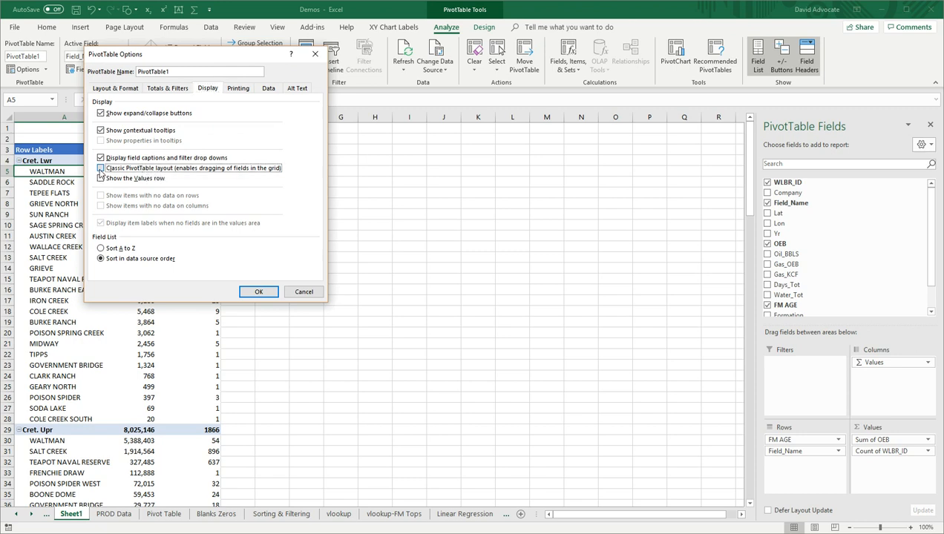
{"action": "left_click", "coordinate": [100, 168]}
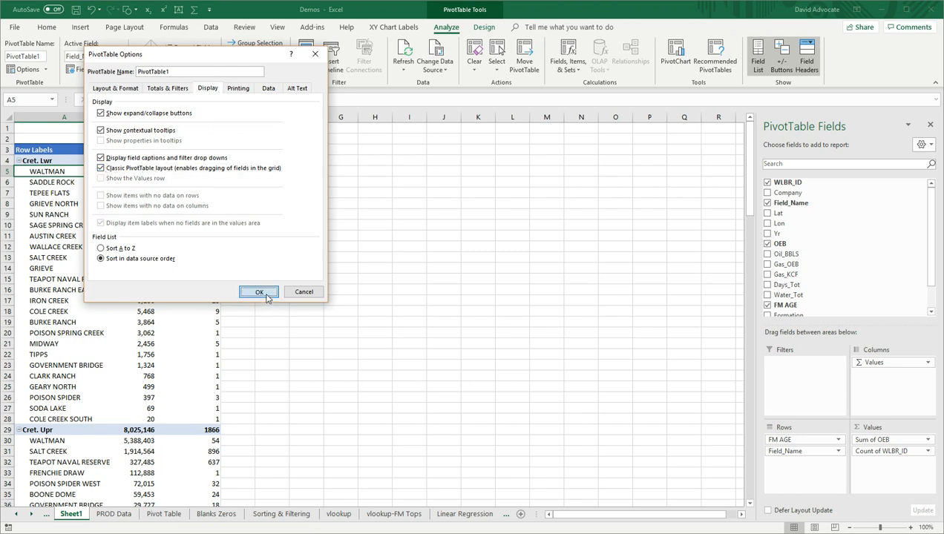
{"action": "left_click", "coordinate": [258, 291]}
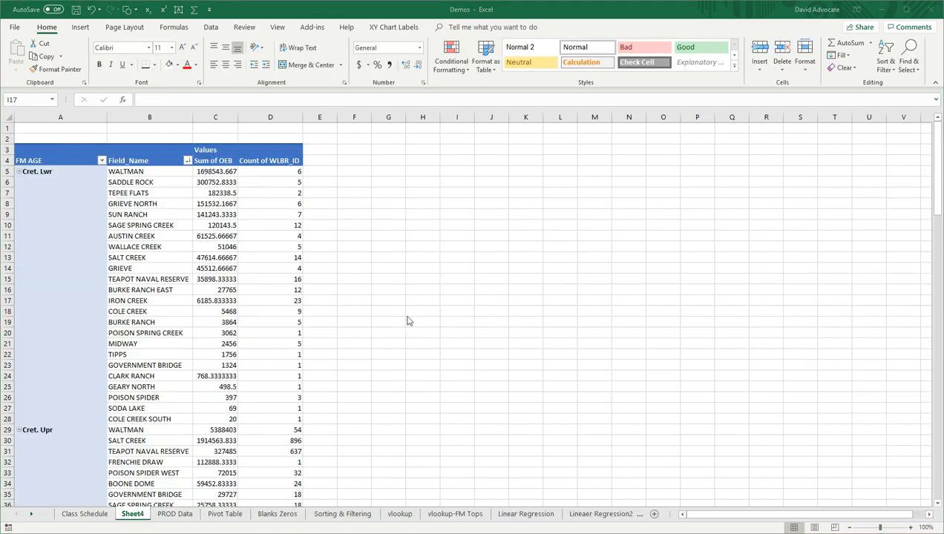
{"action": "mouse_move", "coordinate": [442, 407]}
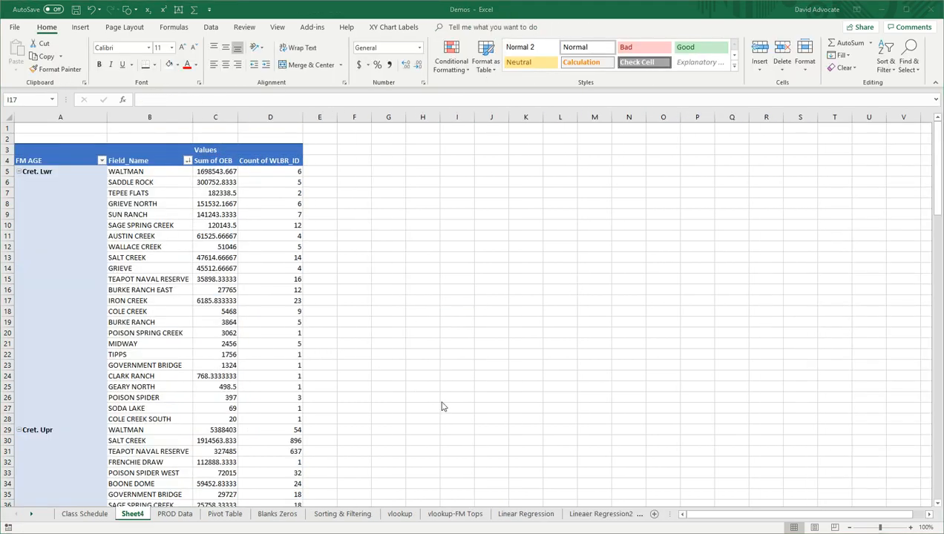
- Paste the Cret. Upr rows A29:D56 as values starting at H4
{"action": "scroll", "scroll_direction": "down", "scroll_amount": 3}
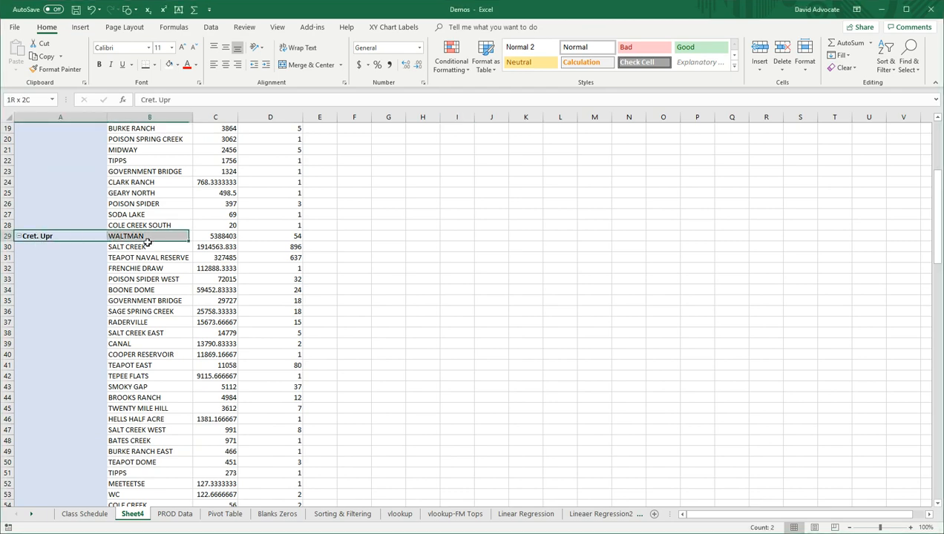
{"action": "left_click_drag", "start_coordinate": [148, 236], "coordinate": [270, 499]}
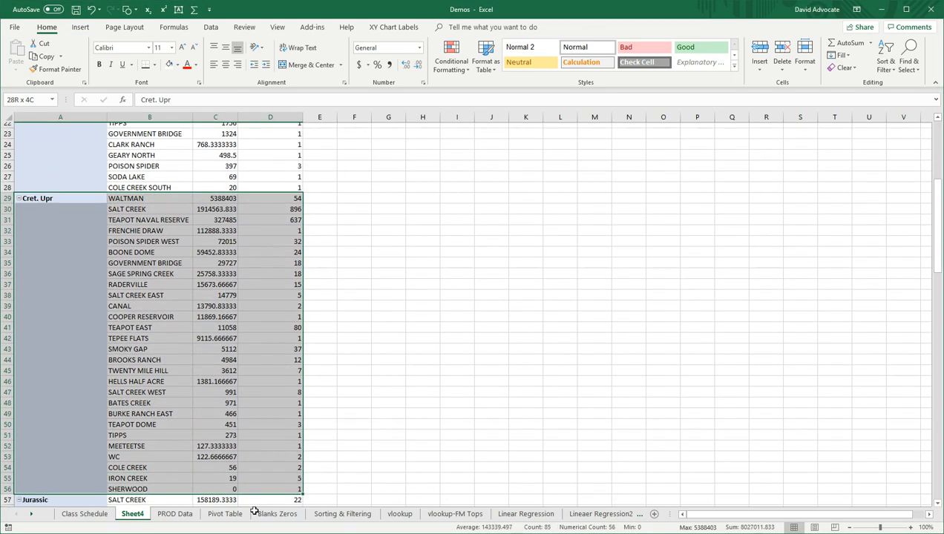
{"action": "scroll", "scroll_direction": "down", "scroll_amount": 3}
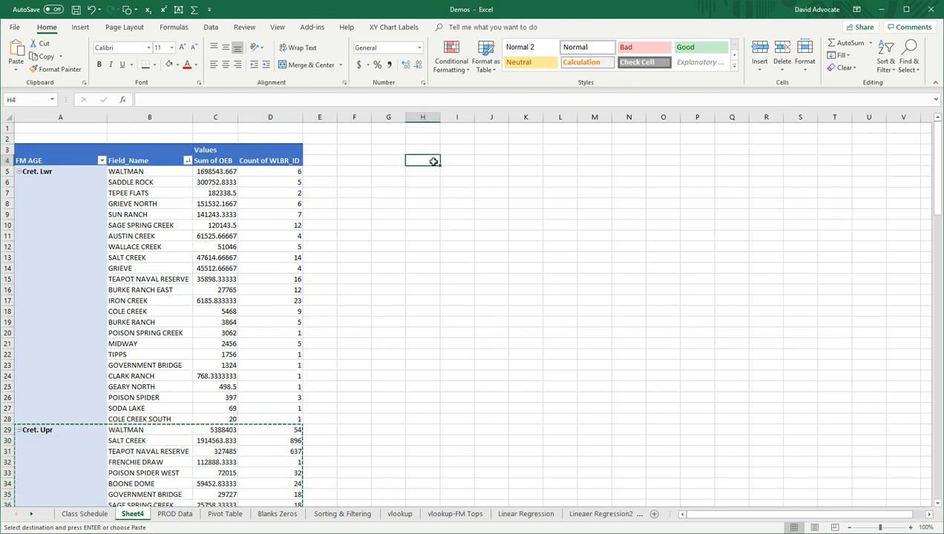
{"action": "right_click", "coordinate": [423, 161]}
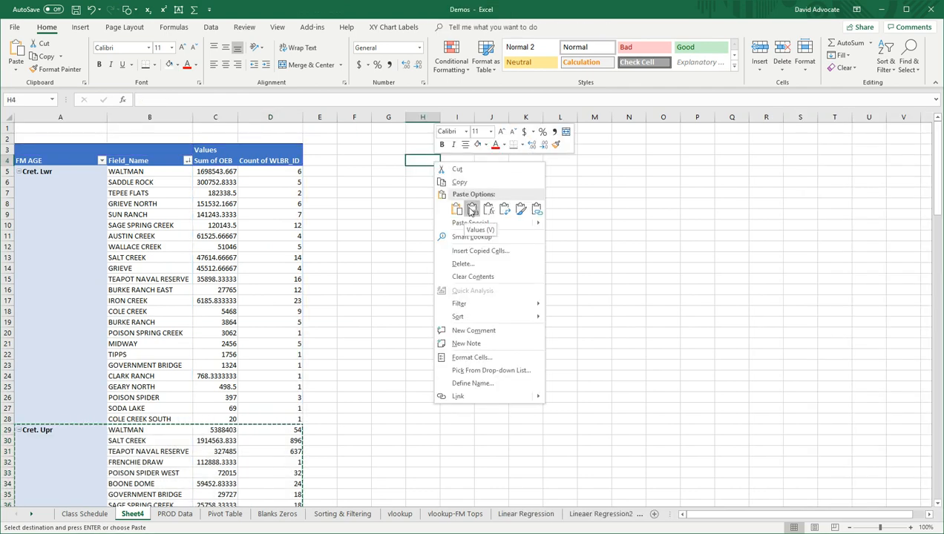
{"action": "left_click", "coordinate": [471, 209]}
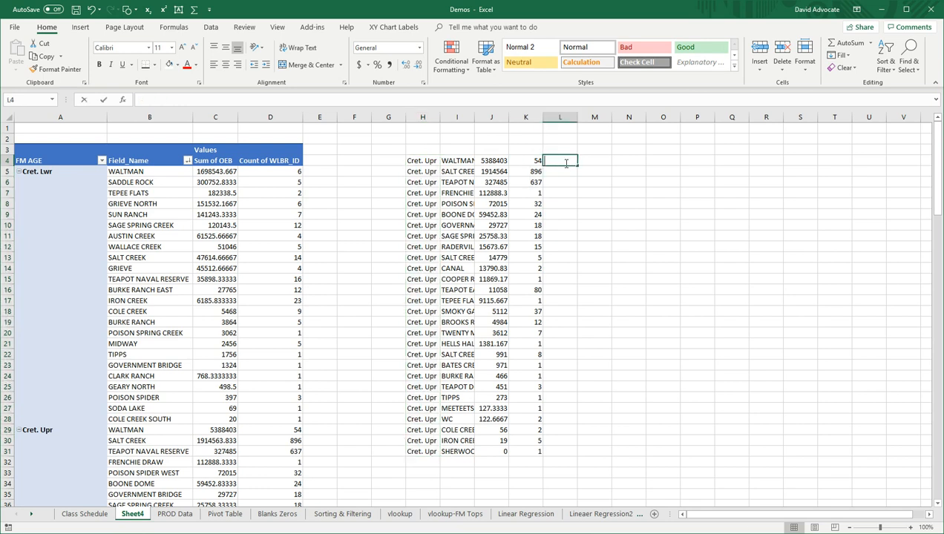
- Fill =J4/K4 down column L, formatted as whole numbers with thousands separators
{"action": "type", "text": "="}
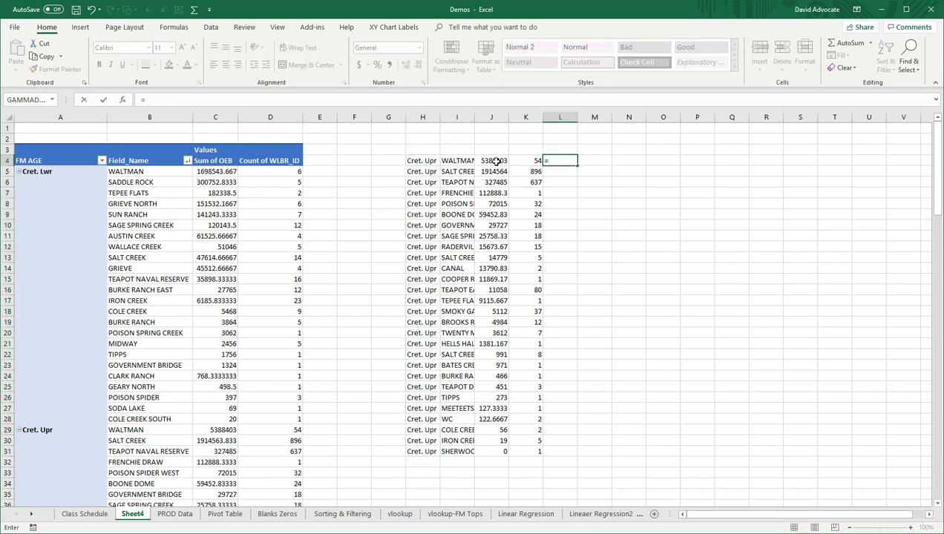
{"action": "left_click", "coordinate": [491, 160]}
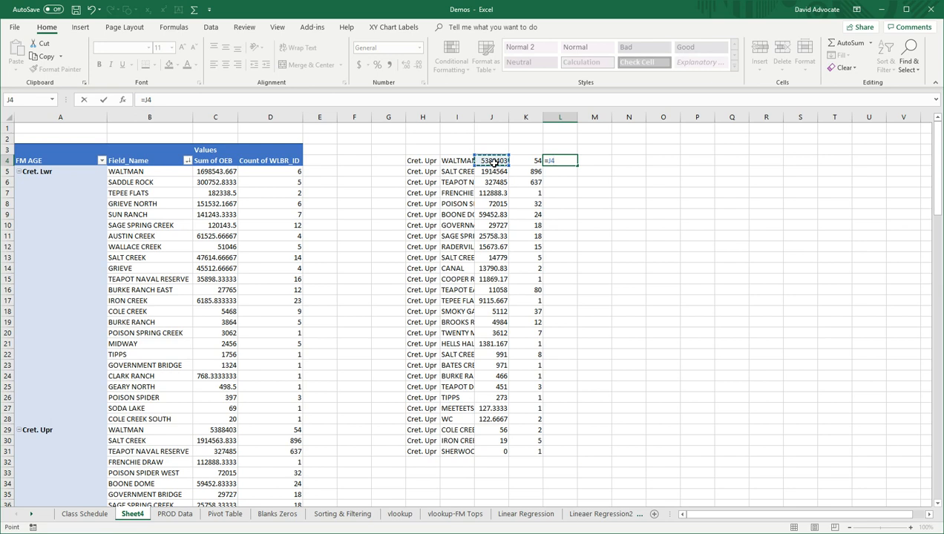
{"action": "type", "text": "/"}
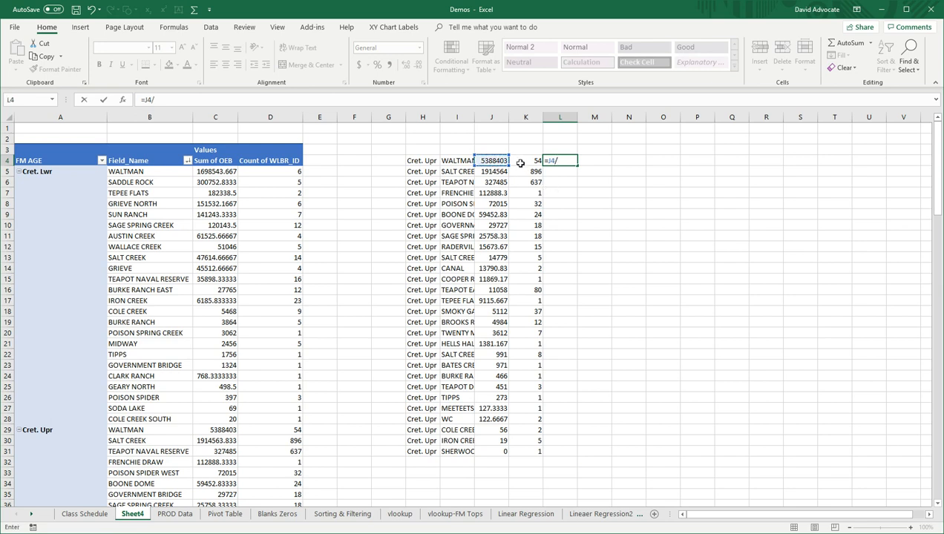
{"action": "left_click", "coordinate": [527, 160]}
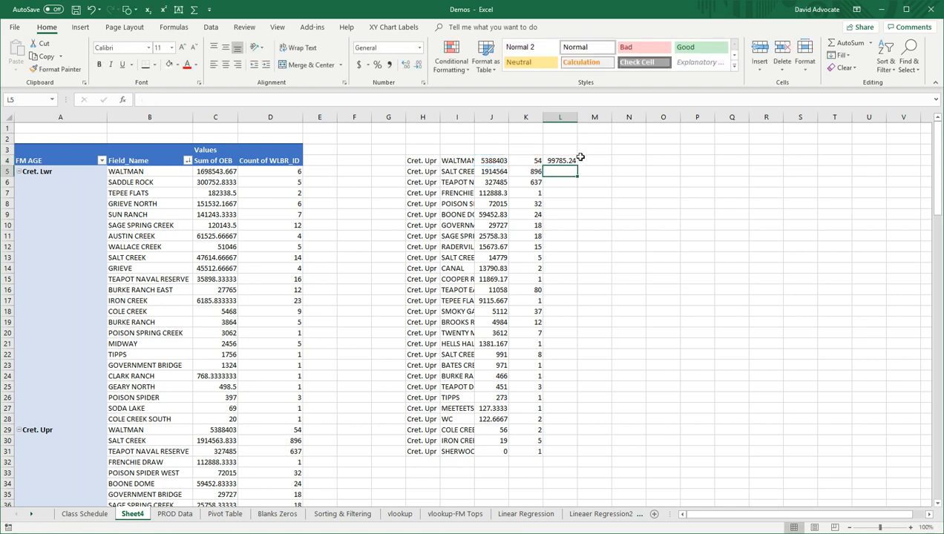
{"action": "left_click", "coordinate": [560, 161]}
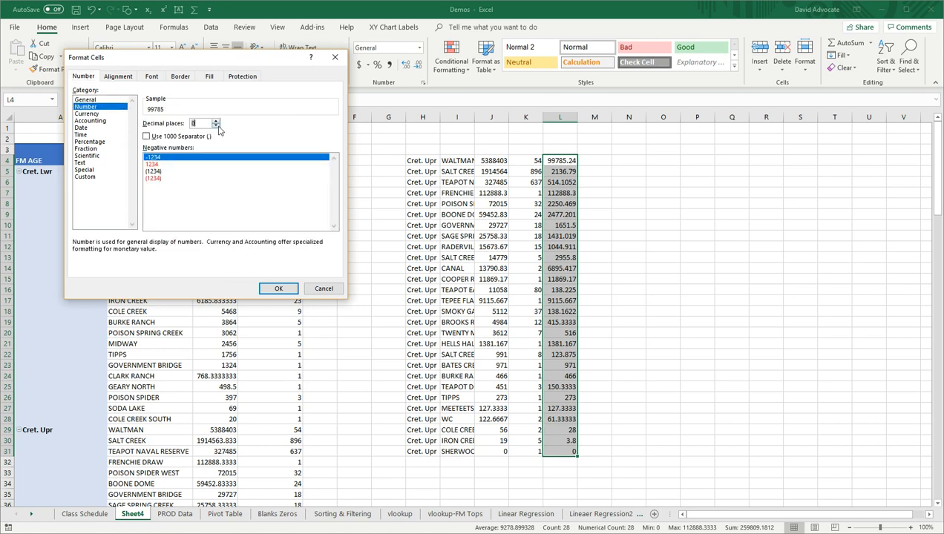
{"action": "left_click", "coordinate": [146, 136]}
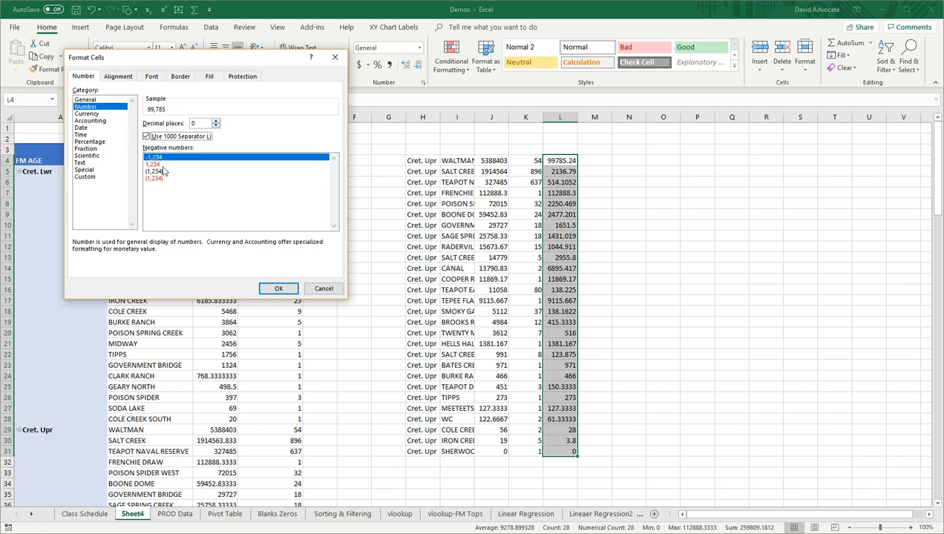
{"action": "left_click", "coordinate": [278, 288]}
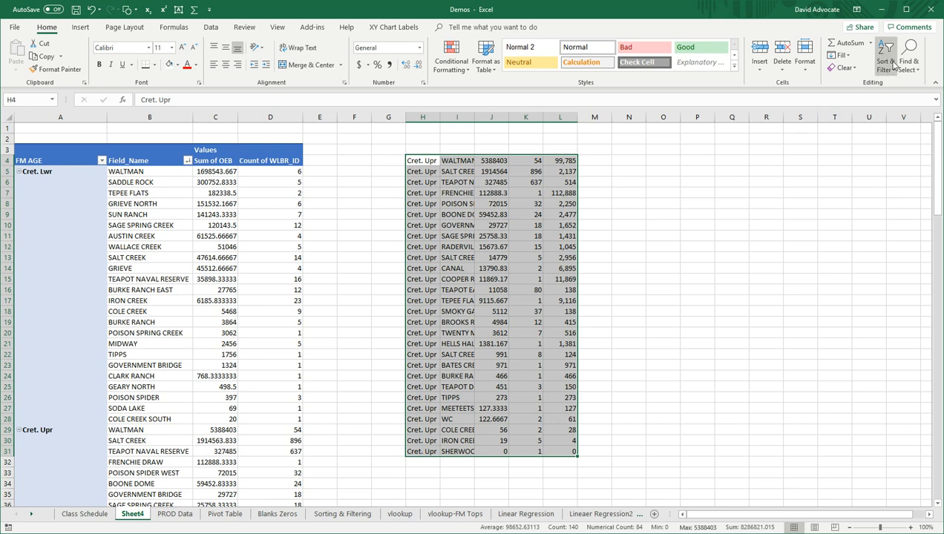
- Custom sort H4:L31 by column L, largest to smallest
{"action": "left_click", "coordinate": [891, 52]}
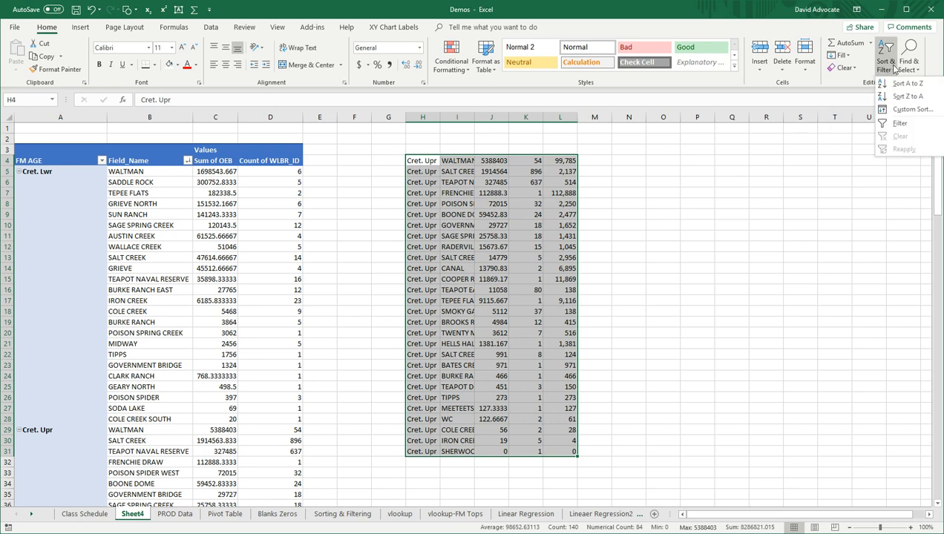
{"action": "left_click", "coordinate": [906, 113]}
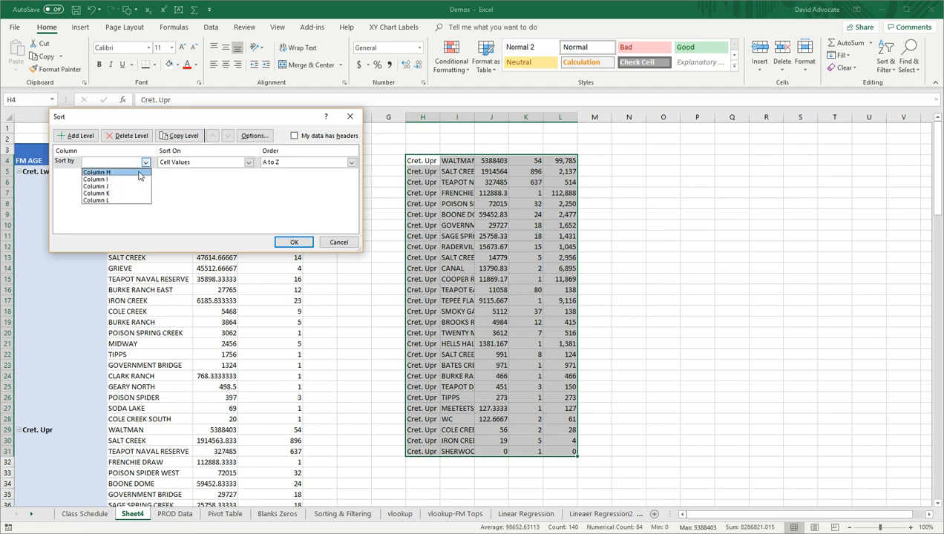
{"action": "left_click", "coordinate": [96, 200]}
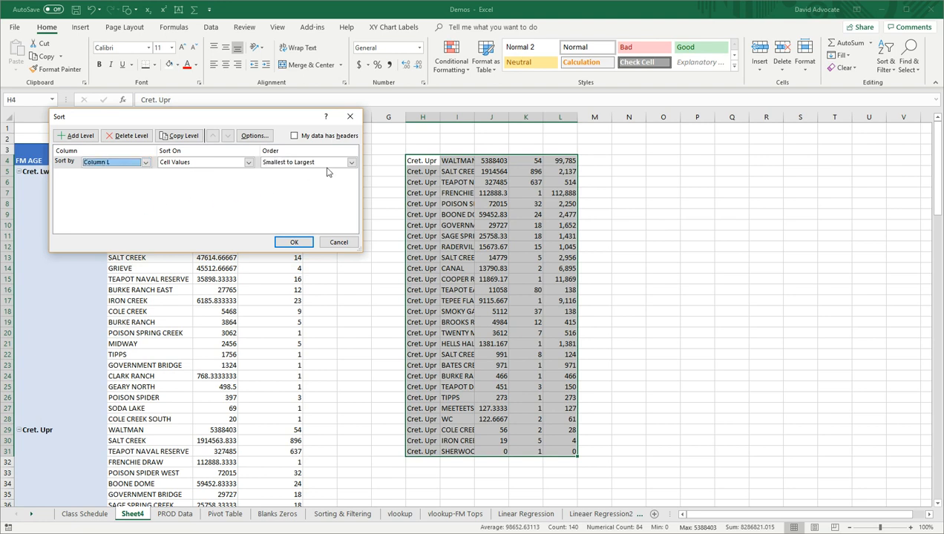
{"action": "left_click", "coordinate": [348, 162]}
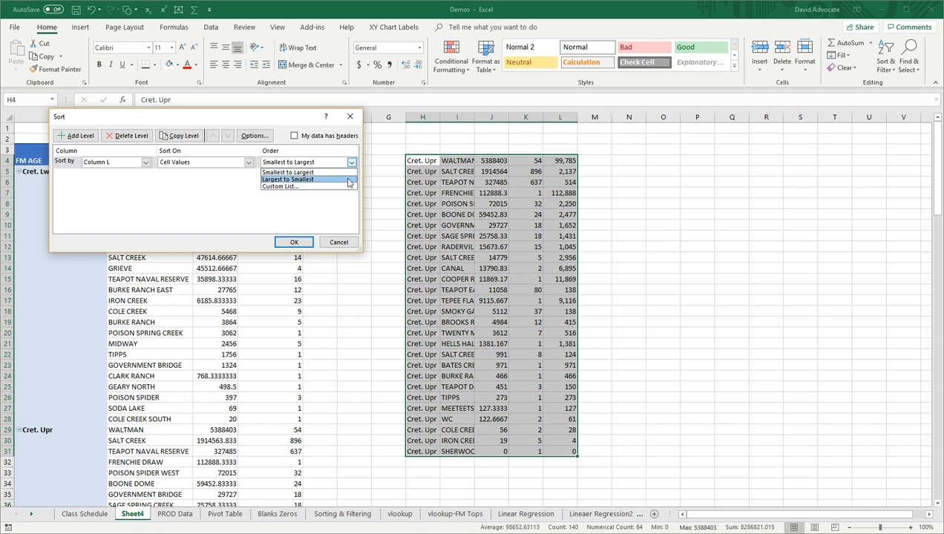
{"action": "left_click", "coordinate": [308, 178]}
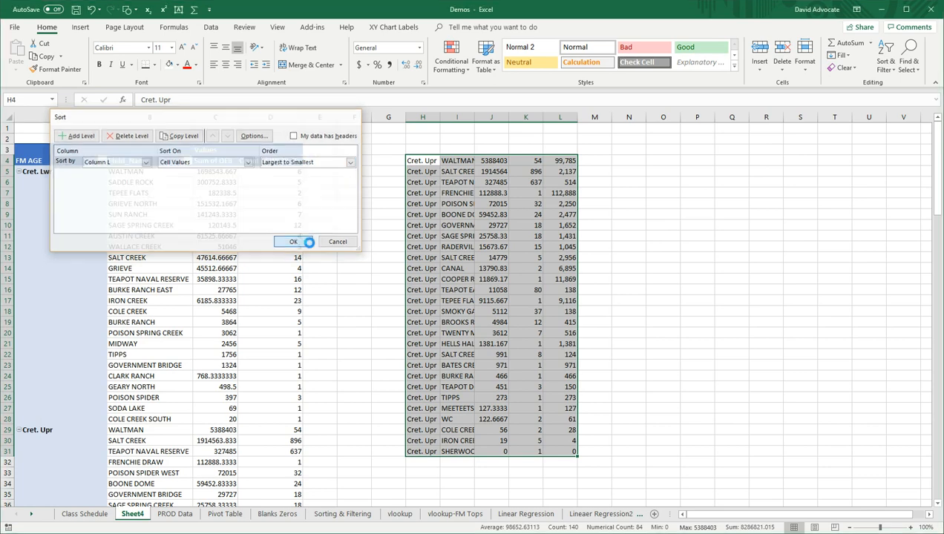
{"action": "left_click", "coordinate": [293, 241]}
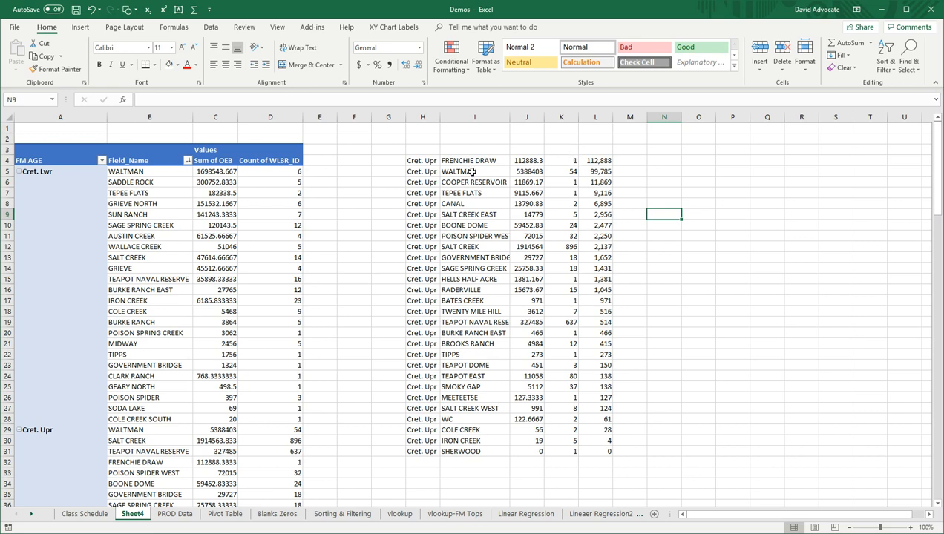
{"action": "mouse_move", "coordinate": [483, 193]}
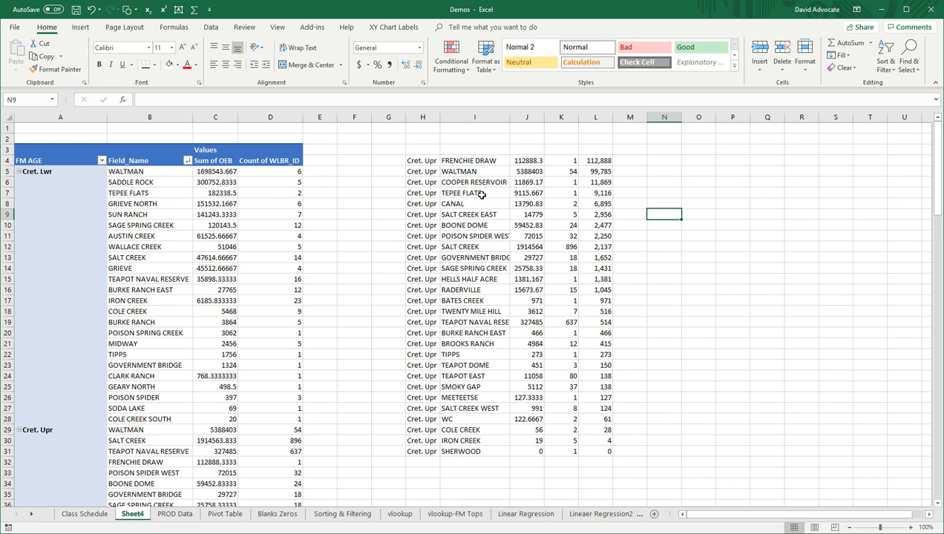
- Select the TEPEE FLATS row, then a pivot table cell to show the PivotTable Fields pane
{"action": "left_click", "coordinate": [474, 193]}
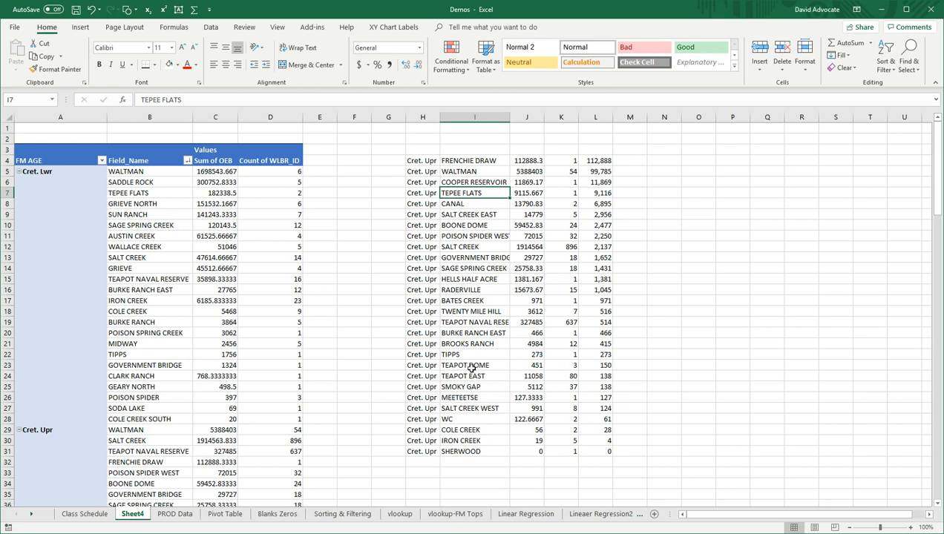
{"action": "mouse_move", "coordinate": [524, 224]}
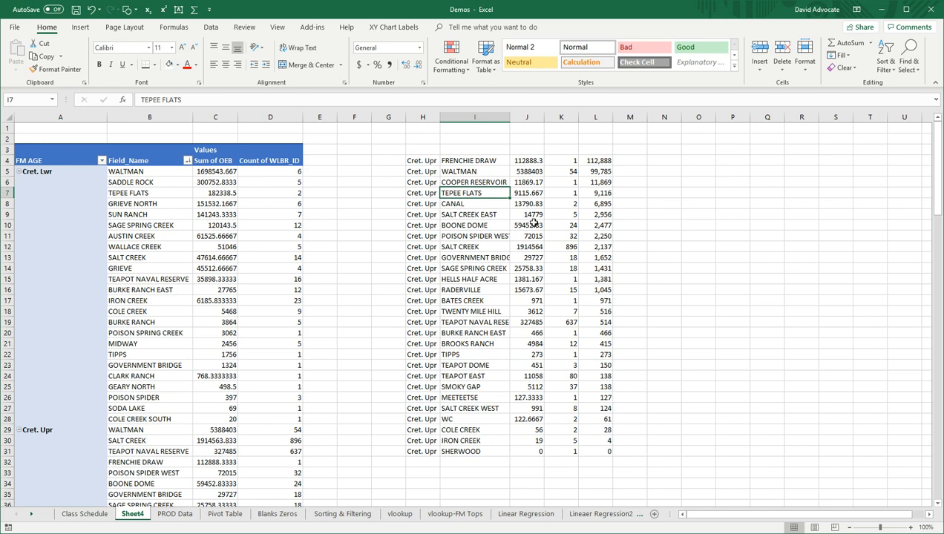
{"action": "mouse_move", "coordinate": [534, 224]}
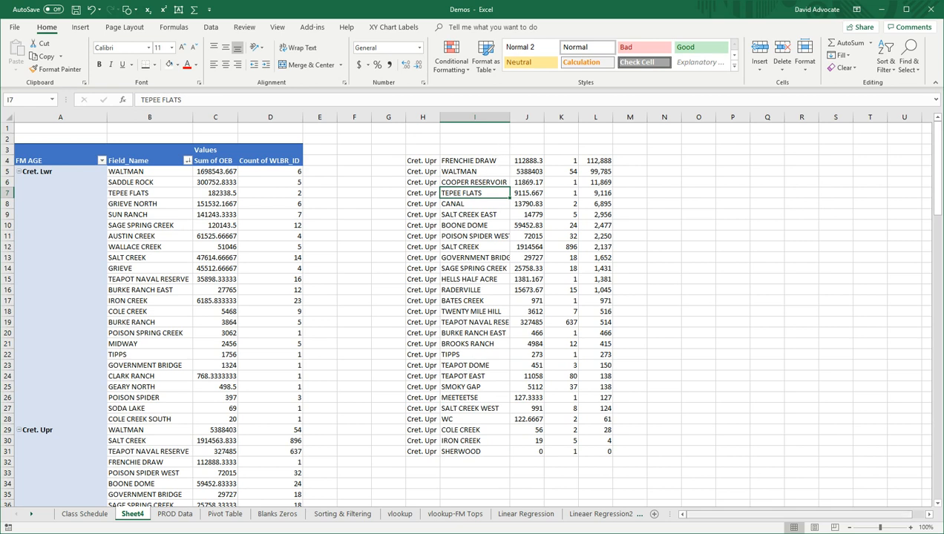
{"action": "left_click", "coordinate": [125, 171]}
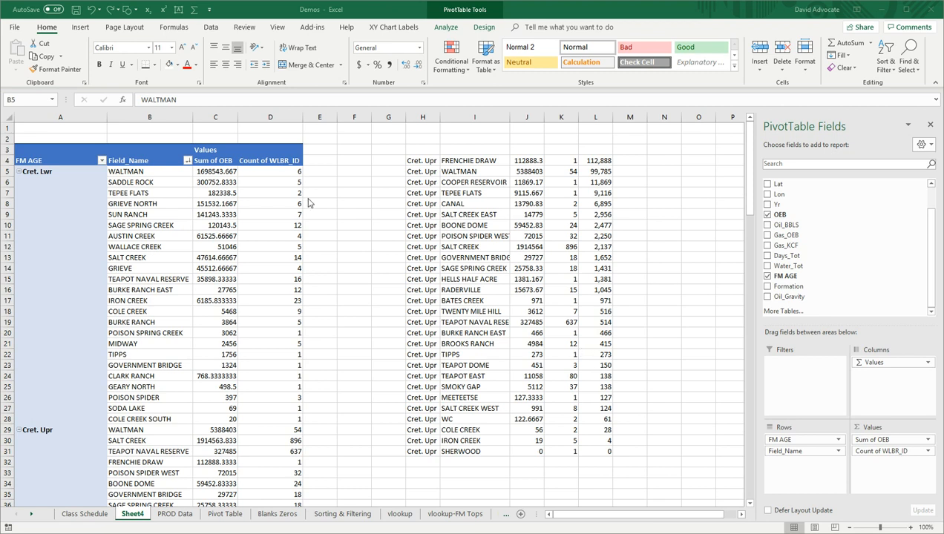
{"action": "mouse_move", "coordinate": [697, 375]}
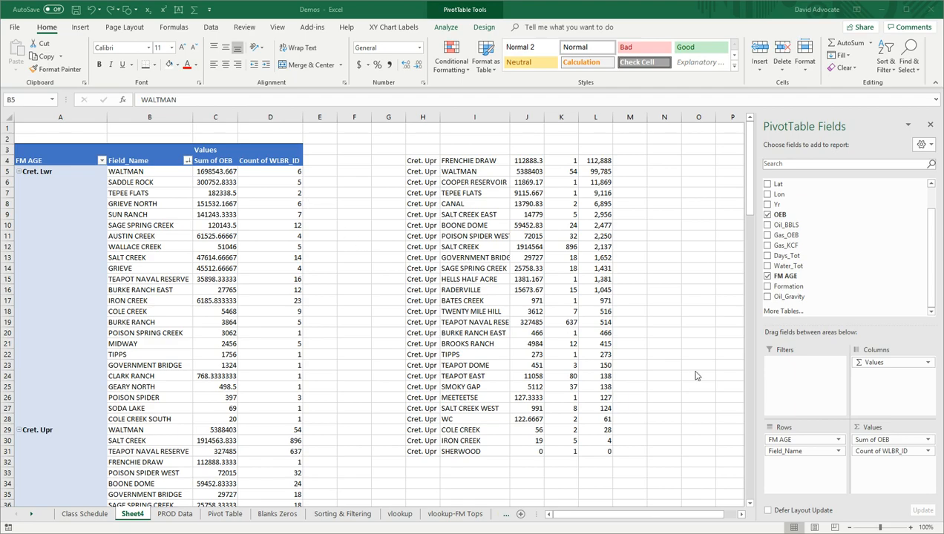